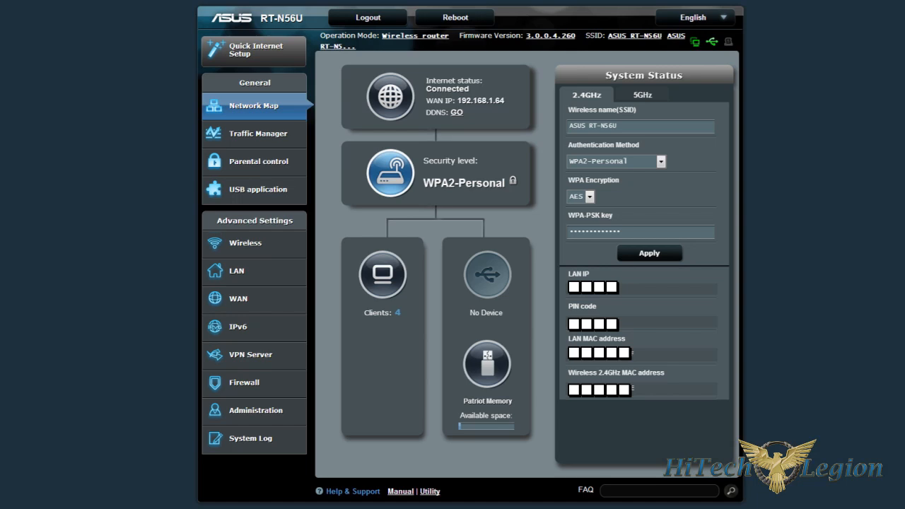
mouse_move(837, 253)
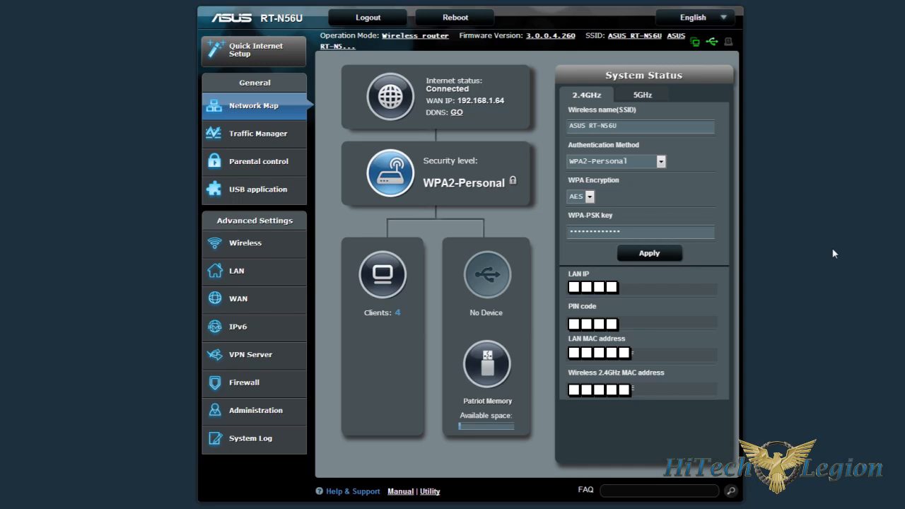
mouse_move(412, 368)
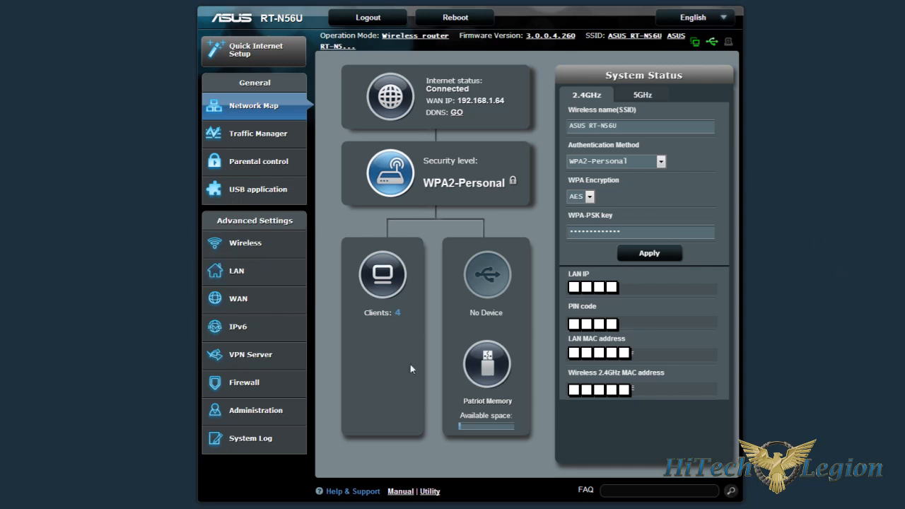
mouse_move(795, 226)
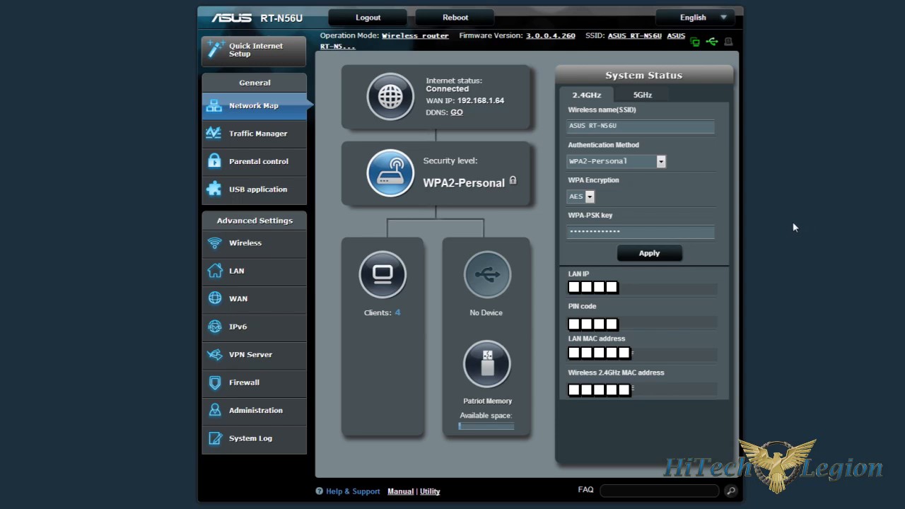
mouse_move(315, 99)
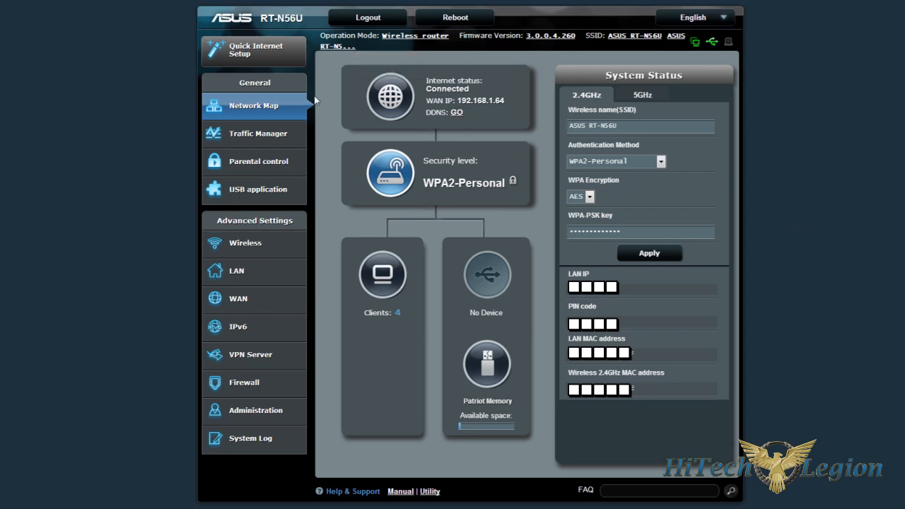
mouse_move(803, 187)
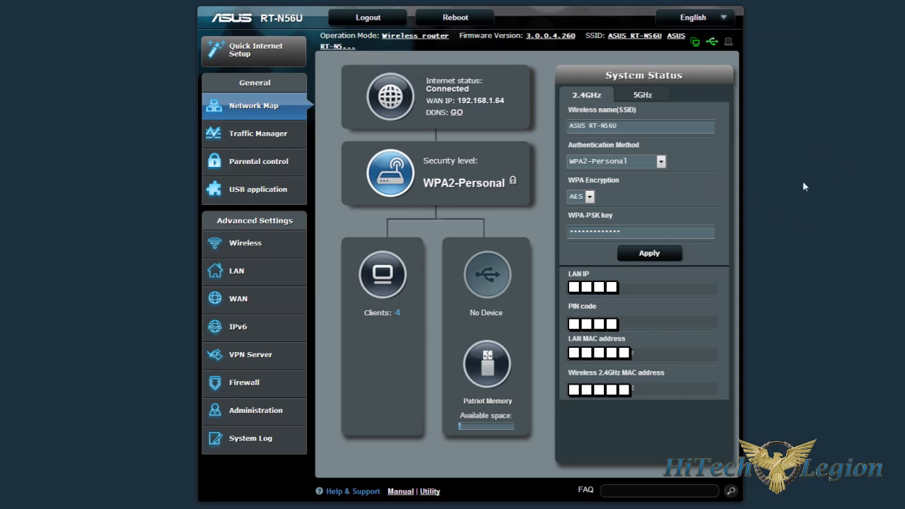
mouse_move(816, 229)
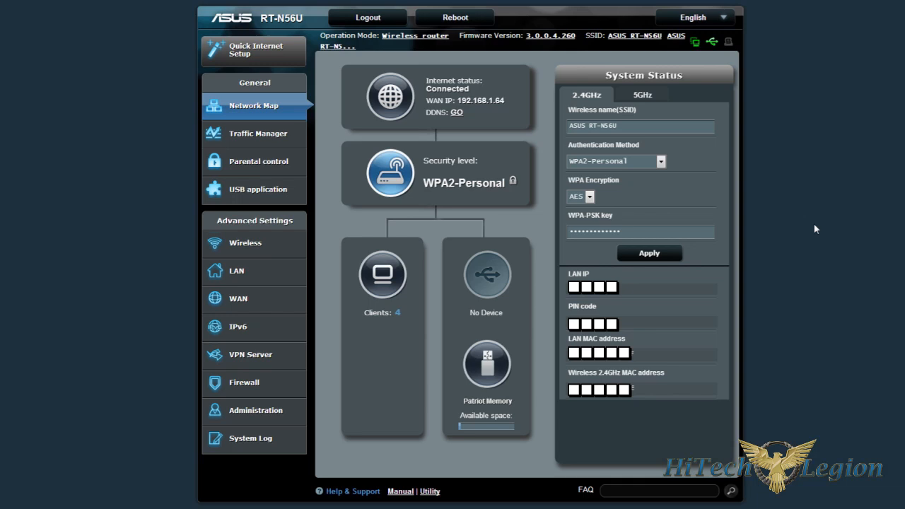
mouse_move(817, 203)
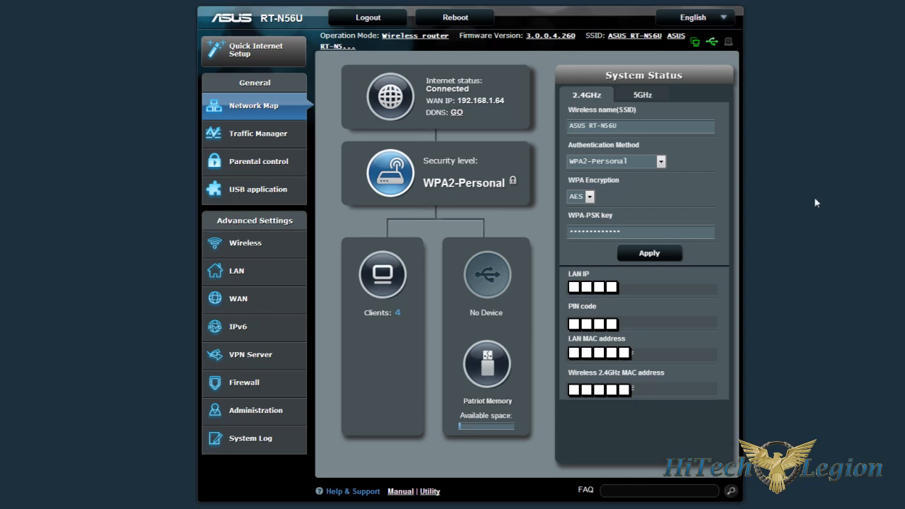
mouse_move(797, 231)
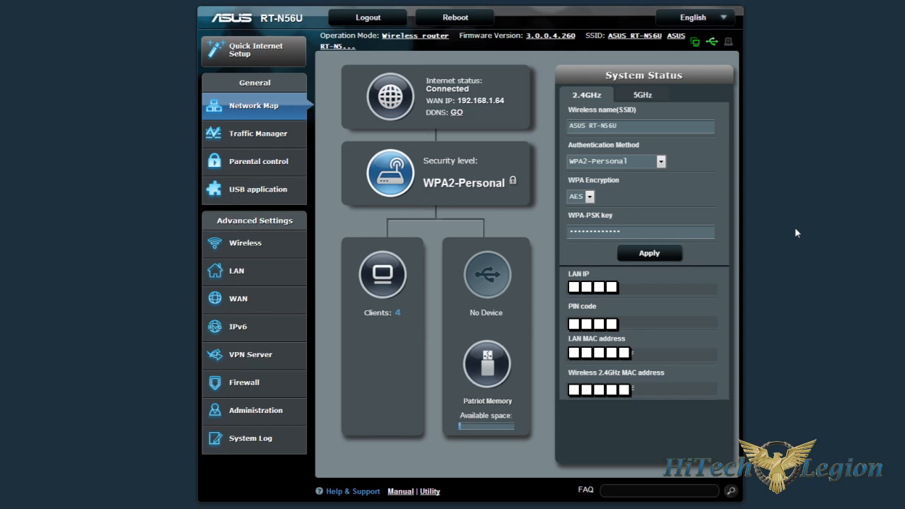
mouse_move(785, 232)
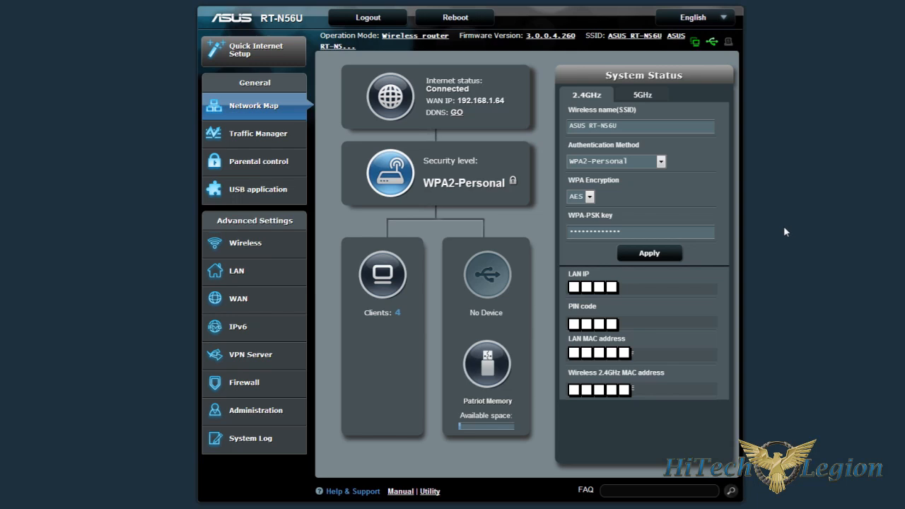
mouse_move(798, 223)
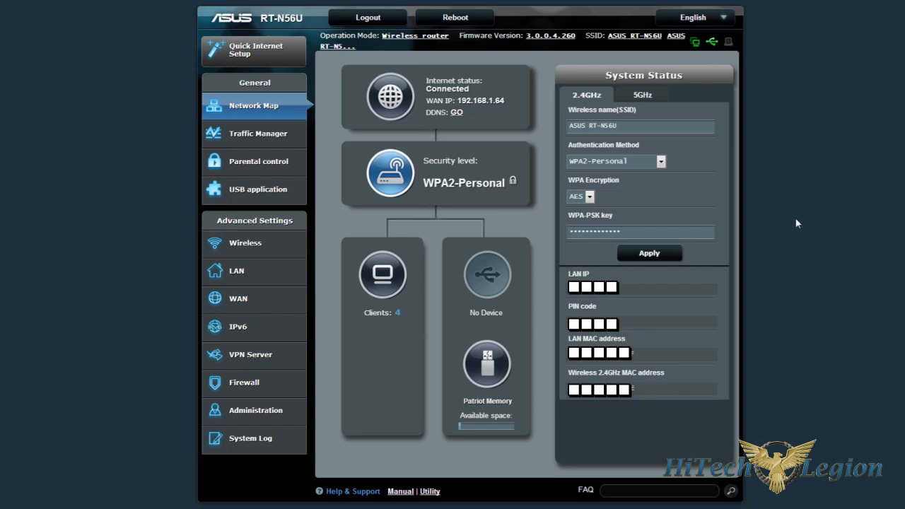
mouse_move(812, 144)
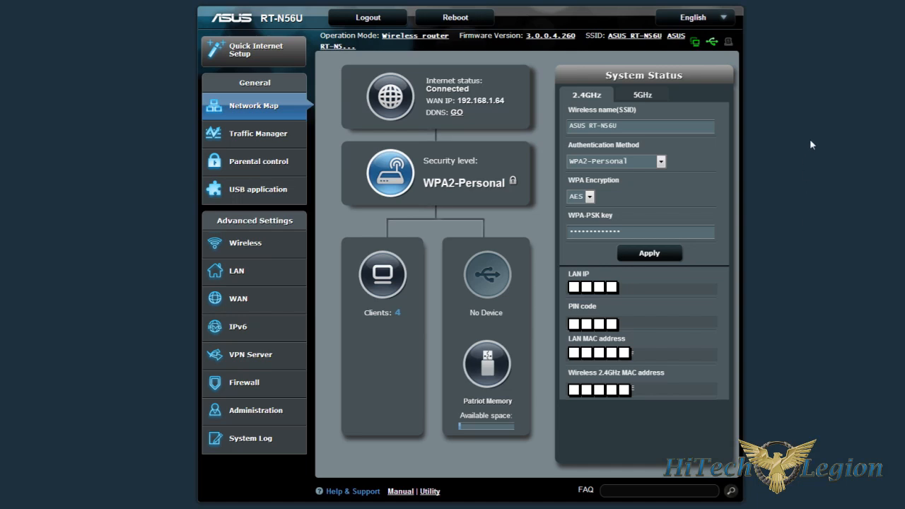
mouse_move(803, 167)
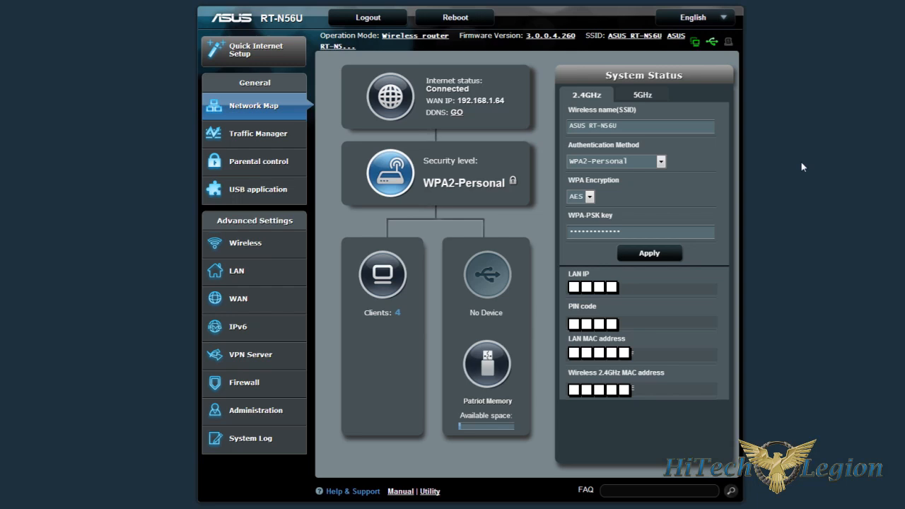
mouse_move(795, 184)
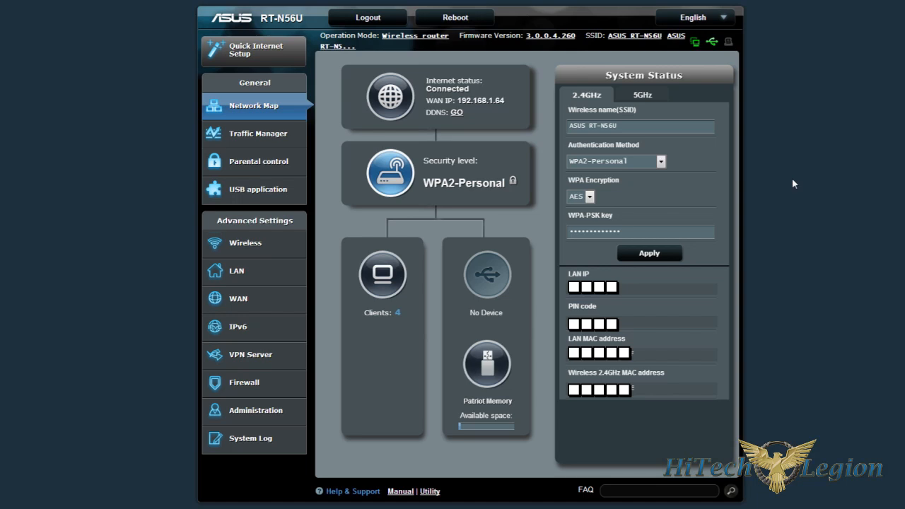
mouse_move(851, 153)
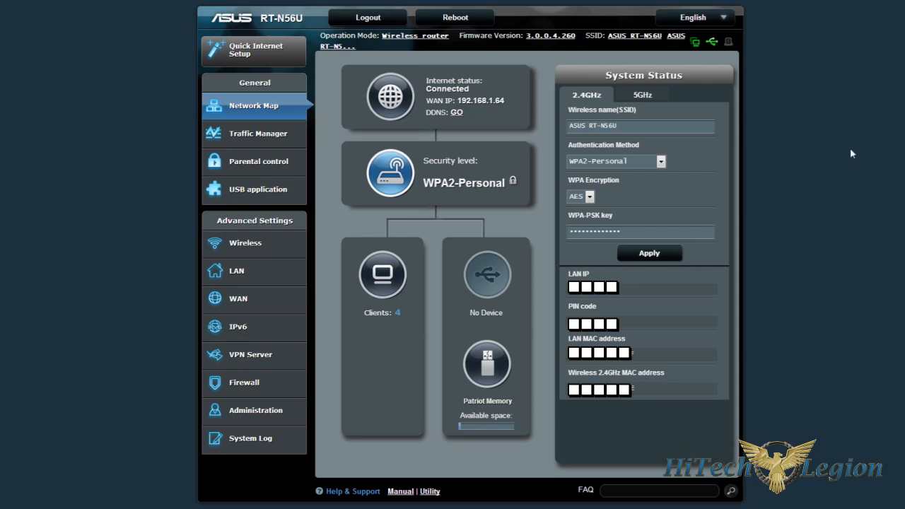
mouse_move(851, 152)
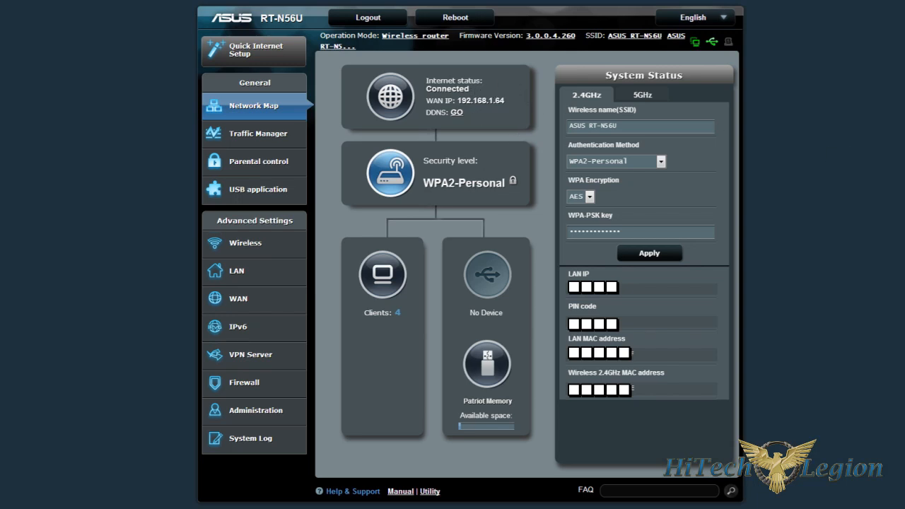
mouse_move(496, 181)
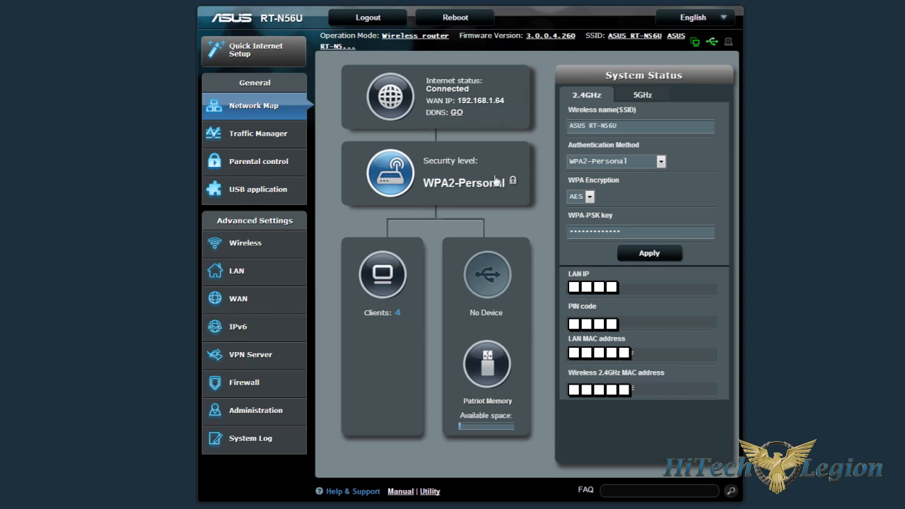
mouse_move(508, 102)
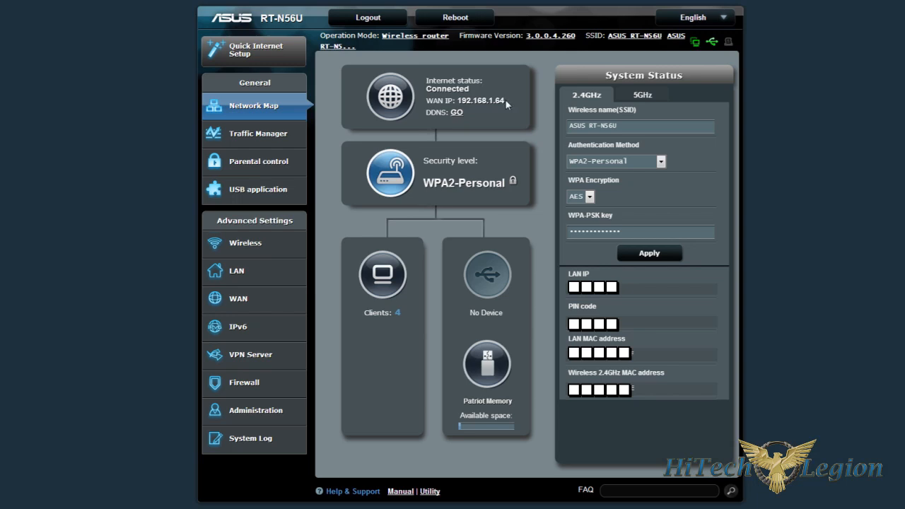
mouse_move(505, 104)
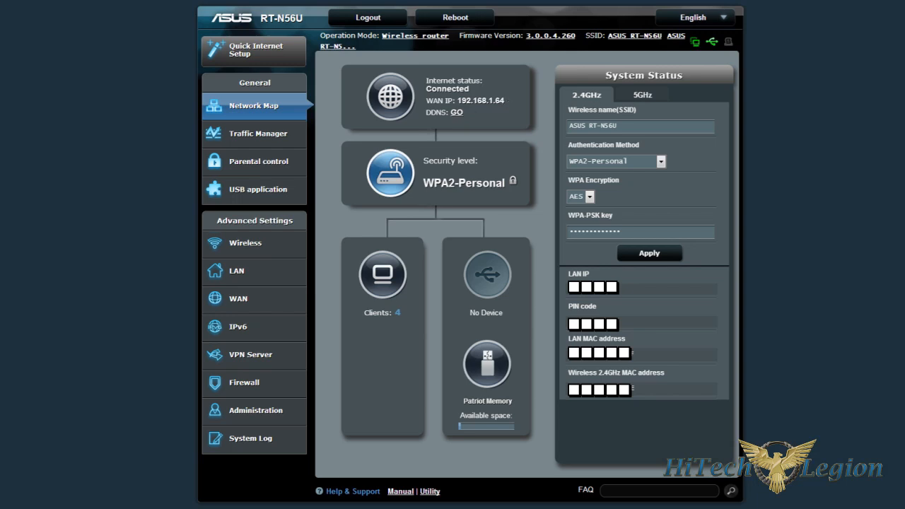
mouse_move(503, 99)
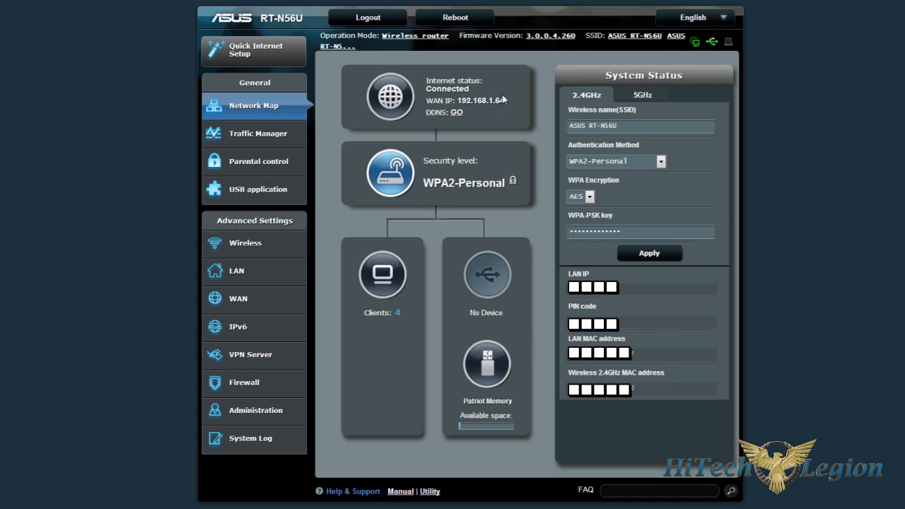
mouse_move(498, 116)
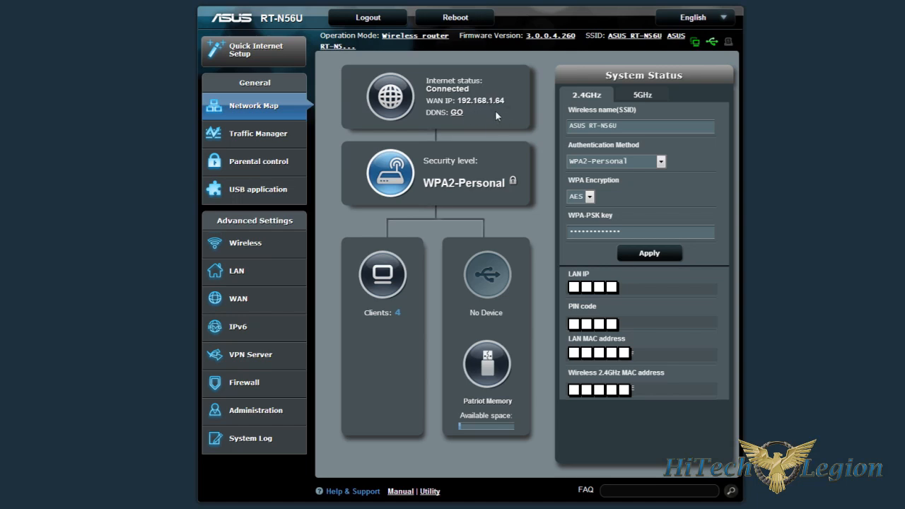
mouse_move(470, 191)
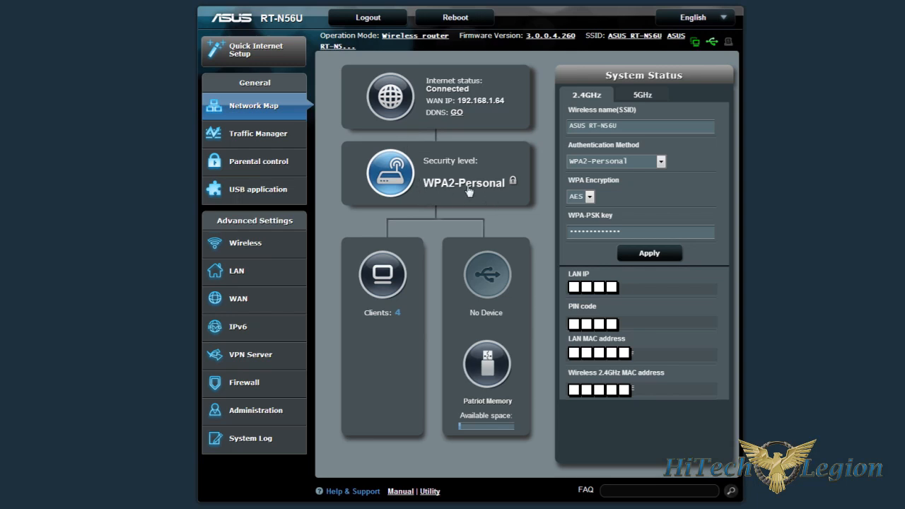
mouse_move(386, 328)
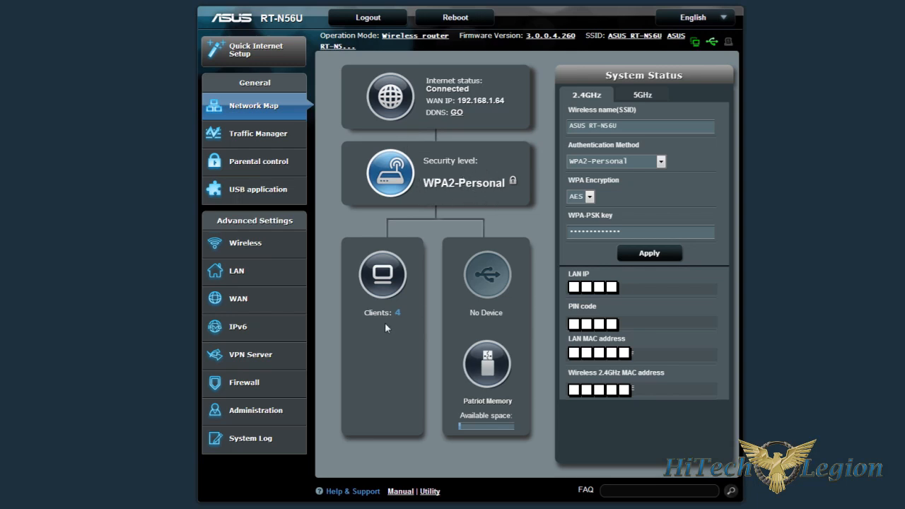
mouse_move(401, 345)
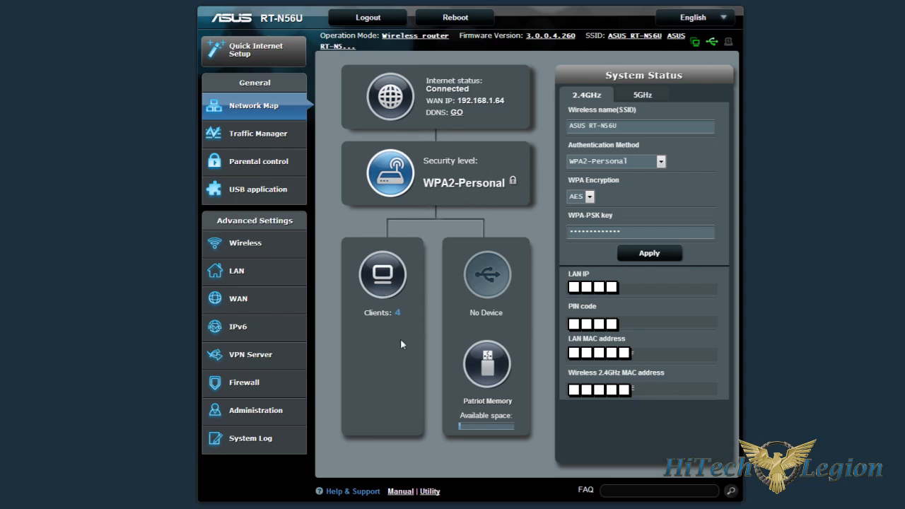
mouse_move(471, 379)
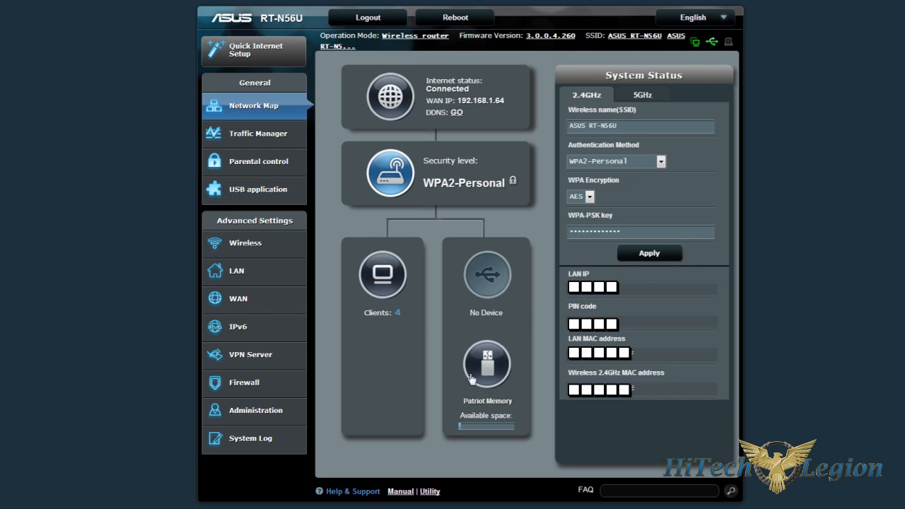
mouse_move(511, 337)
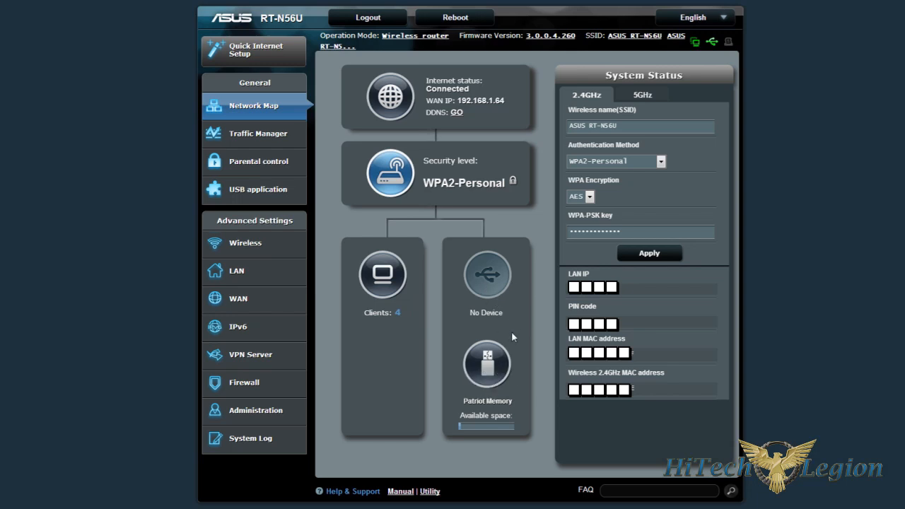
mouse_move(509, 317)
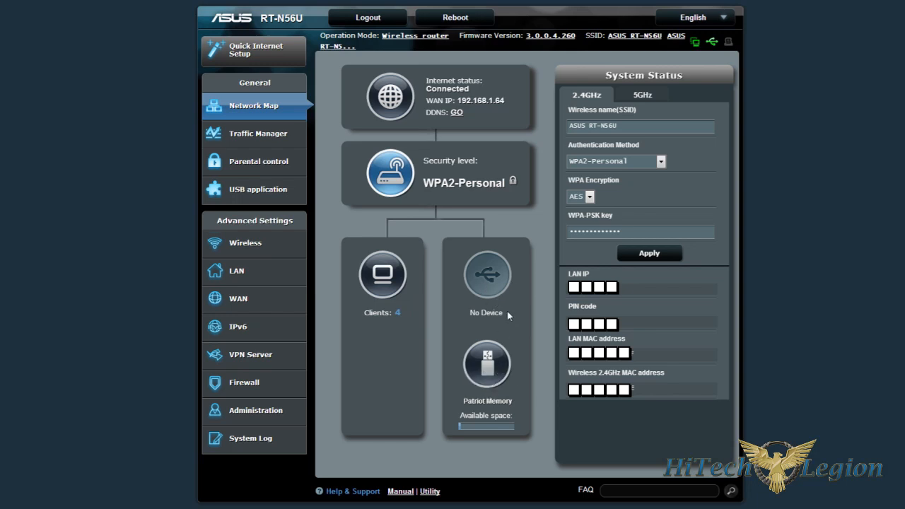
mouse_move(497, 327)
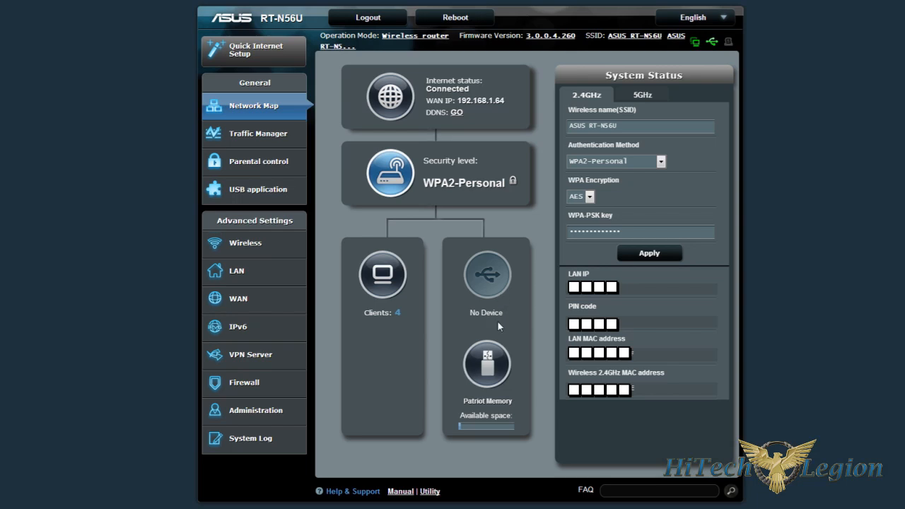
mouse_move(615, 121)
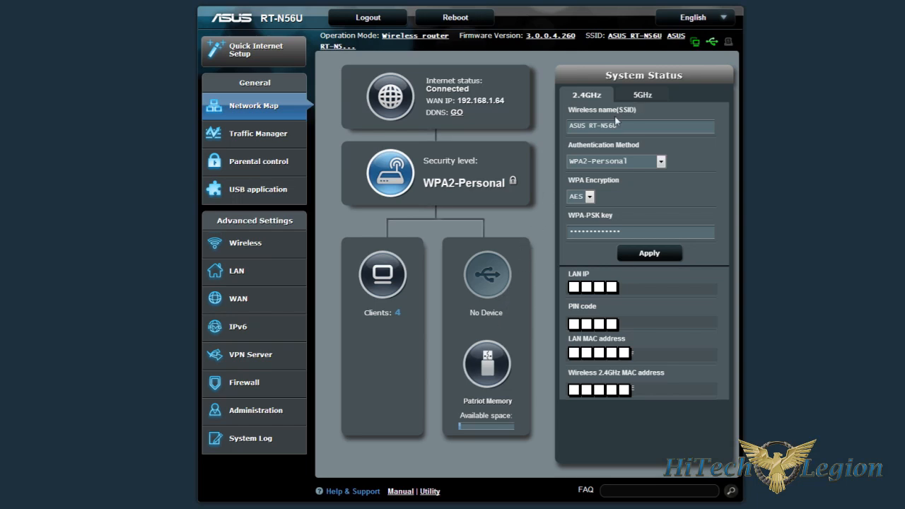
mouse_move(658, 147)
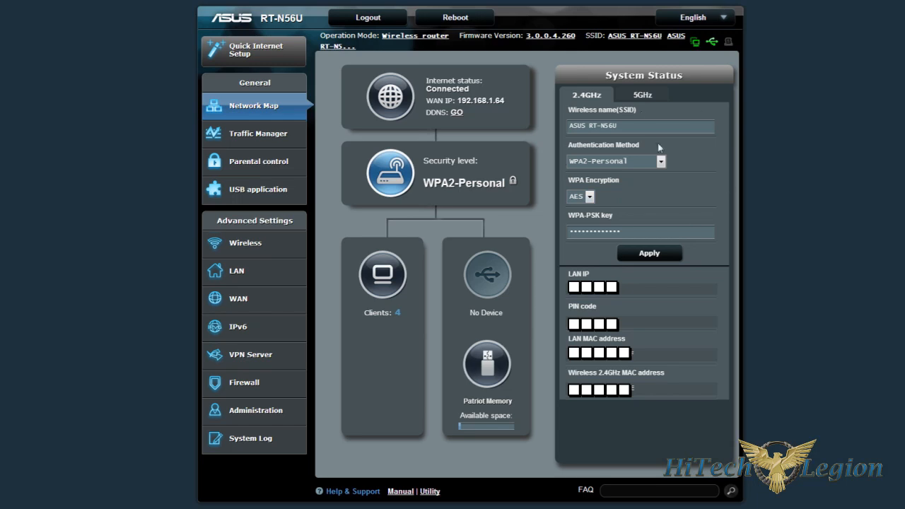
- Switch the System Status panel to the 2.4GHz band's wireless details
left_click(642, 94)
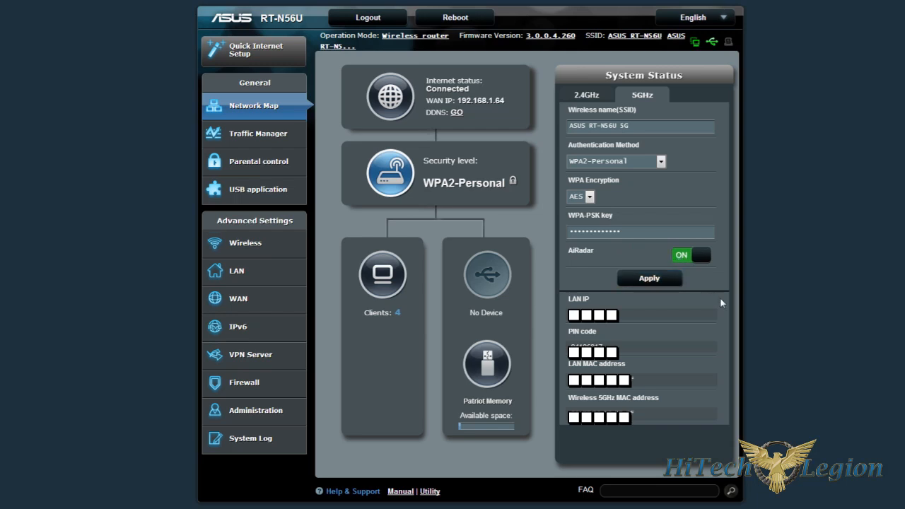
mouse_move(738, 317)
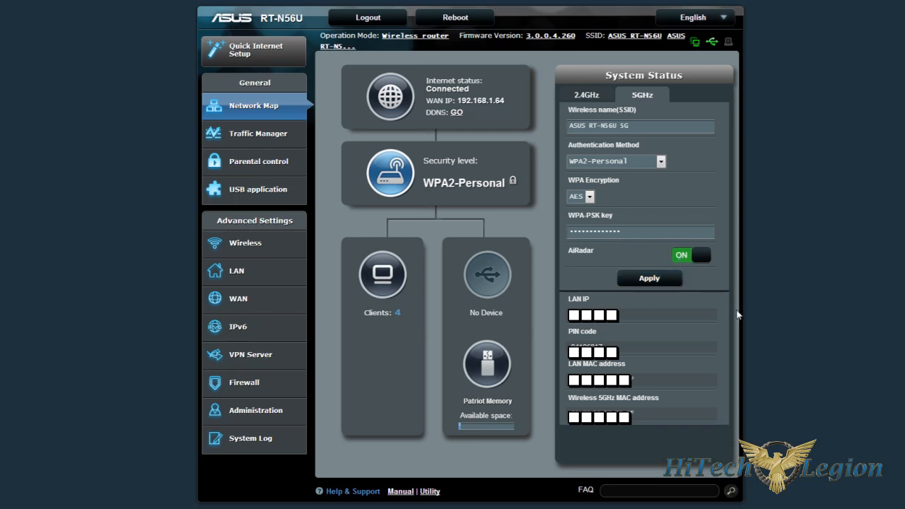
mouse_move(690, 197)
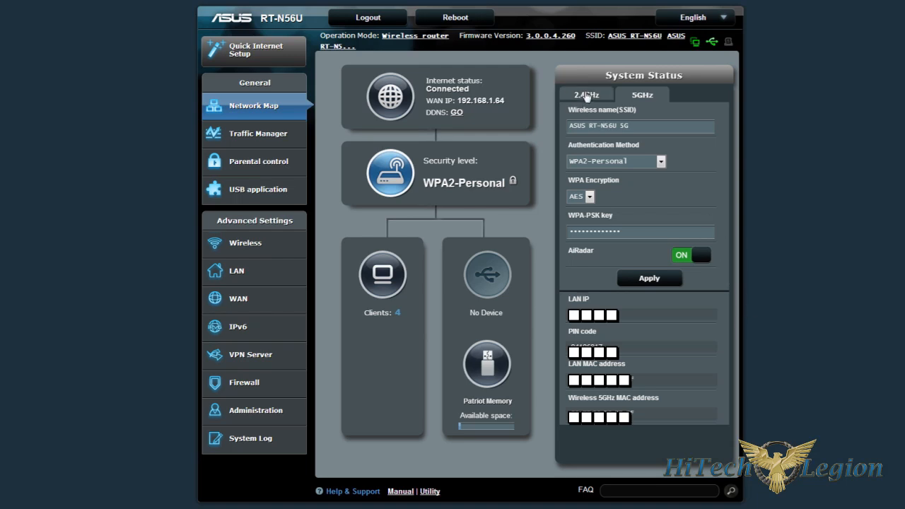
left_click(585, 95)
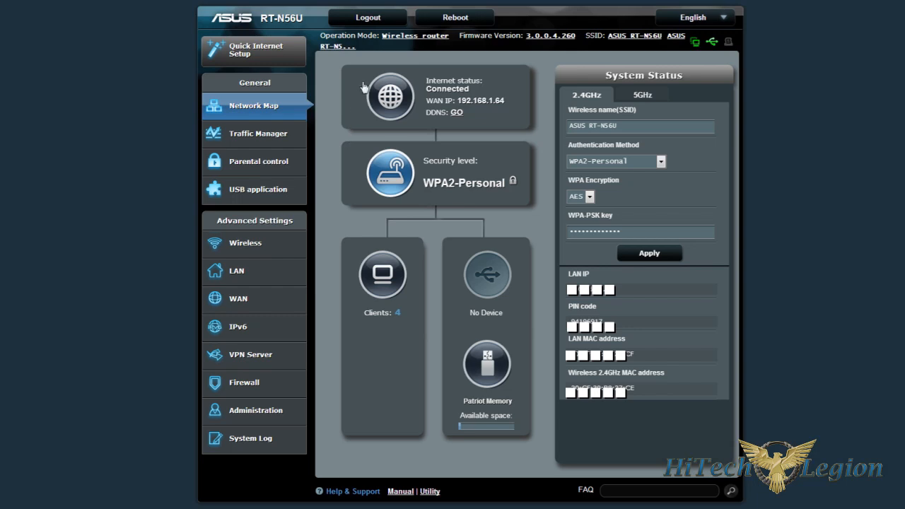
- Go from Traffic Manager's QoS page to the live Traffic Monitor graph
left_click(259, 133)
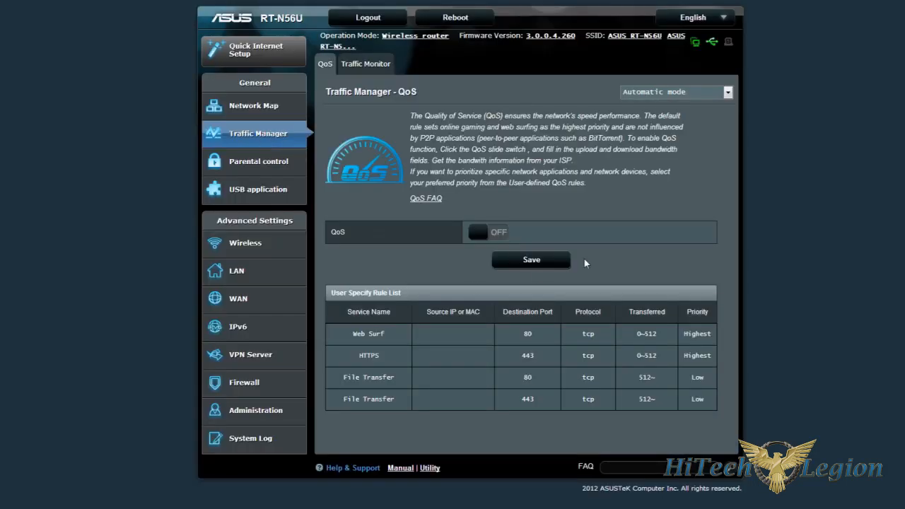
mouse_move(730, 289)
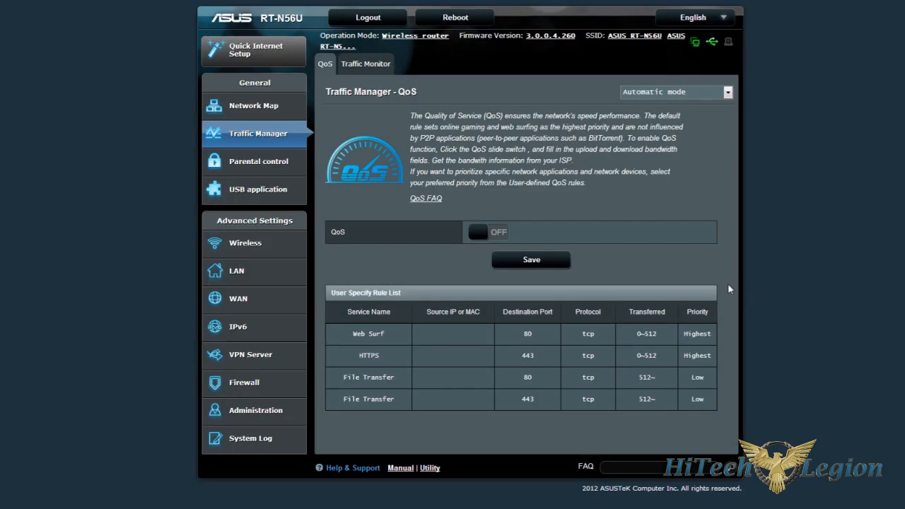
left_click(364, 64)
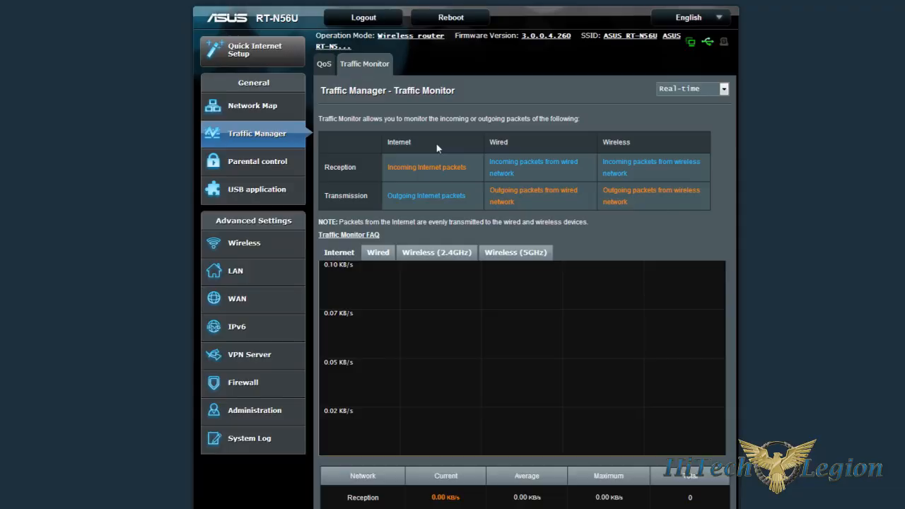
scroll("down", 3)
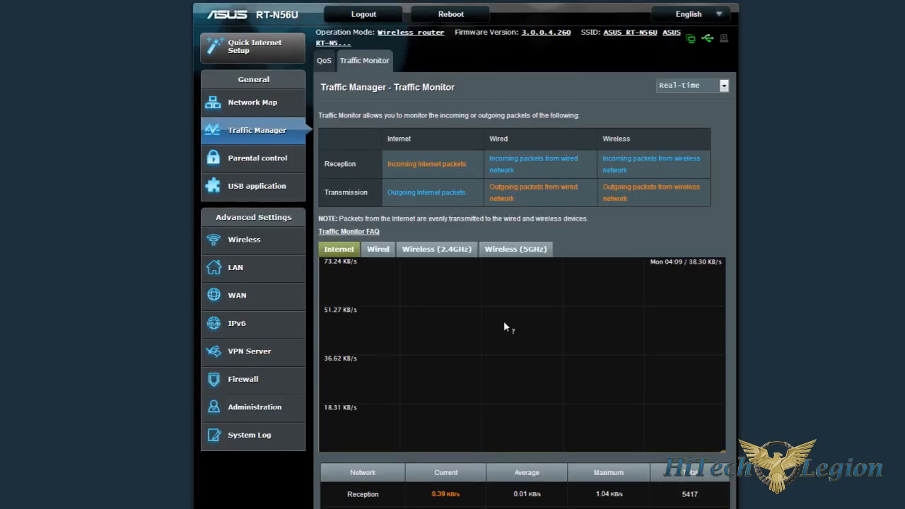
mouse_move(402, 293)
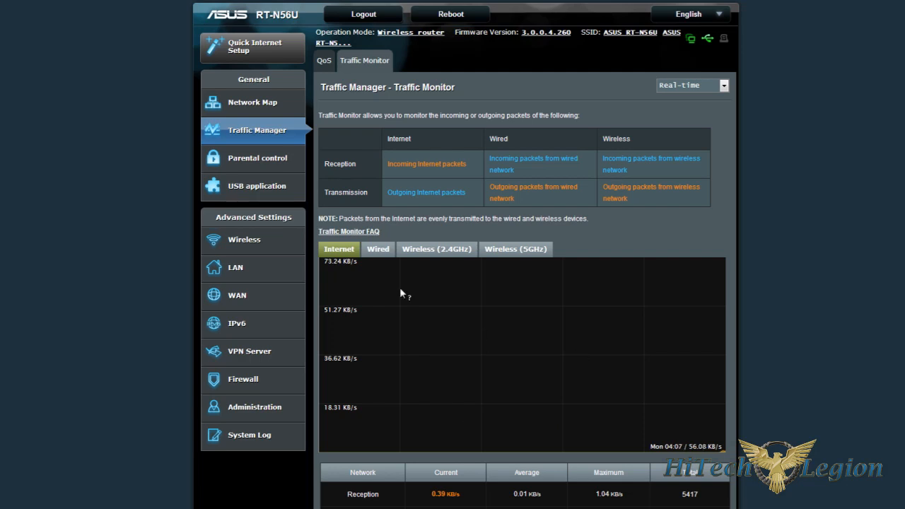
mouse_move(633, 353)
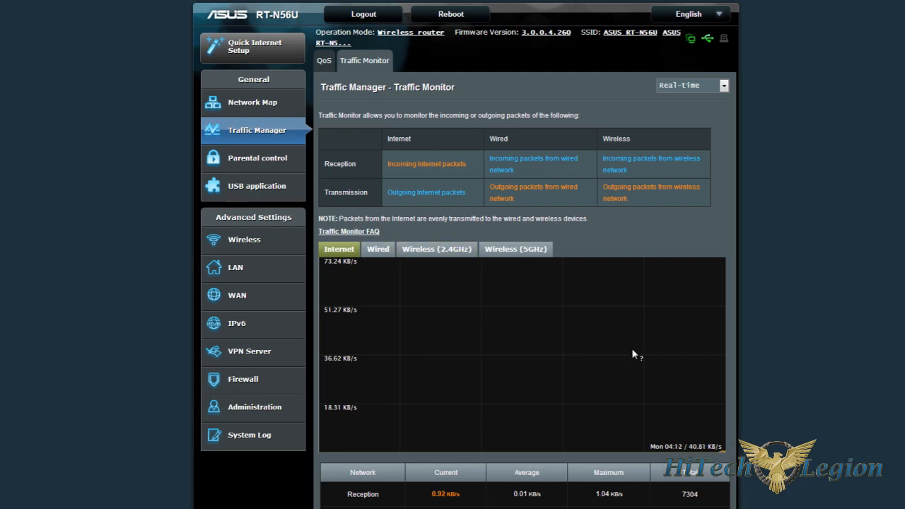
- Visit Parental control, then the USB application overview of AiDisk, Servers Center and media tools
left_click(257, 158)
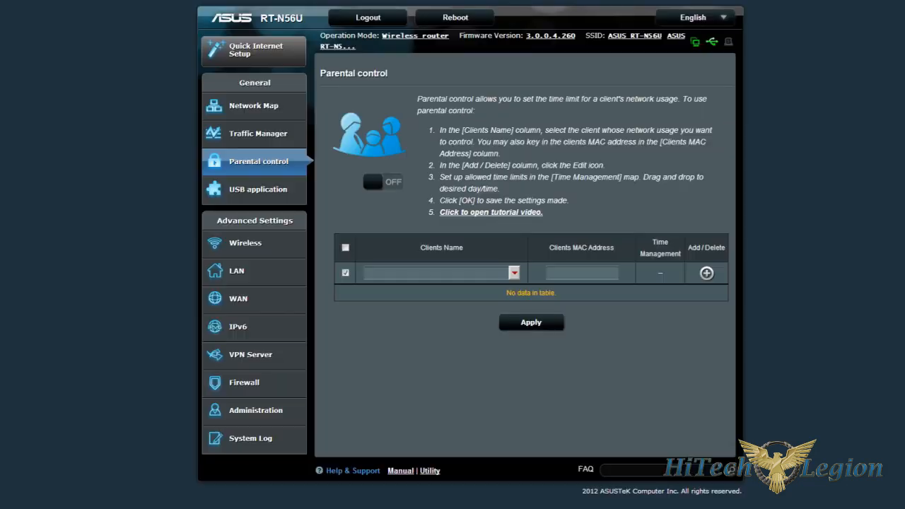
mouse_move(257, 190)
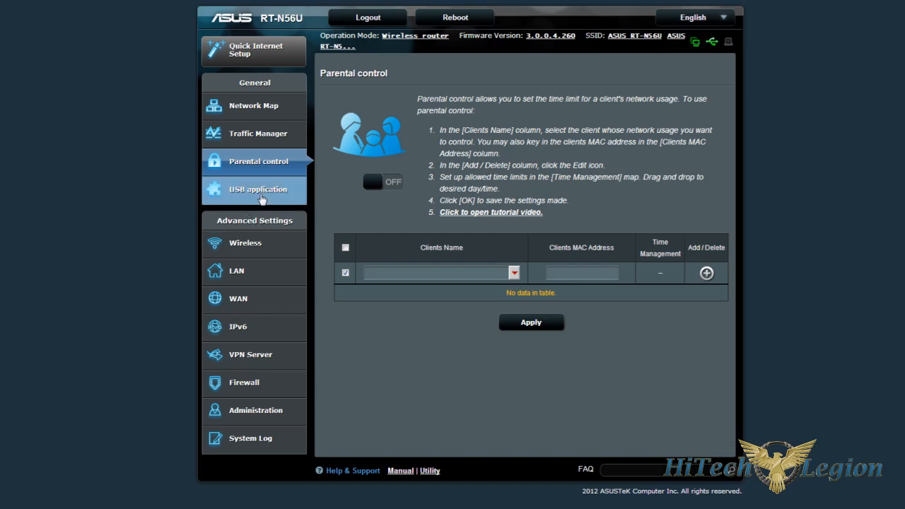
left_click(257, 190)
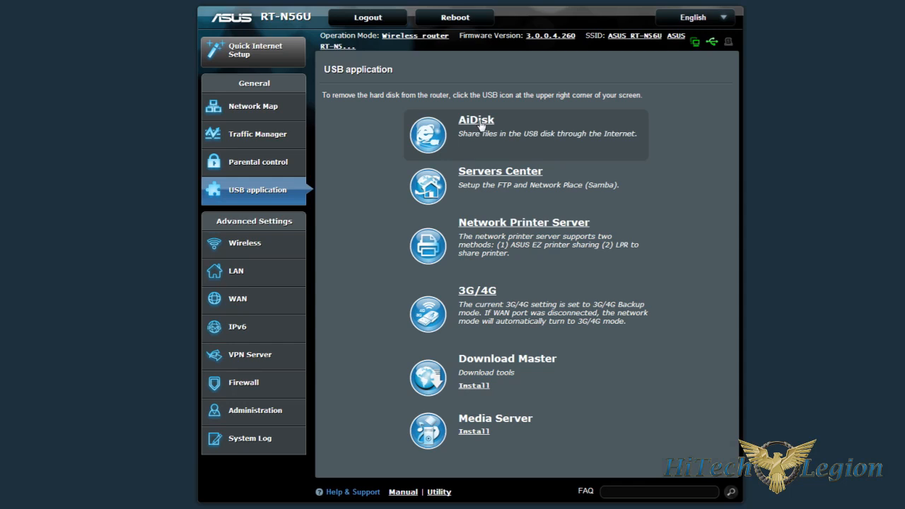
mouse_move(487, 129)
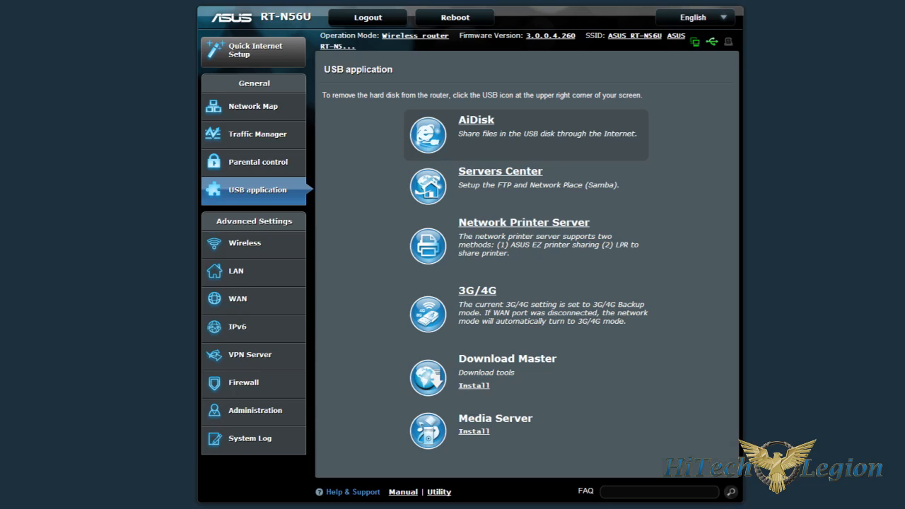
mouse_move(548, 145)
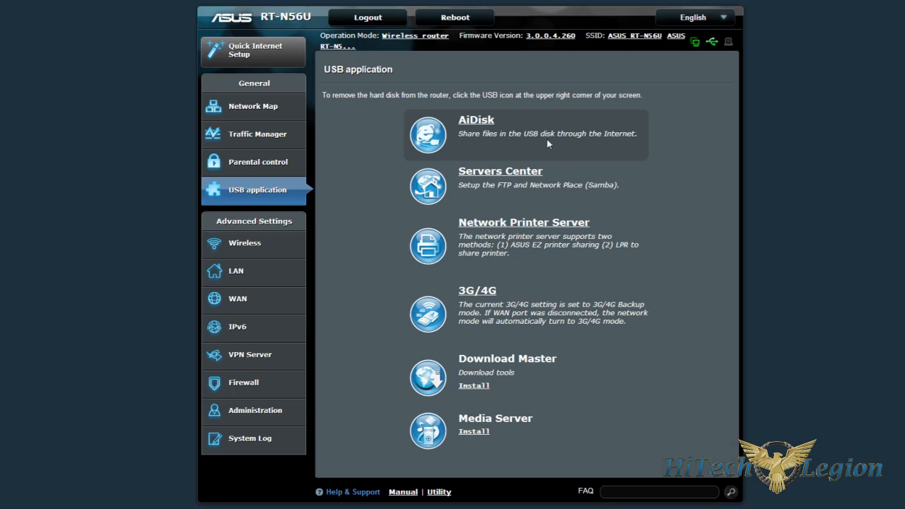
mouse_move(516, 176)
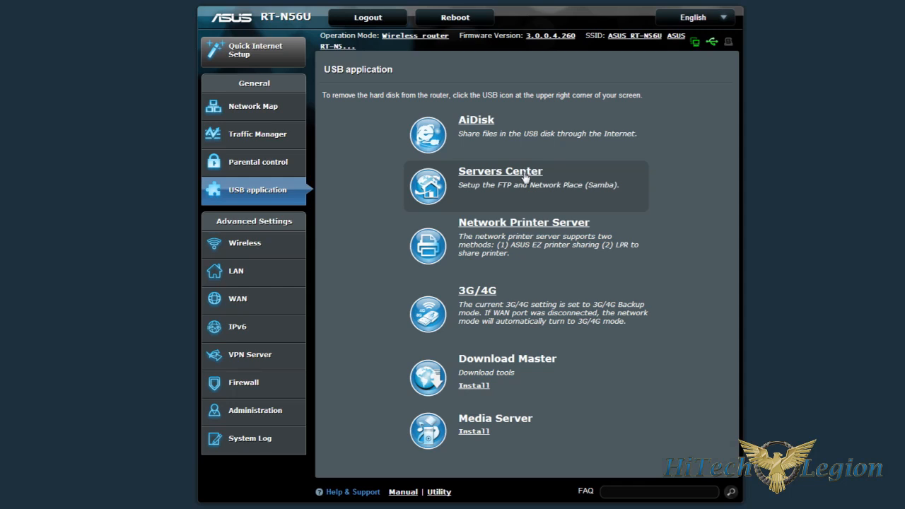
- Browse Servers Center's Samba and FTP share pages, ending on the Miscellaneous disk settings
left_click(500, 172)
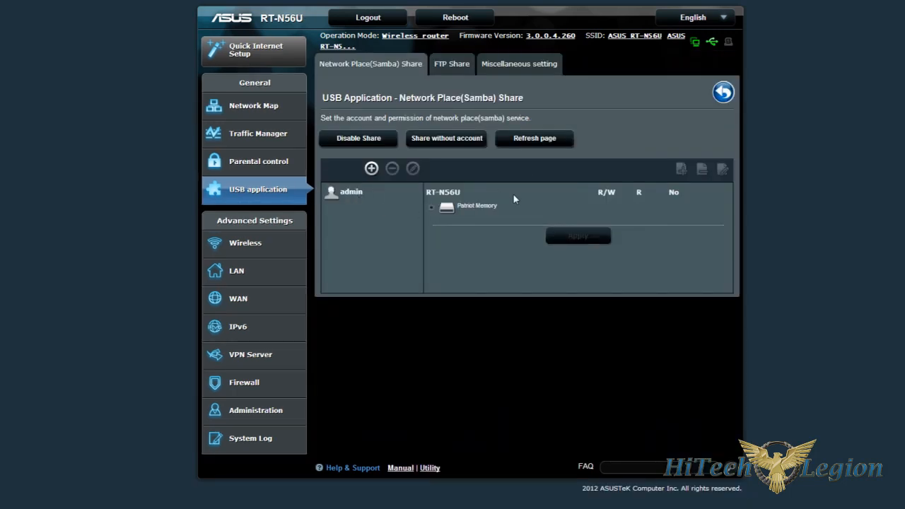
mouse_move(476, 206)
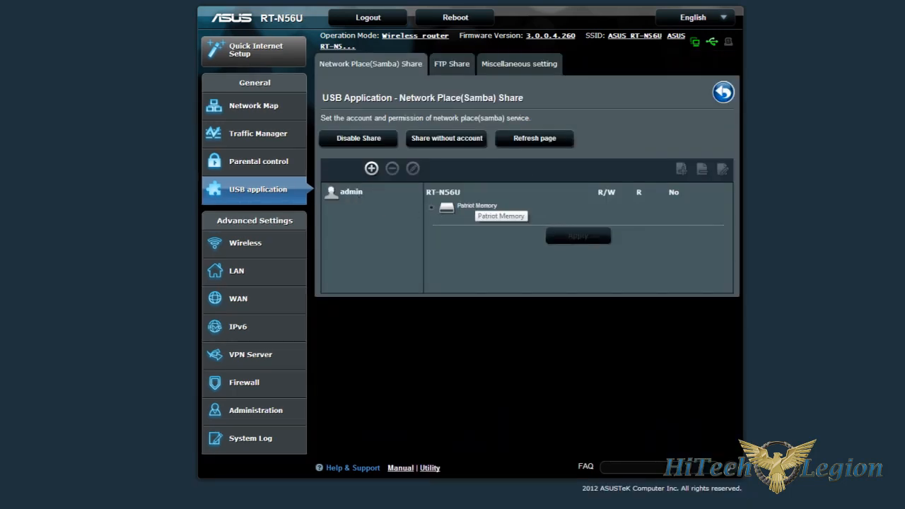
mouse_move(489, 111)
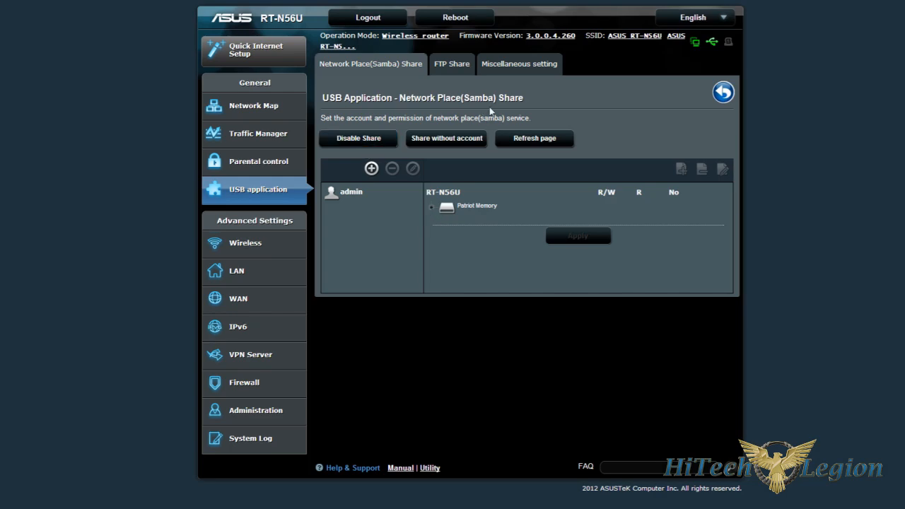
left_click(451, 64)
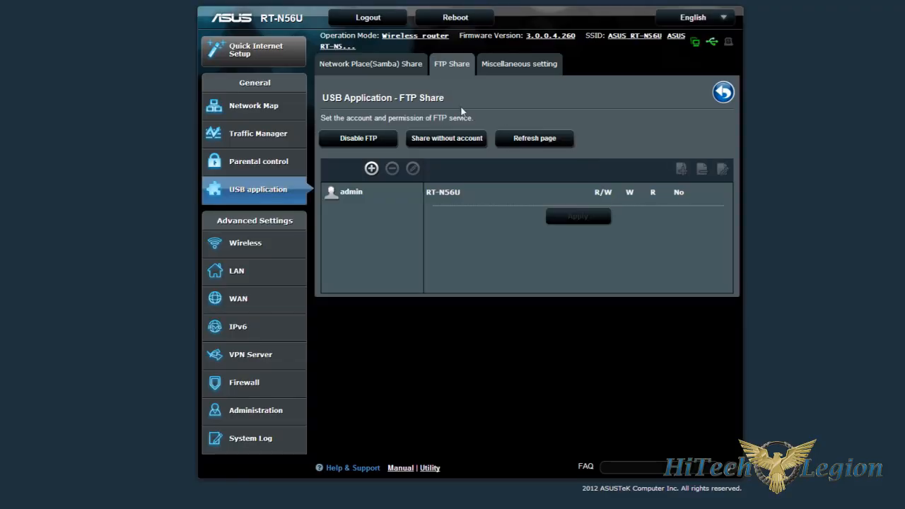
left_click(519, 64)
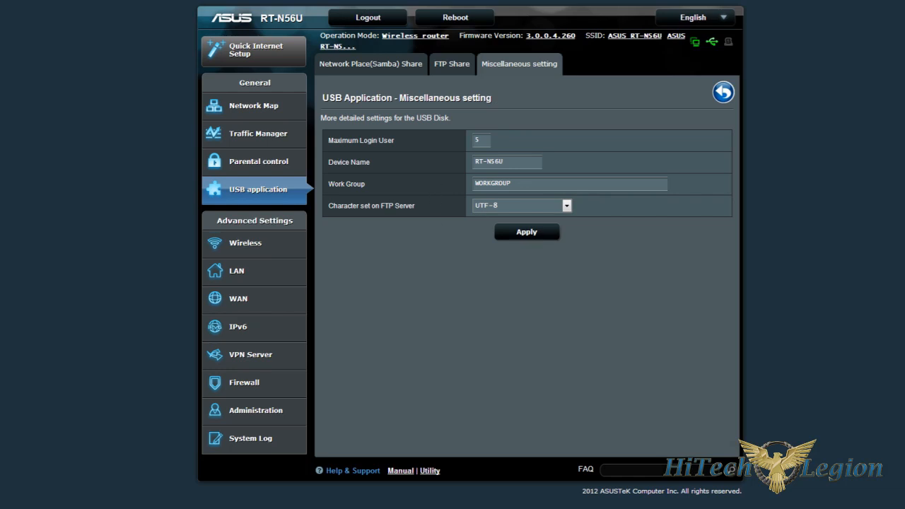
mouse_move(497, 201)
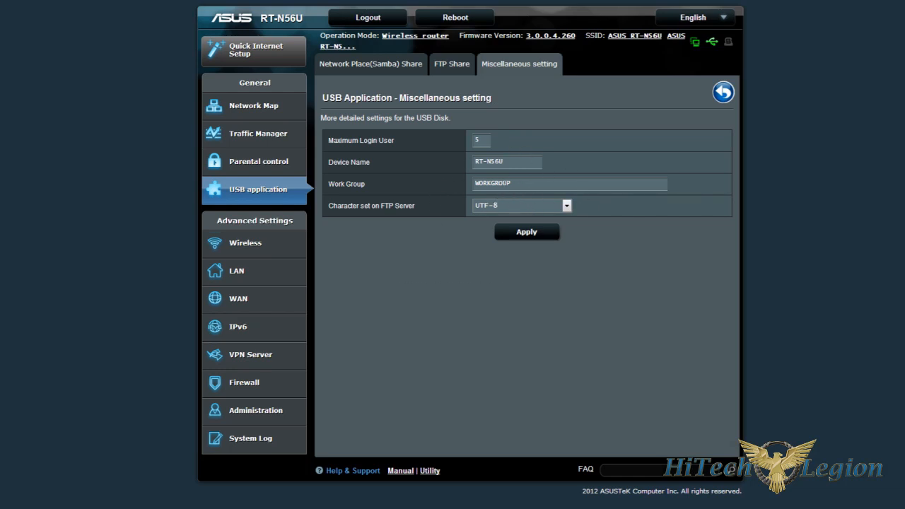
mouse_move(393, 158)
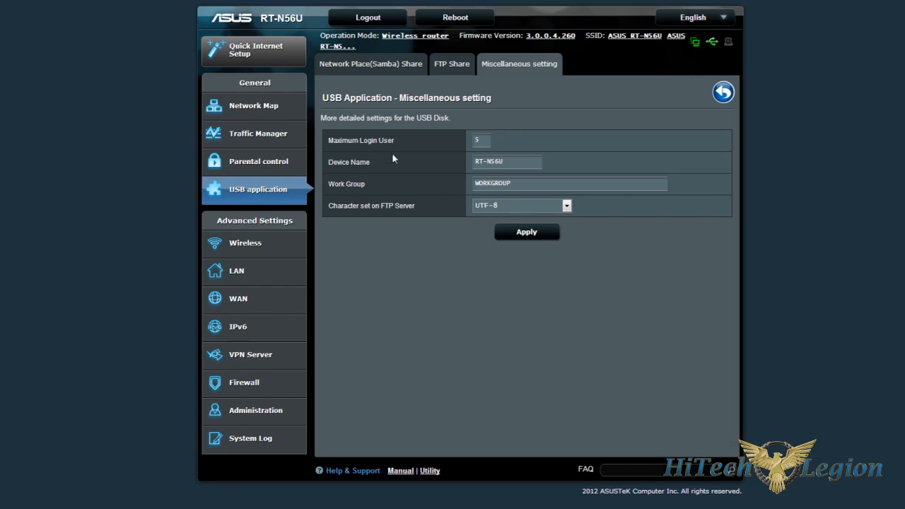
mouse_move(324, 219)
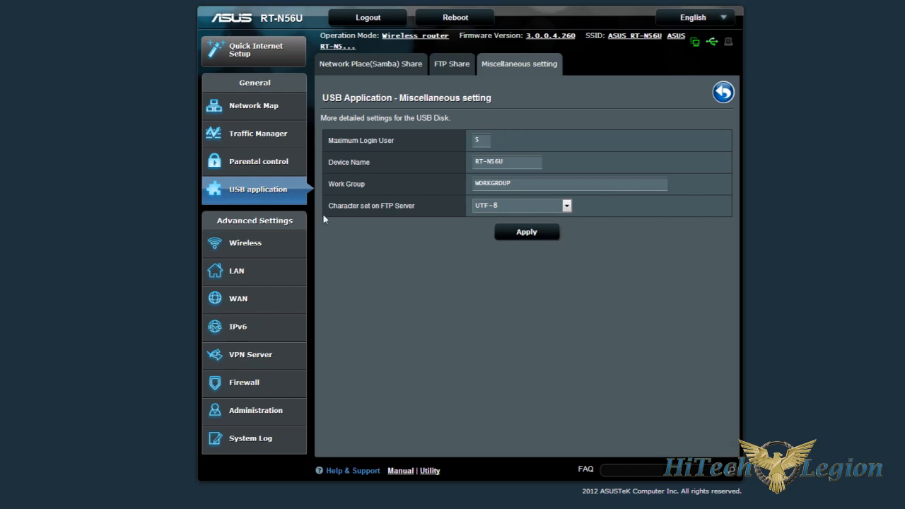
mouse_move(271, 169)
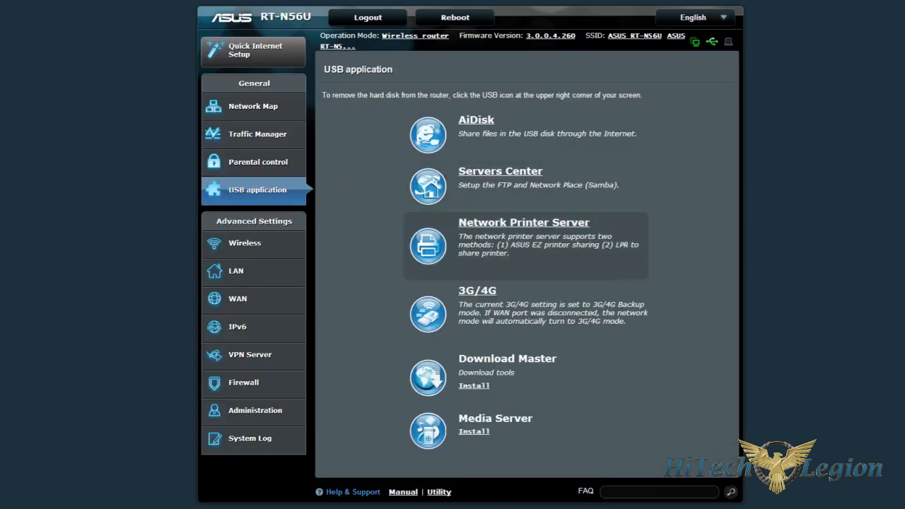
mouse_move(483, 300)
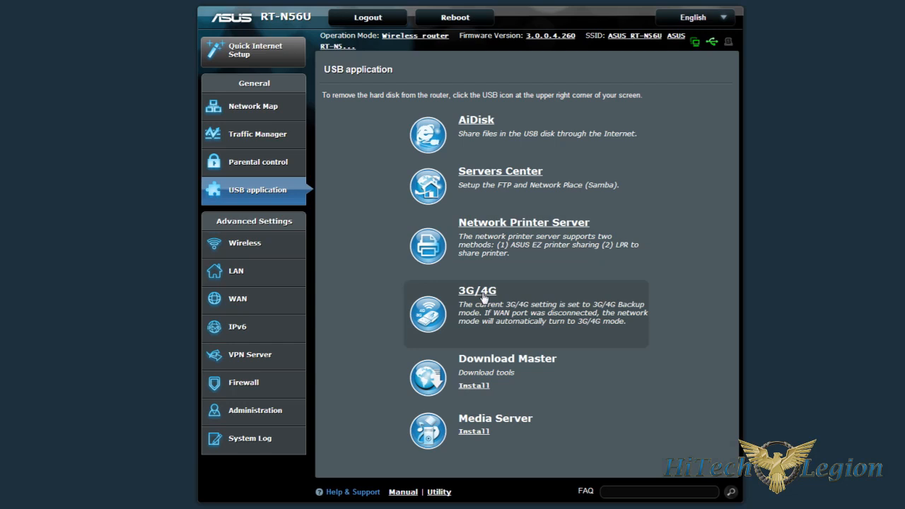
mouse_move(484, 300)
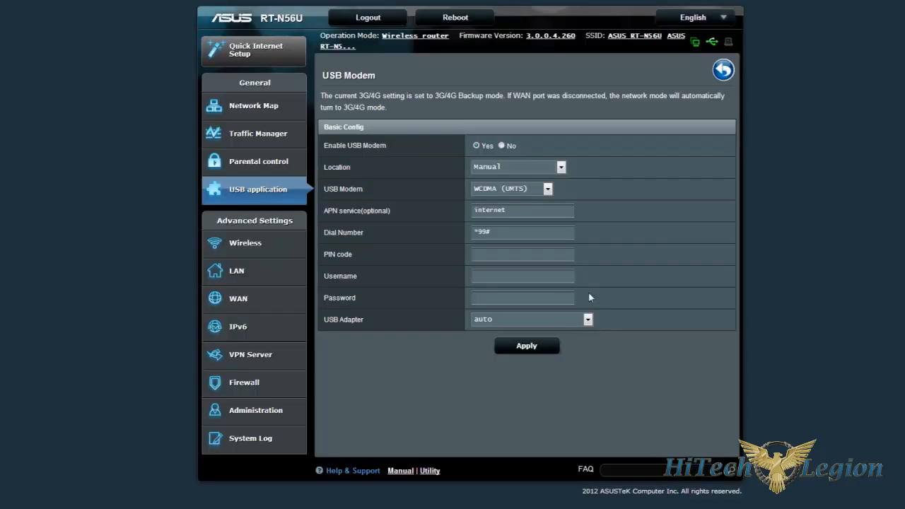
mouse_move(452, 396)
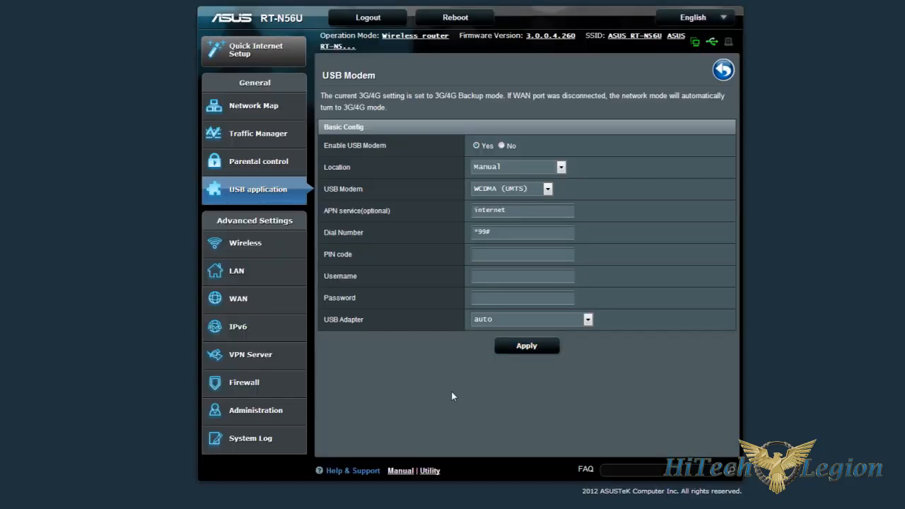
mouse_move(500, 127)
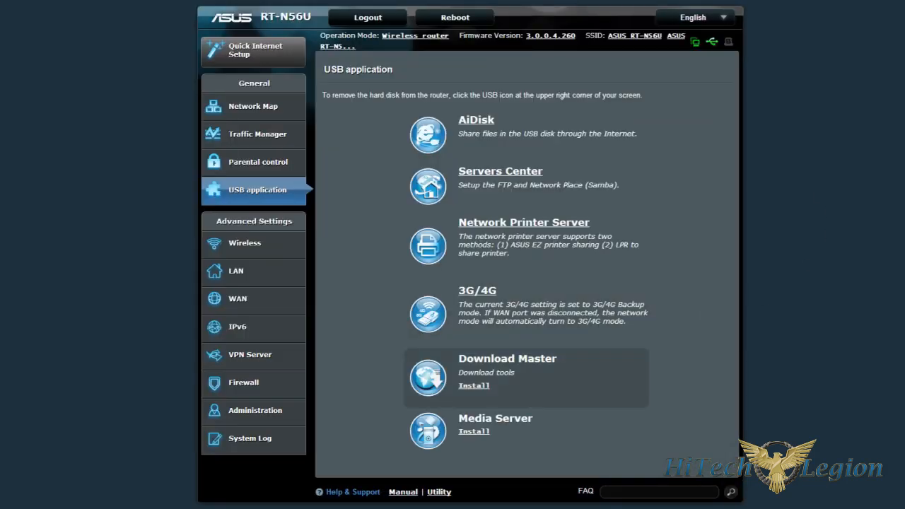
mouse_move(487, 388)
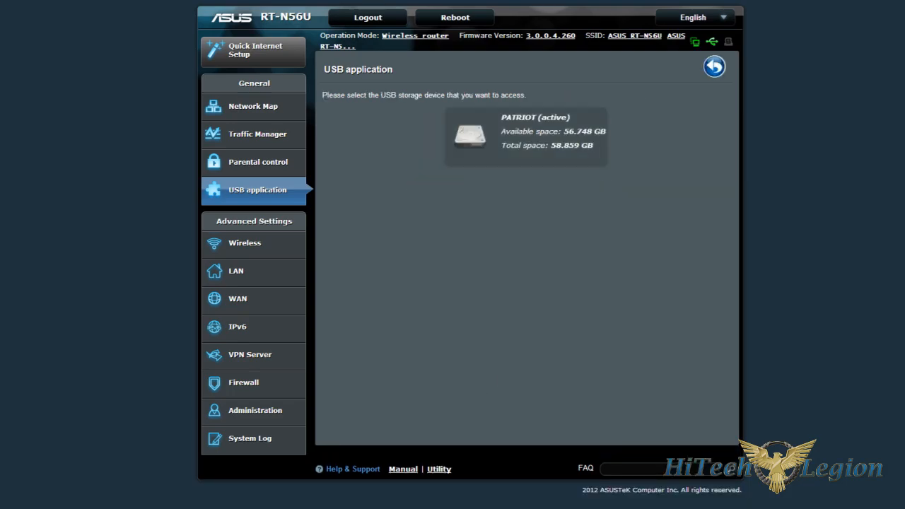
- Choose the PATRIOT USB drive as the Download Master install target
left_click(526, 135)
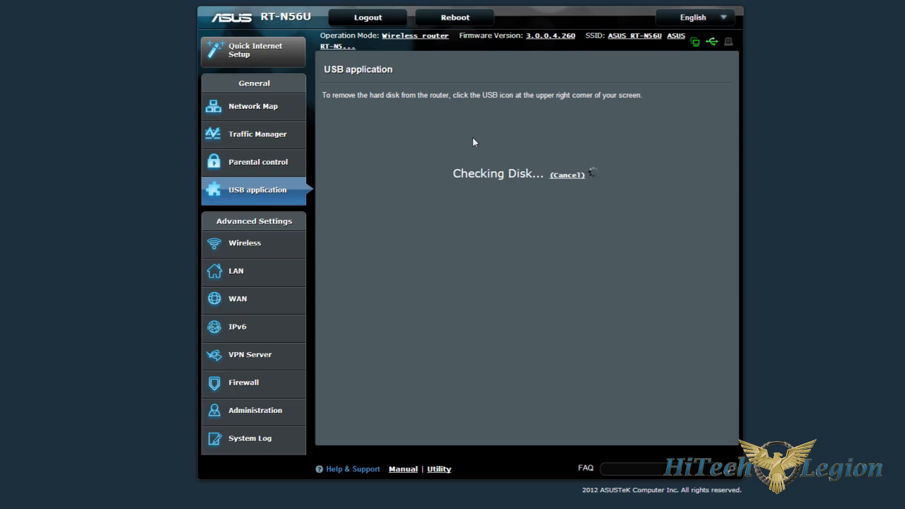
mouse_move(449, 276)
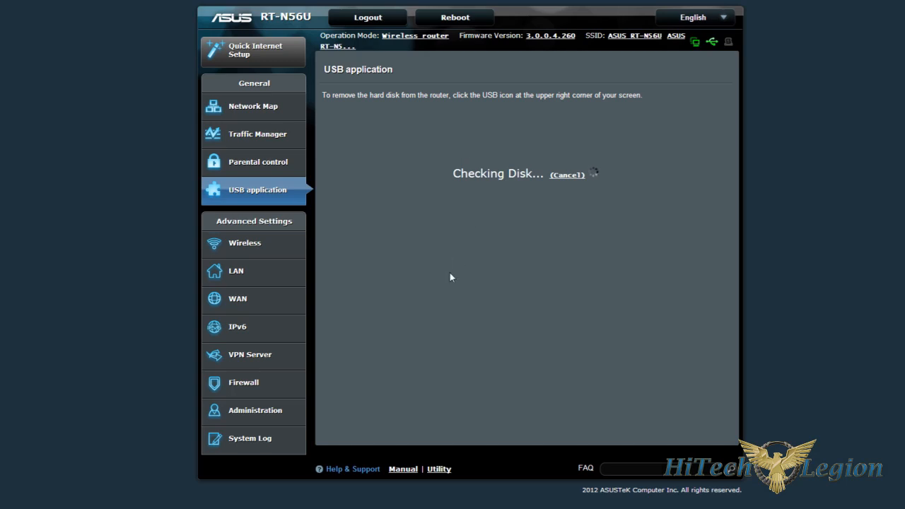
mouse_move(487, 306)
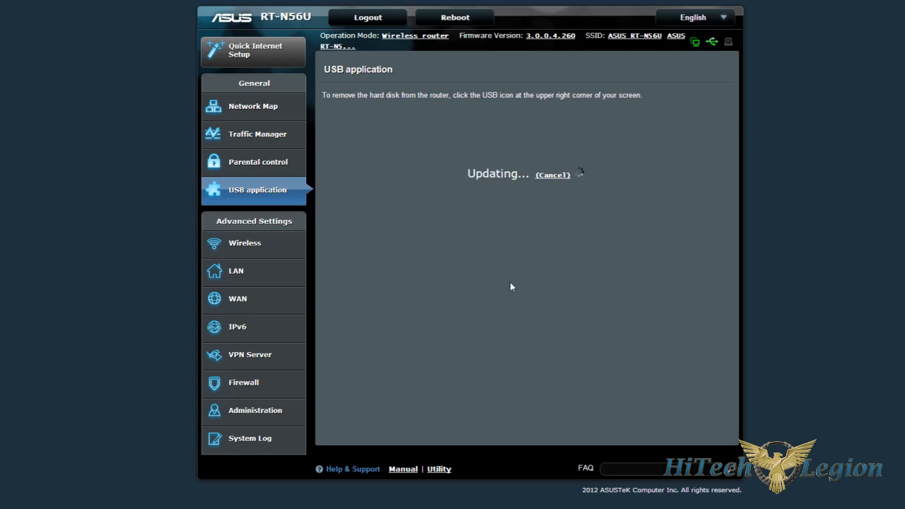
mouse_move(506, 283)
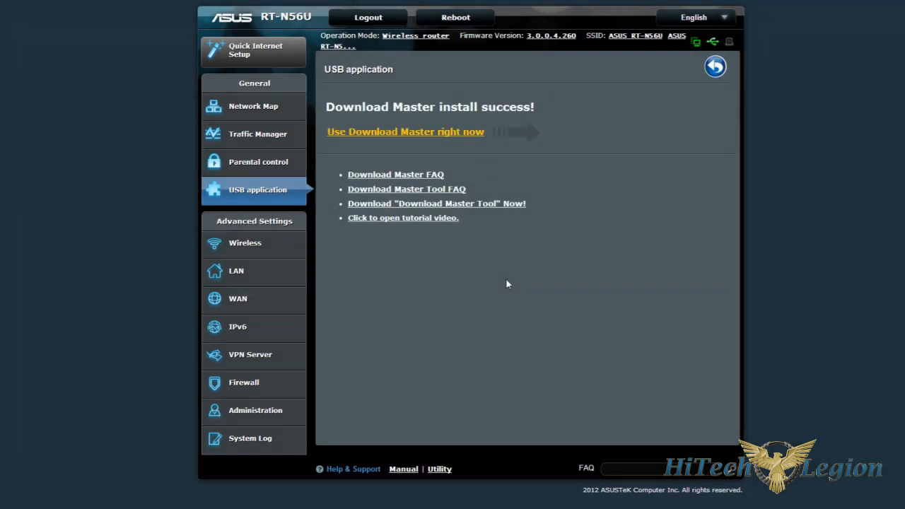
- Launch Download Master and log in as user 'admin'
left_click(405, 131)
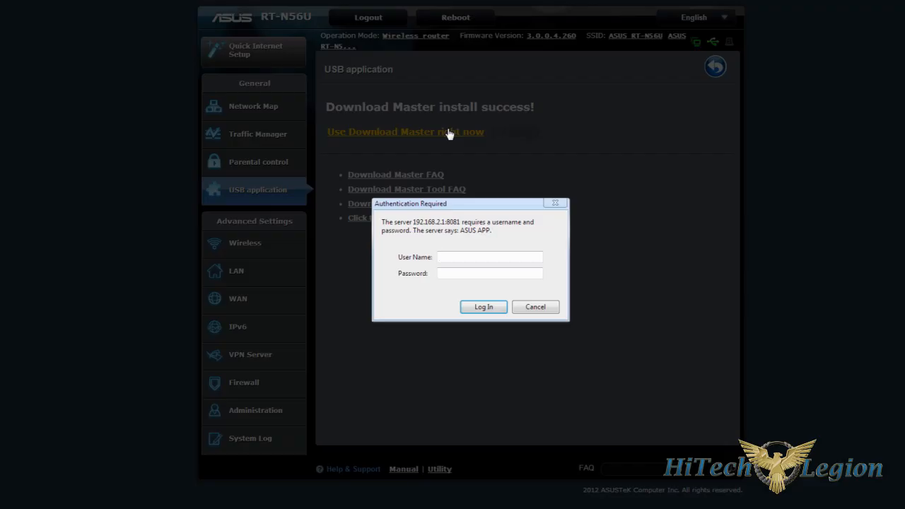
left_click(489, 257)
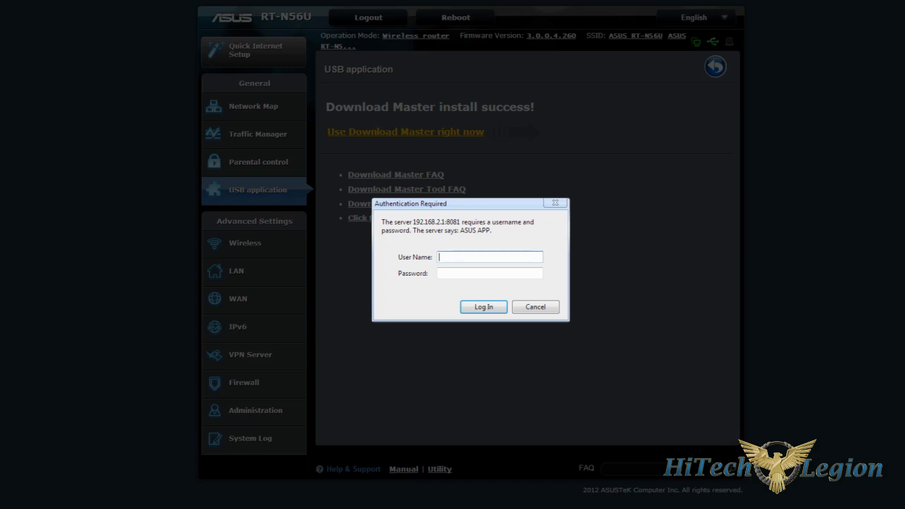
type("admin")
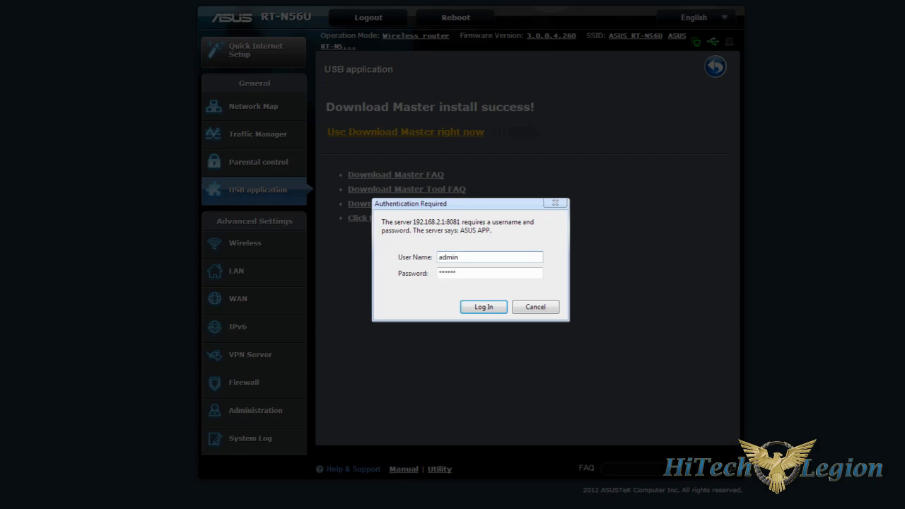
left_click(484, 307)
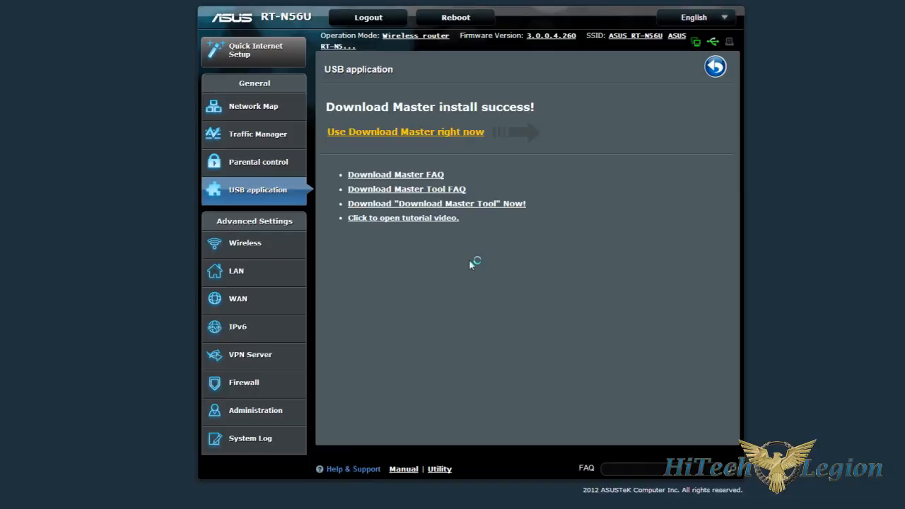
- Bring up Download Master's empty Task page with its General, BitTorrent, NZB and aMule settings
left_click(405, 131)
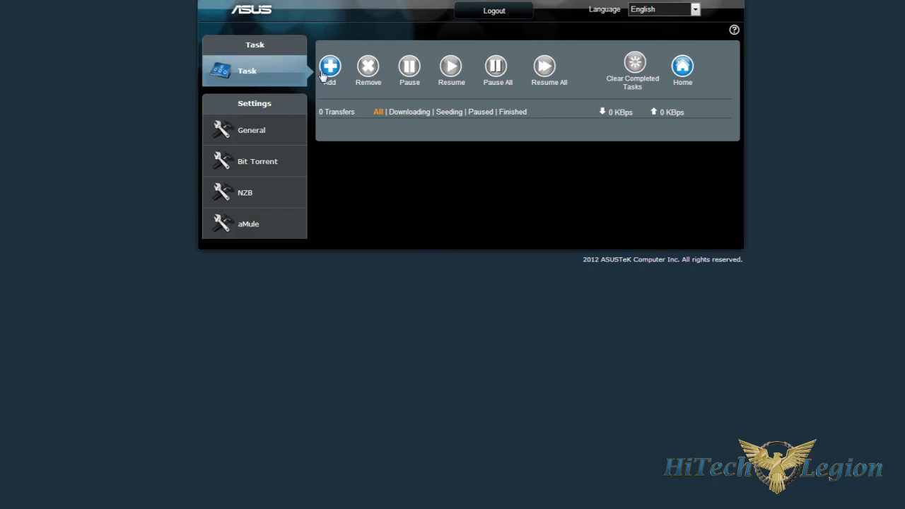
mouse_move(494, 128)
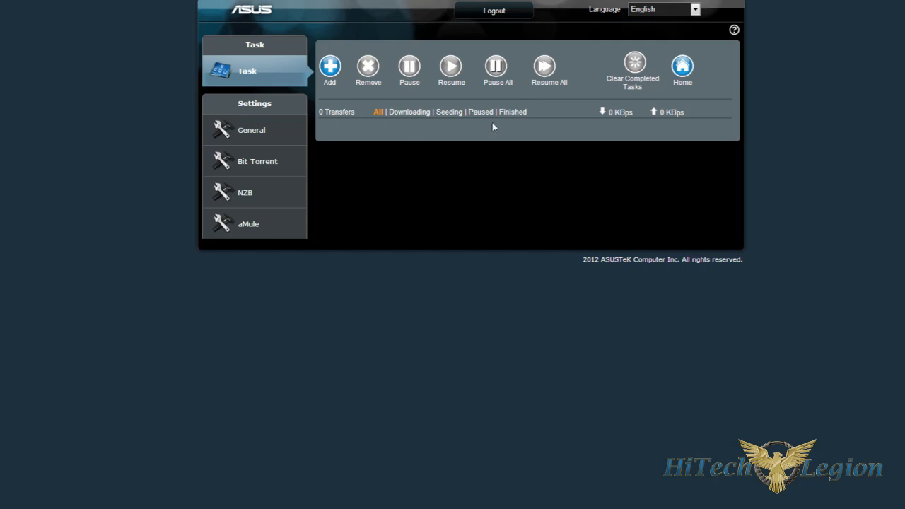
mouse_move(249, 223)
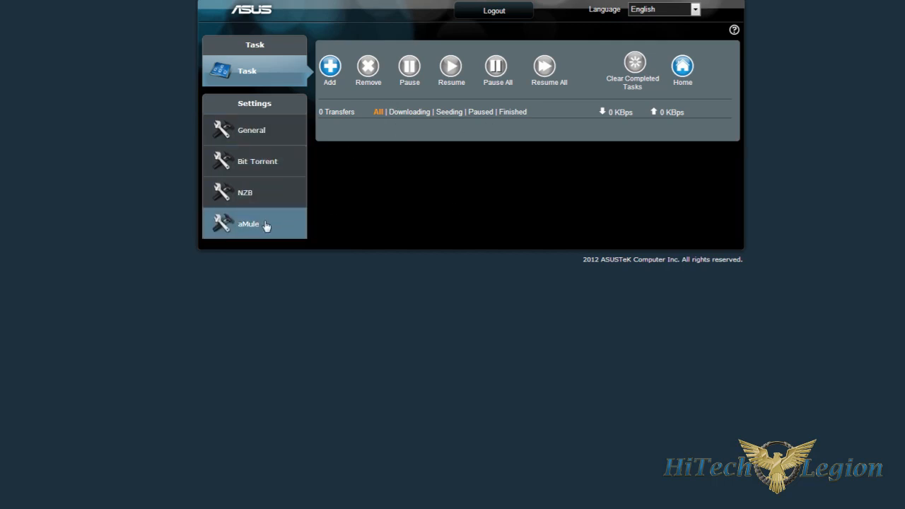
mouse_move(643, 172)
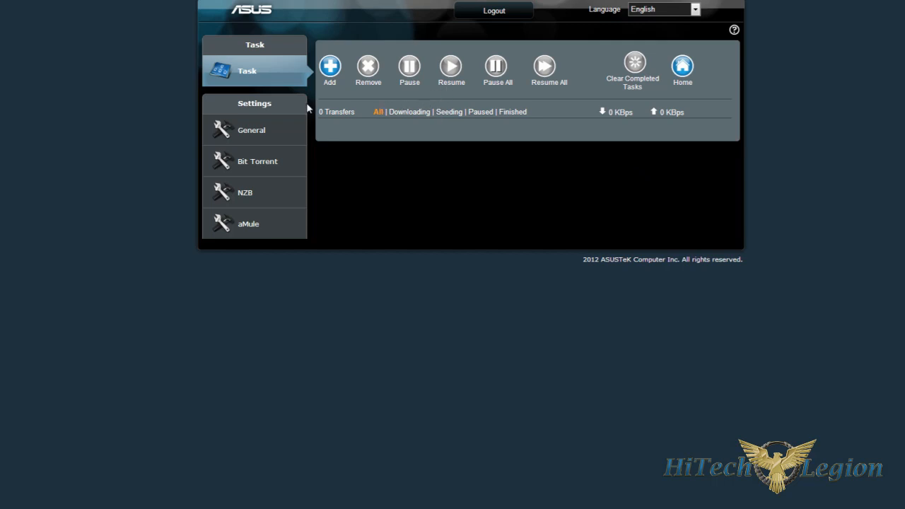
mouse_move(507, 26)
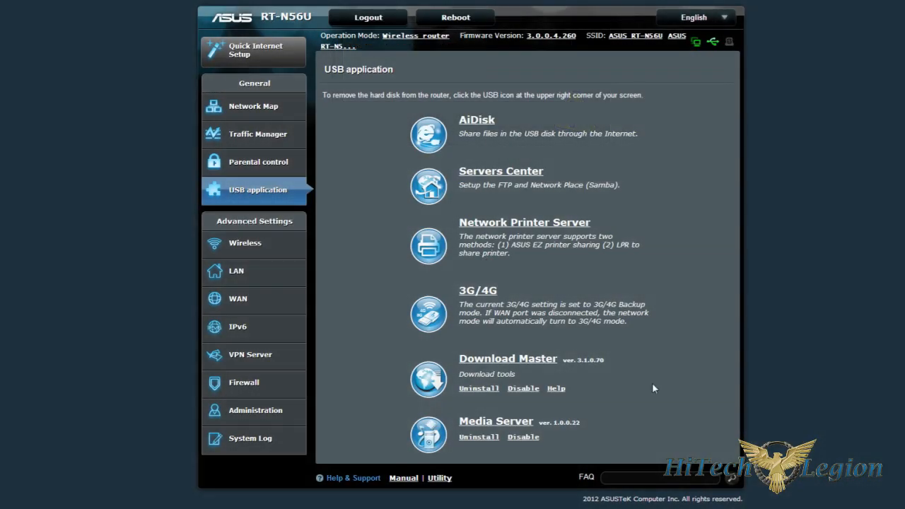
- Show the Media Server page with DLNA on, iTunes off and directory /tmp/mnt
left_click(495, 421)
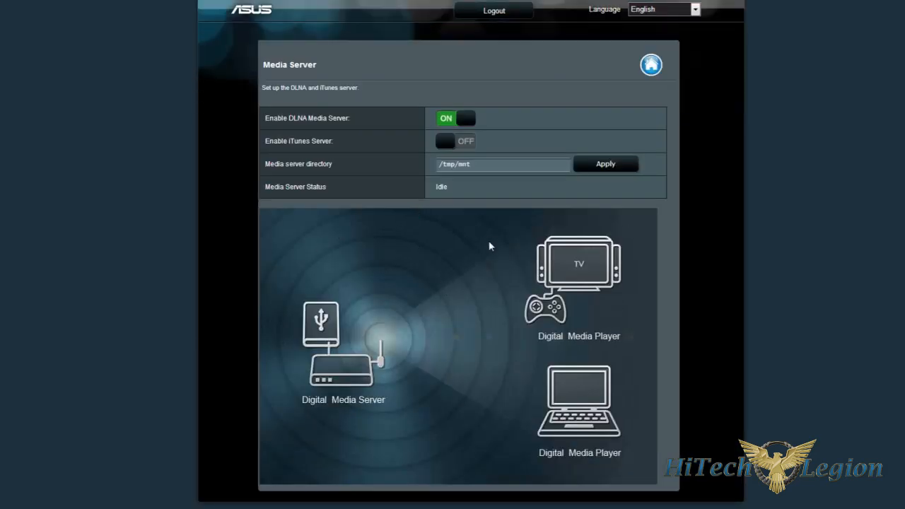
mouse_move(339, 133)
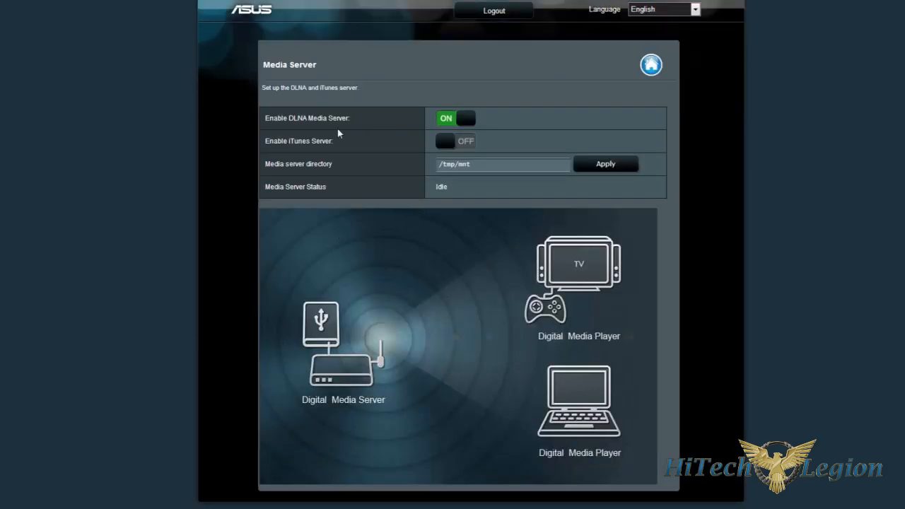
mouse_move(336, 144)
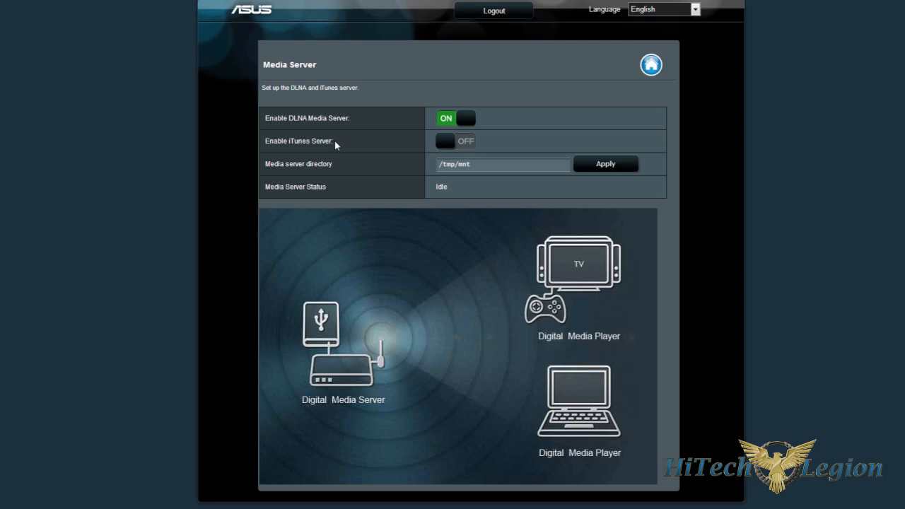
mouse_move(427, 352)
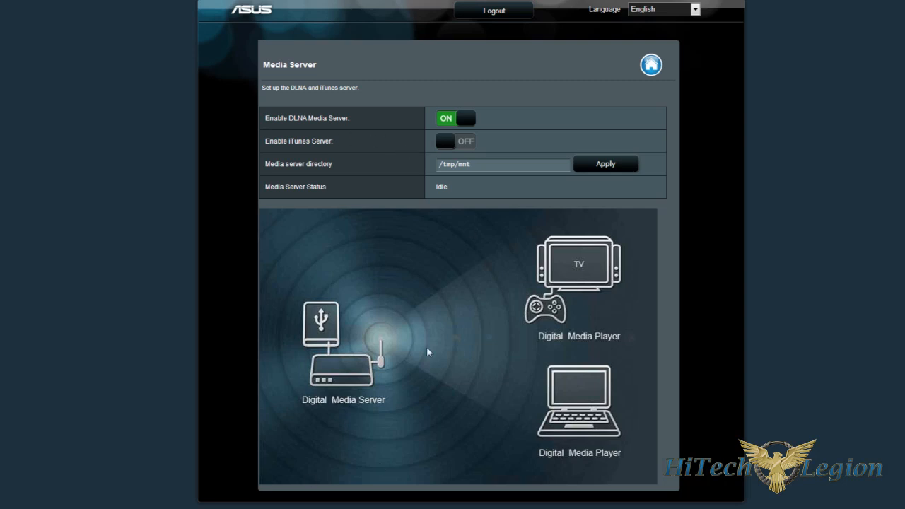
mouse_move(324, 336)
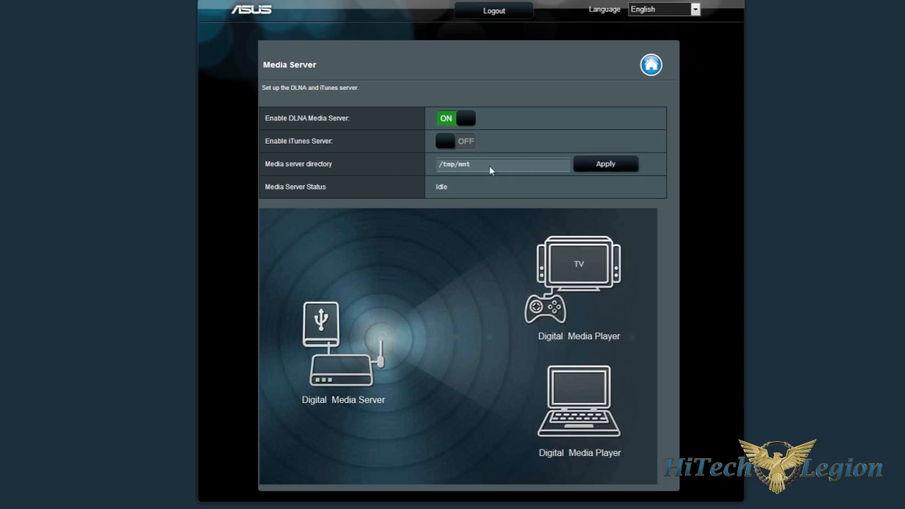
mouse_move(446, 296)
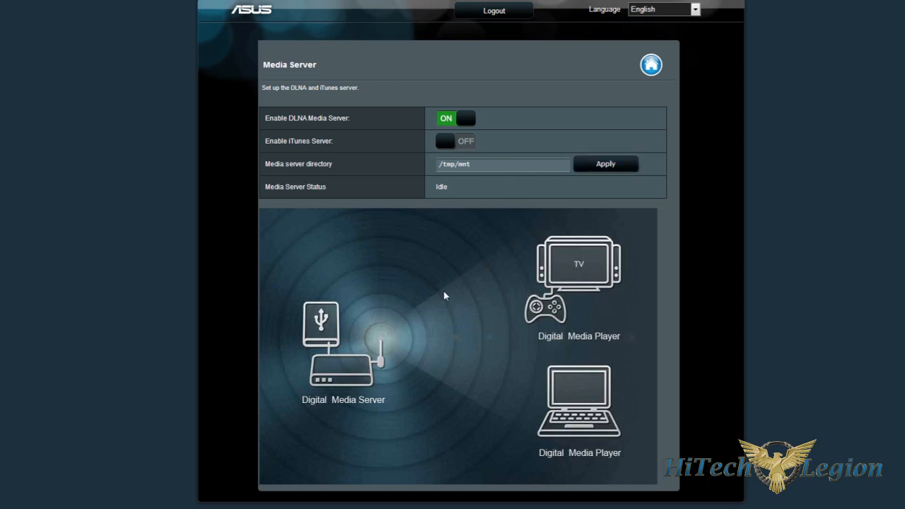
mouse_move(605, 331)
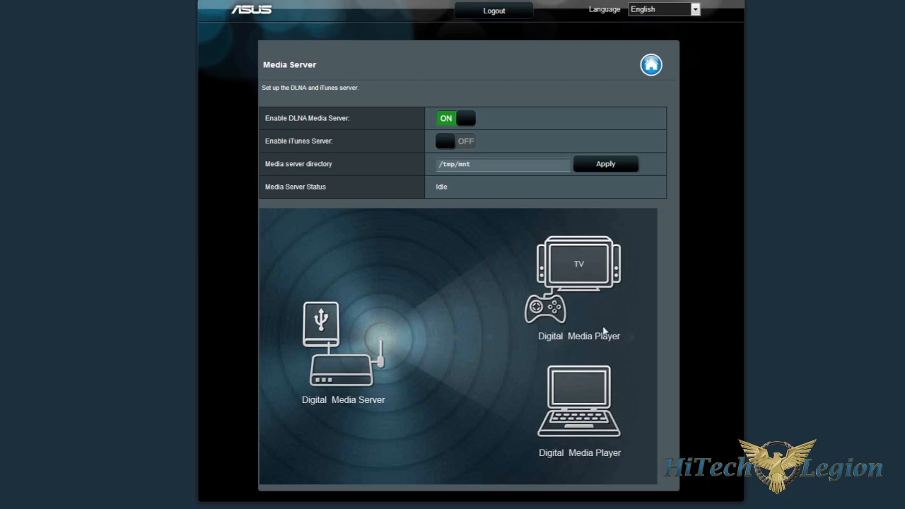
mouse_move(644, 156)
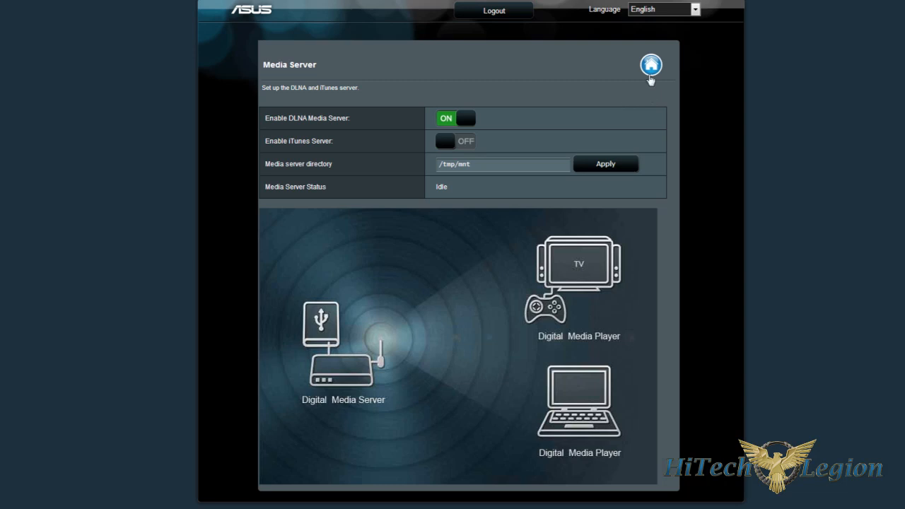
- Return to USB applications, then browse the Wireless WPS and Bridge pages
left_click(650, 65)
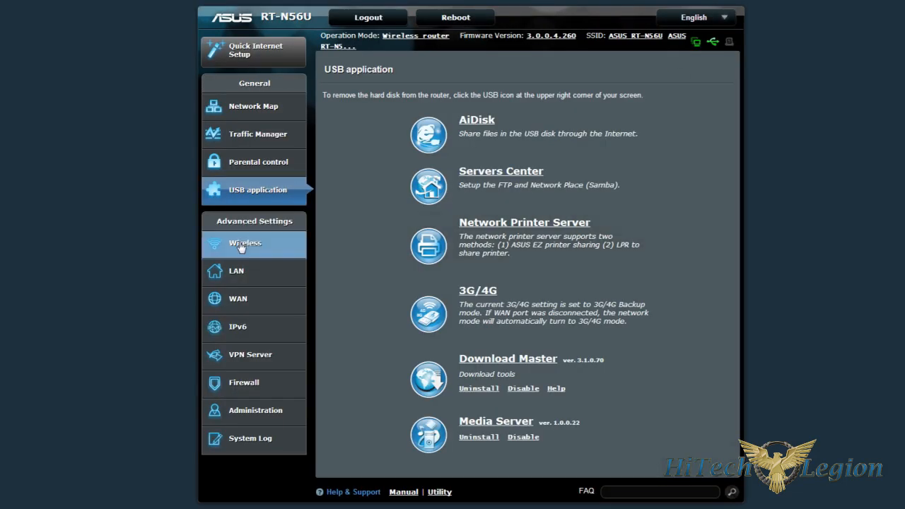
mouse_move(253, 355)
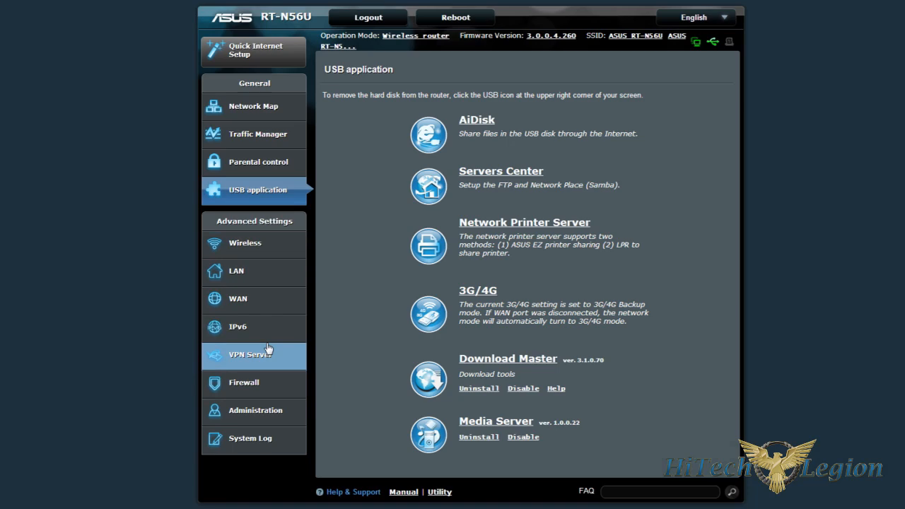
left_click(245, 243)
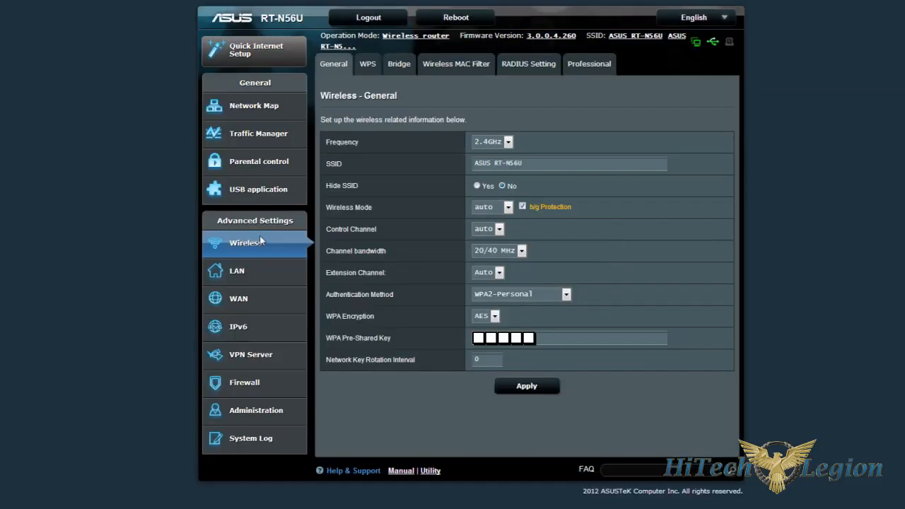
mouse_move(404, 136)
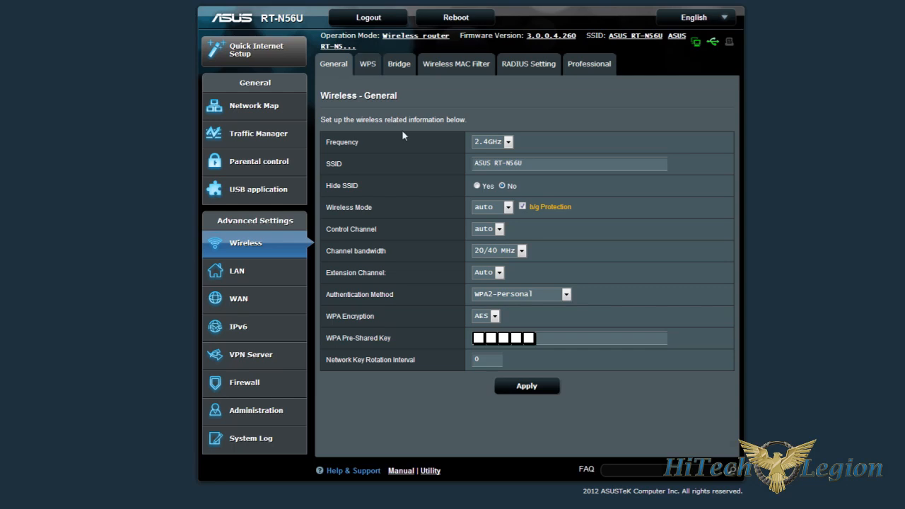
mouse_move(385, 79)
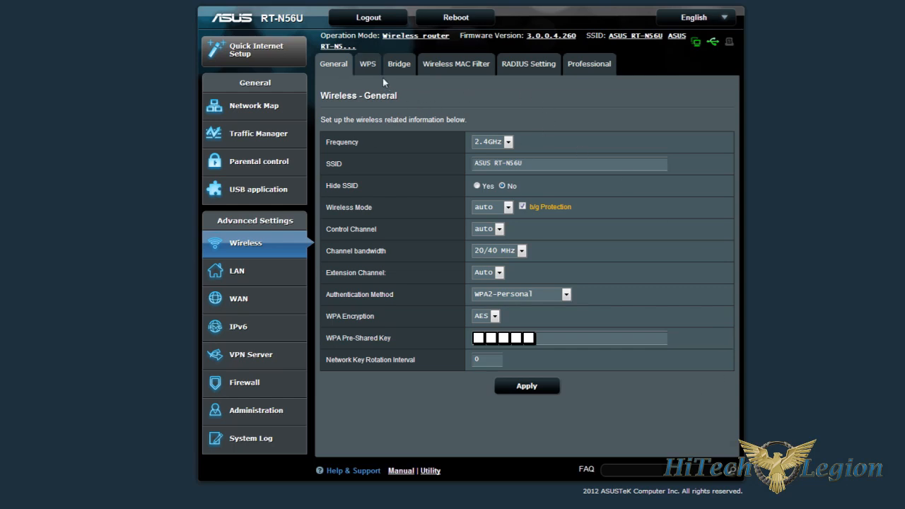
left_click(368, 63)
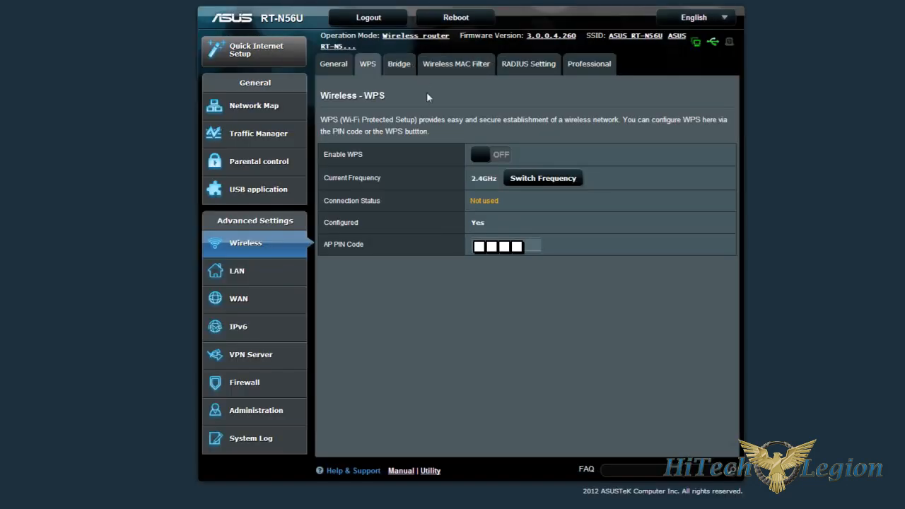
left_click(399, 63)
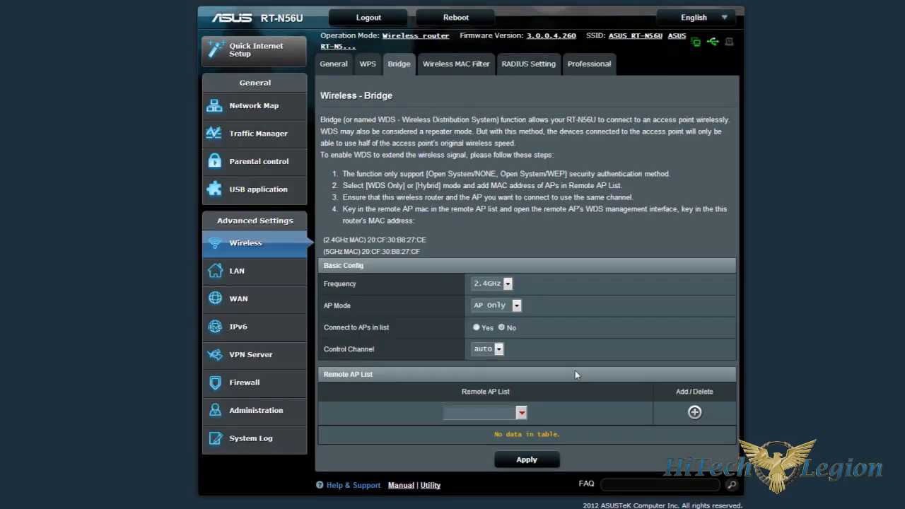
mouse_move(444, 107)
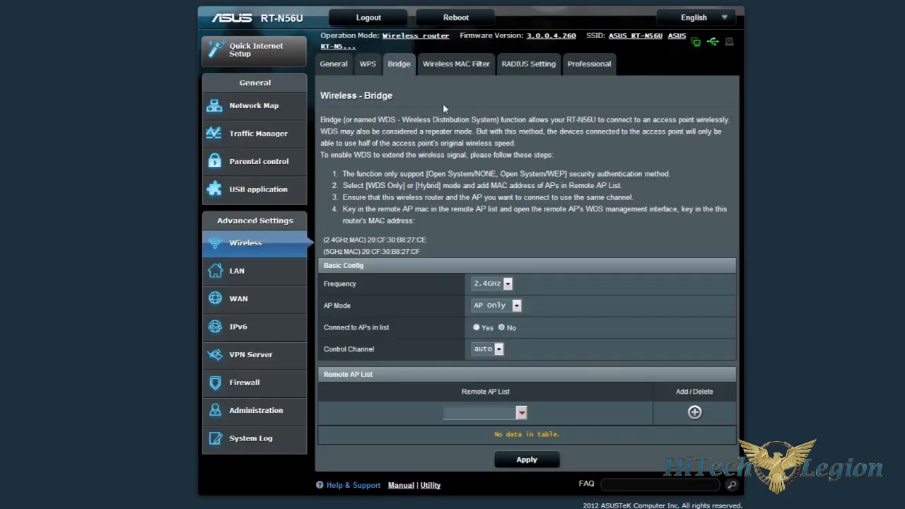
- Continue through Wireless MAC Filter and RADIUS Setting to the Professional radio settings
left_click(456, 64)
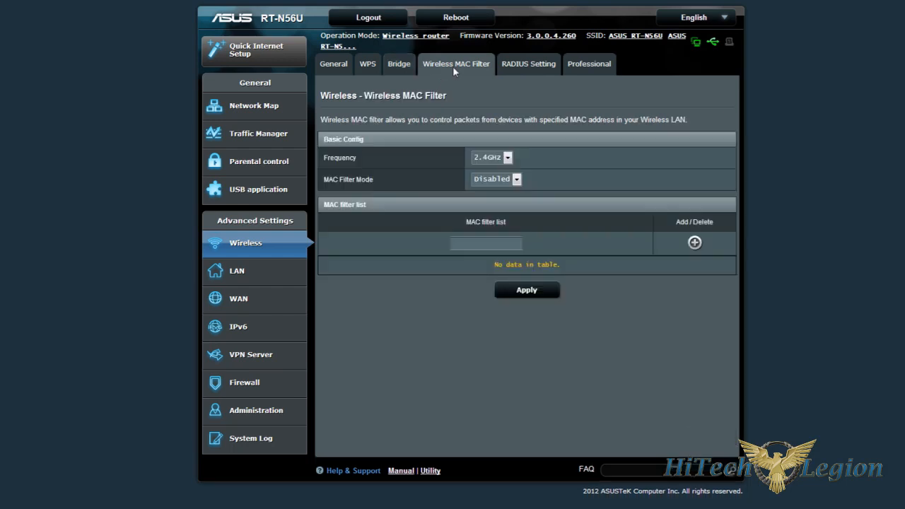
mouse_move(529, 64)
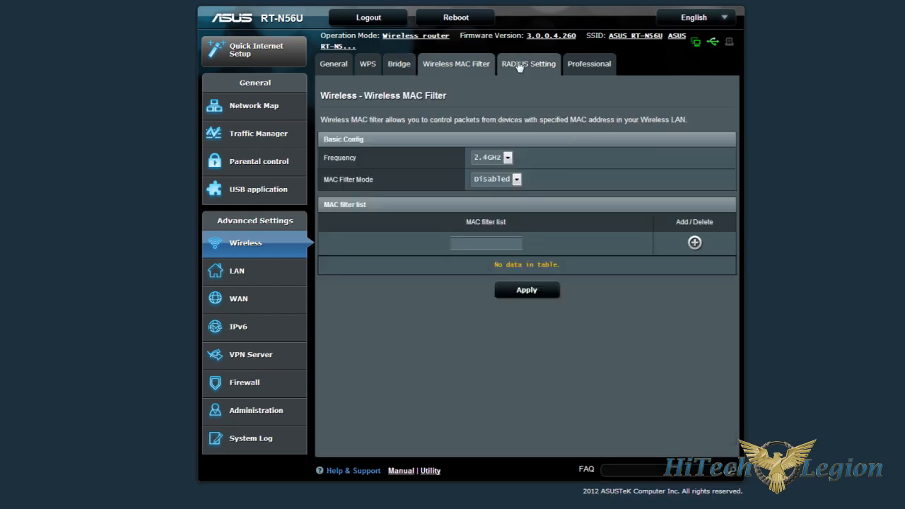
left_click(529, 63)
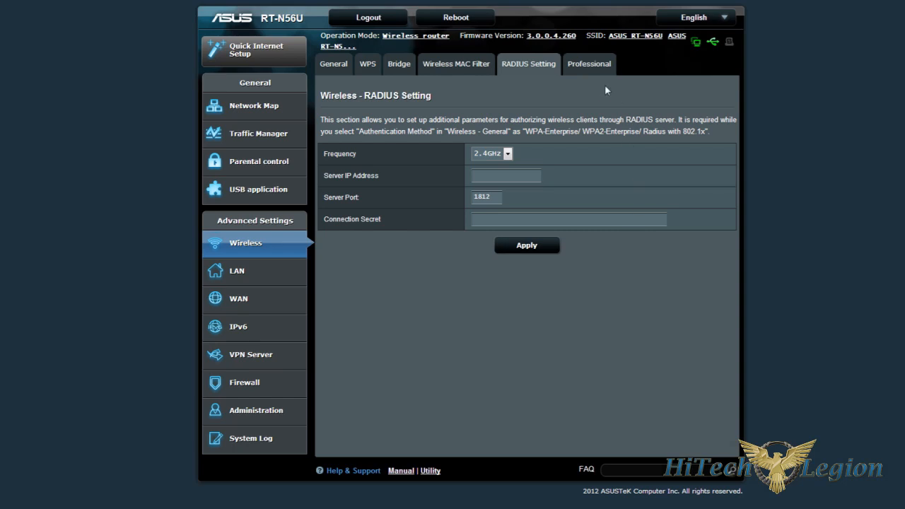
left_click(588, 63)
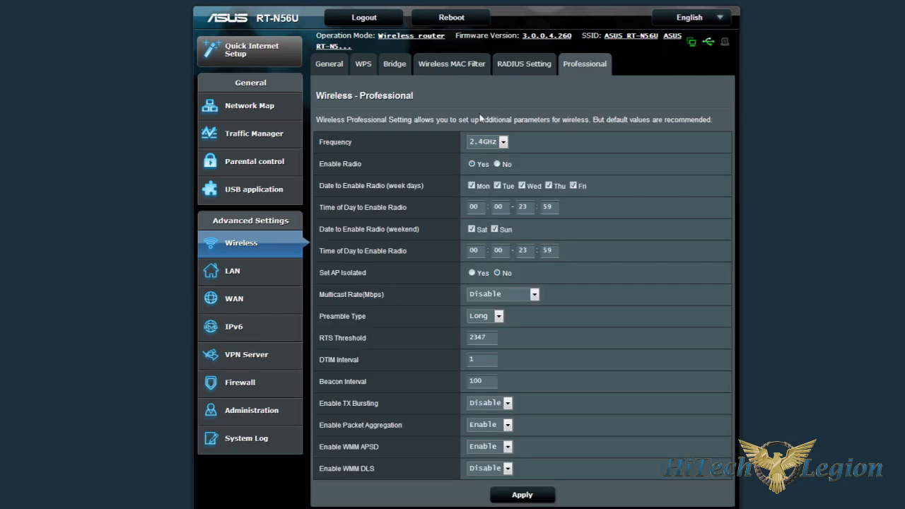
mouse_move(424, 458)
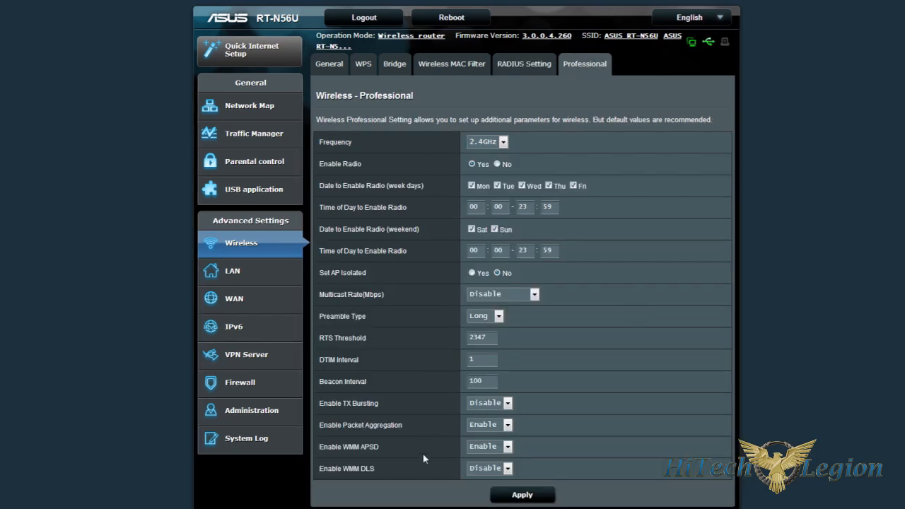
mouse_move(240, 276)
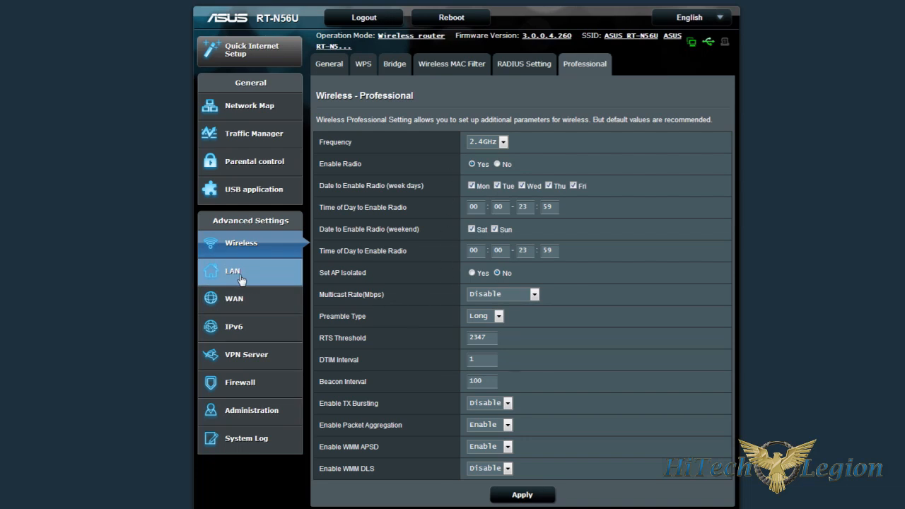
- Step through LAN IP, DHCP Server, Route and IPTV pages to the Switch Control settings
left_click(232, 272)
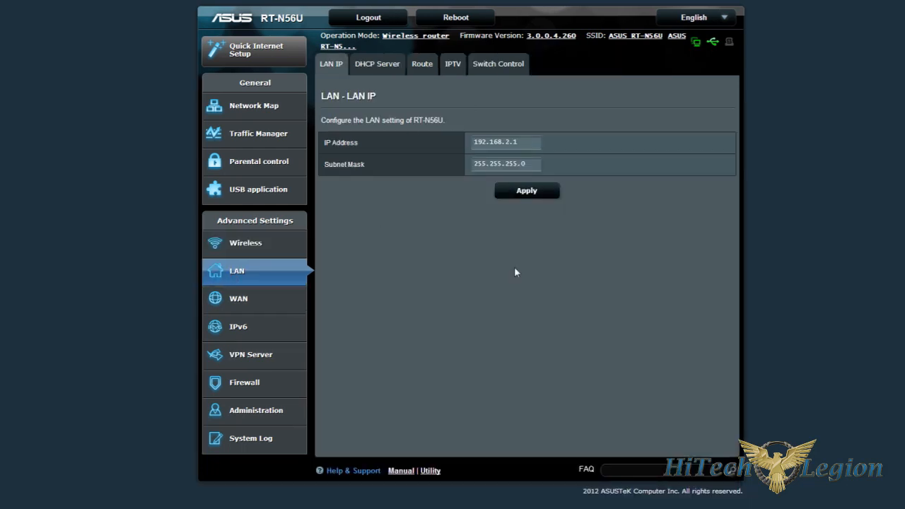
left_click(376, 64)
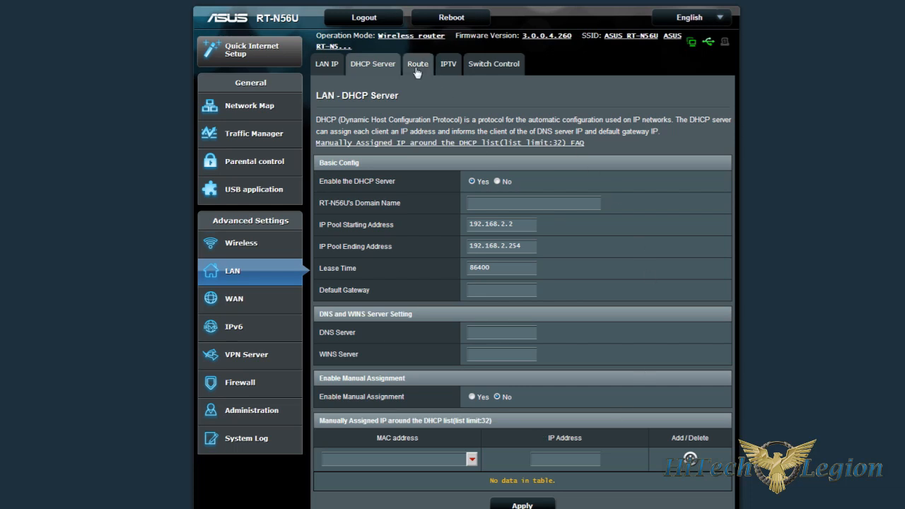
left_click(419, 64)
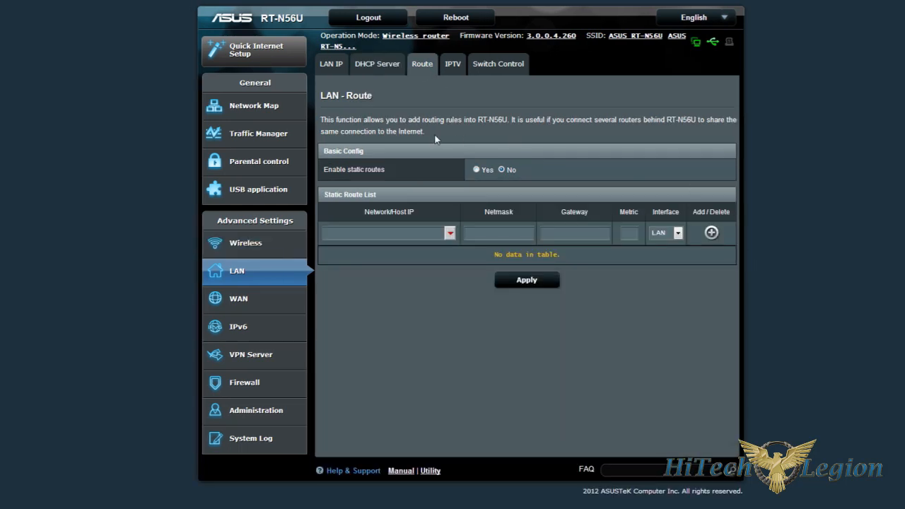
left_click(452, 64)
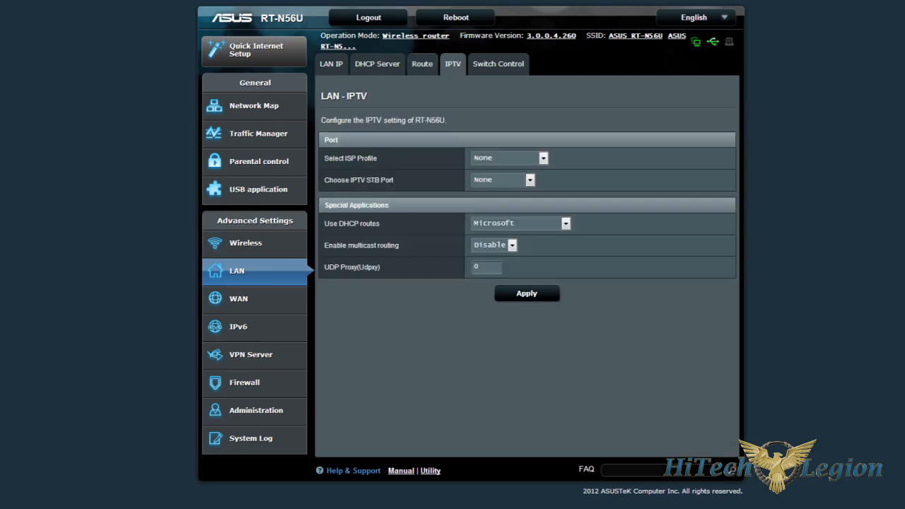
mouse_move(388, 275)
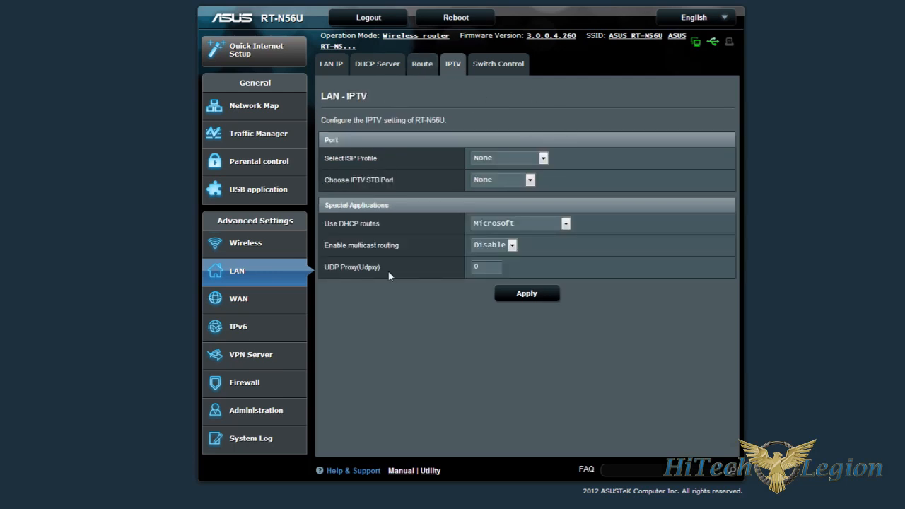
mouse_move(608, 150)
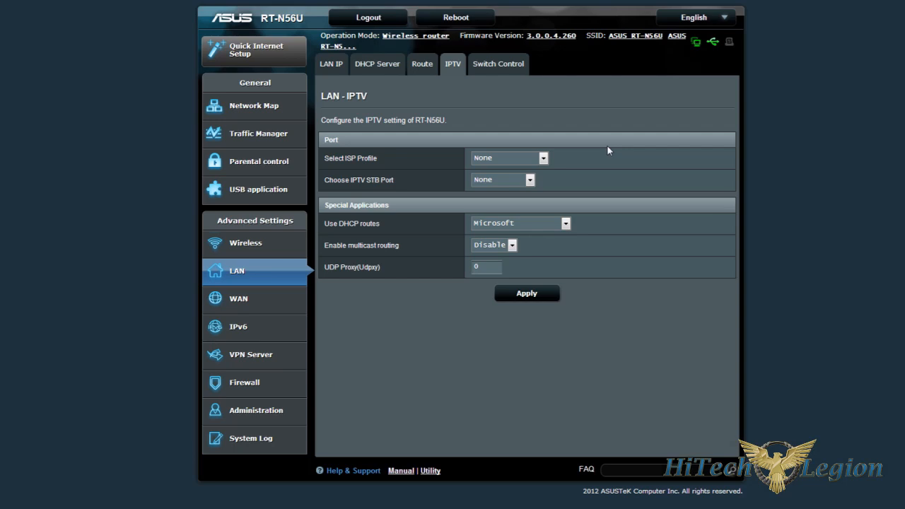
mouse_move(405, 312)
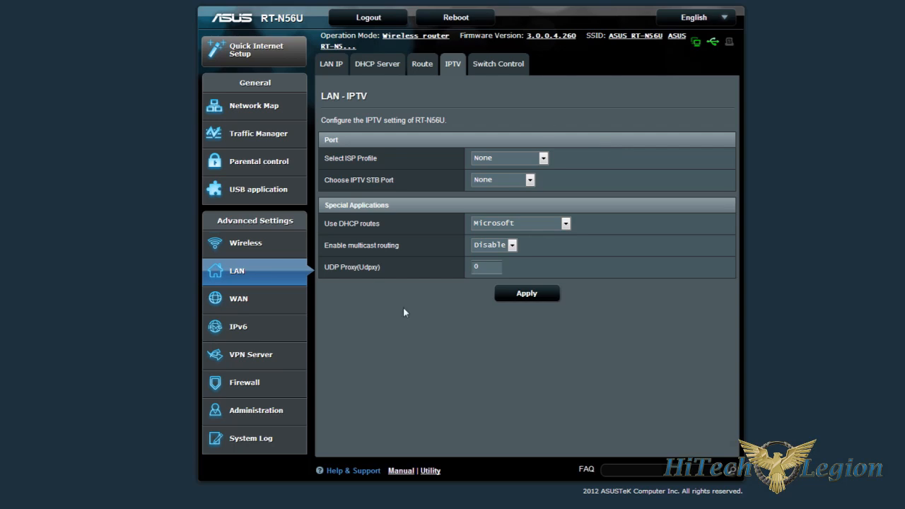
left_click(498, 63)
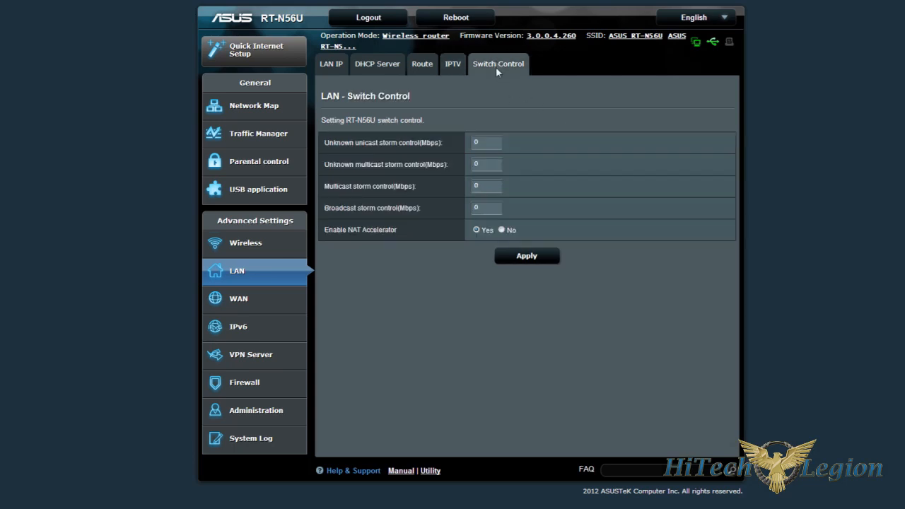
mouse_move(504, 407)
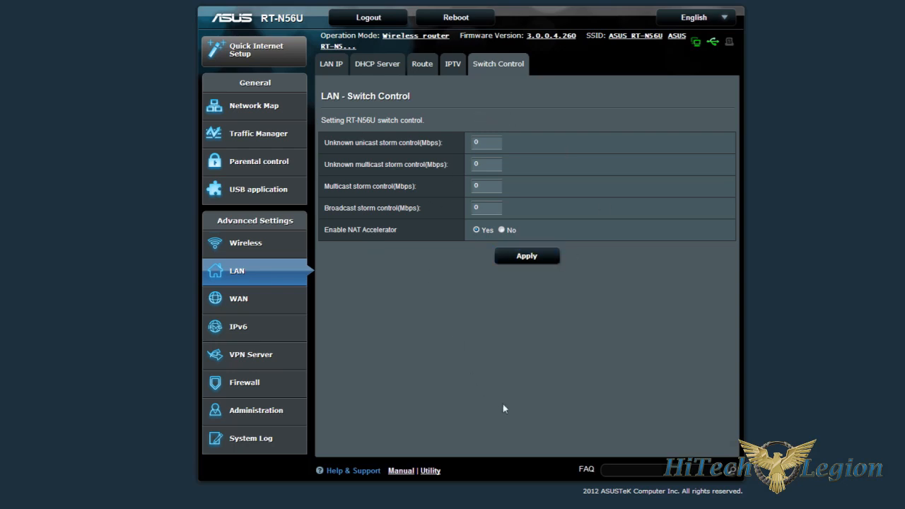
mouse_move(523, 402)
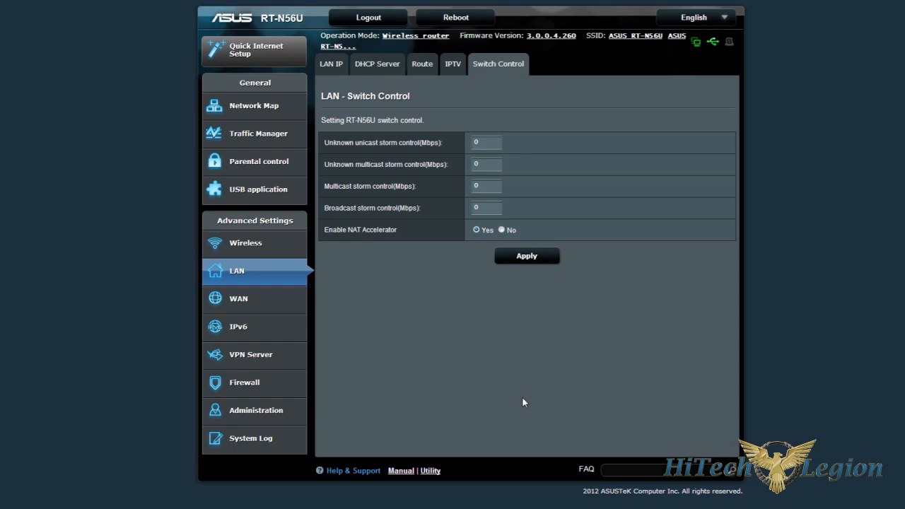
mouse_move(520, 390)
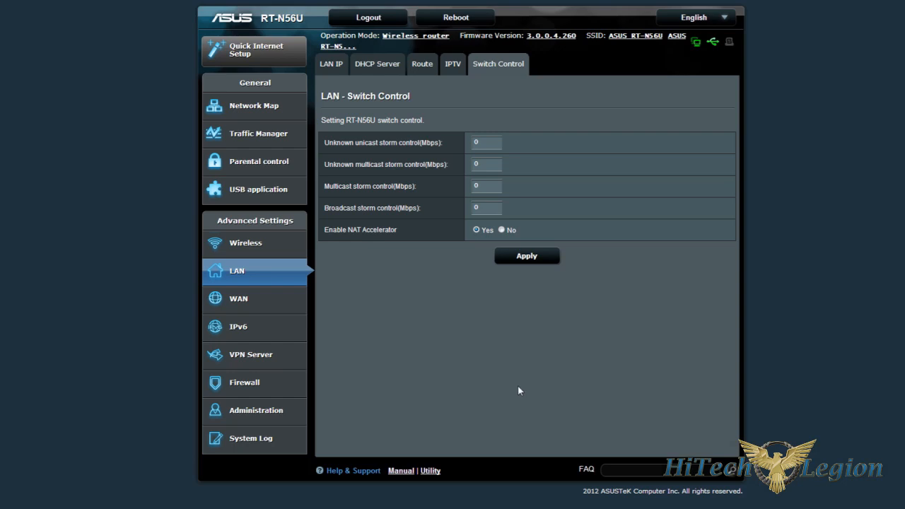
mouse_move(433, 300)
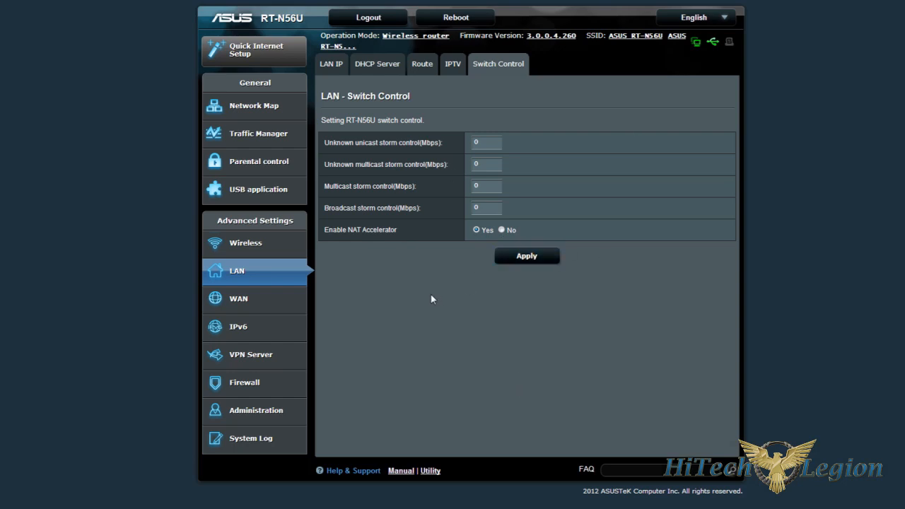
- Browse the WAN Internet Connection, Port Trigger and Virtual Server / Port Forwarding pages
left_click(238, 298)
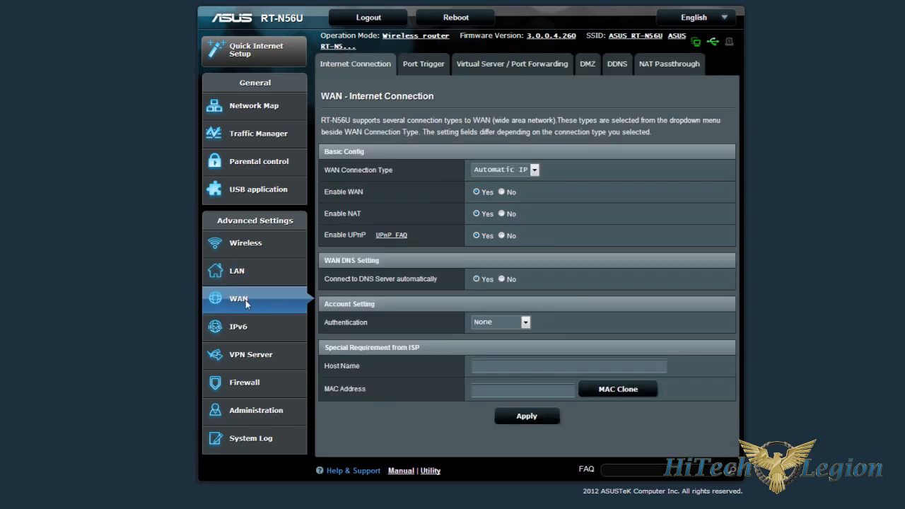
mouse_move(557, 146)
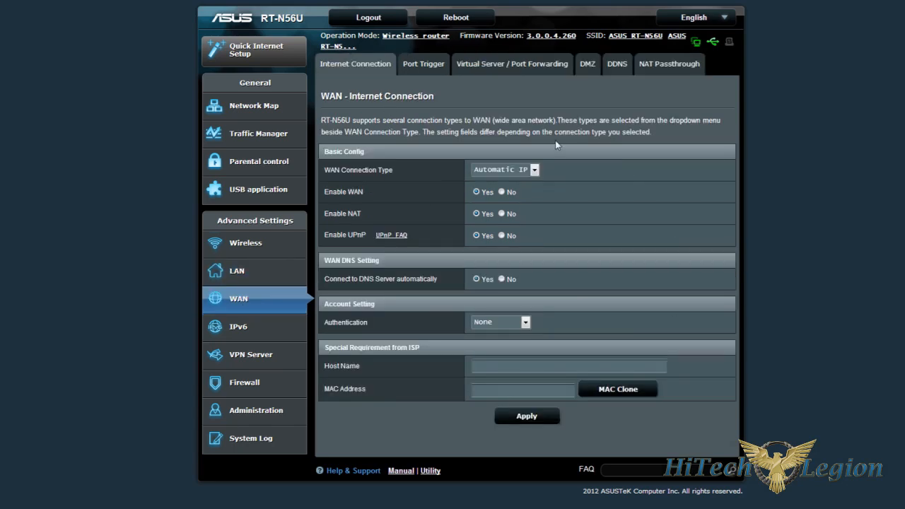
left_click(423, 63)
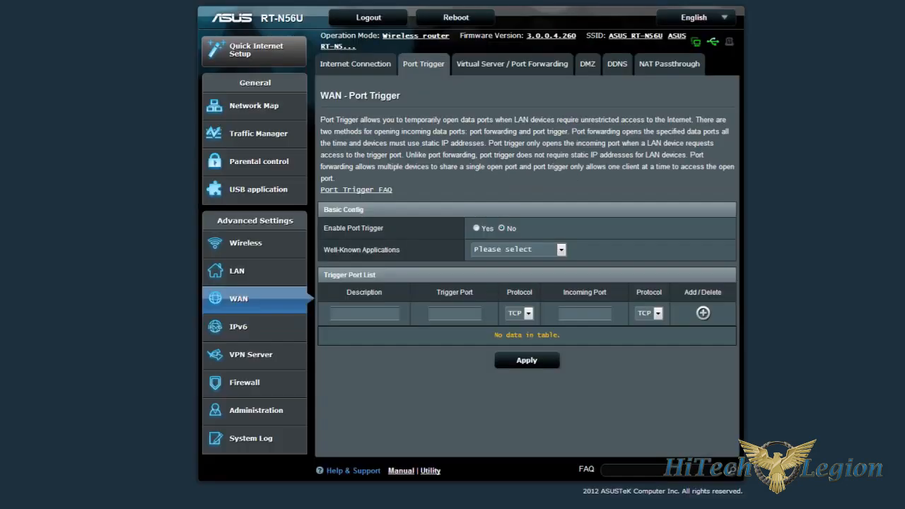
left_click(512, 64)
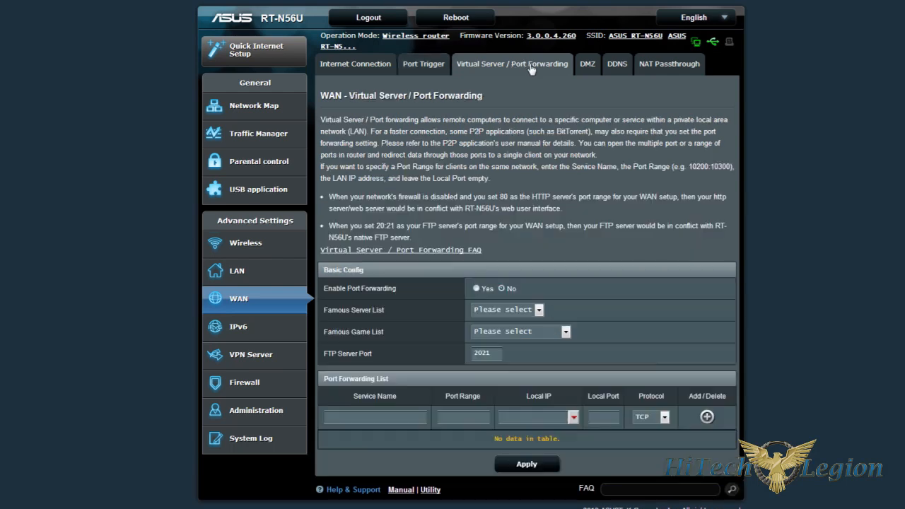
mouse_move(526, 68)
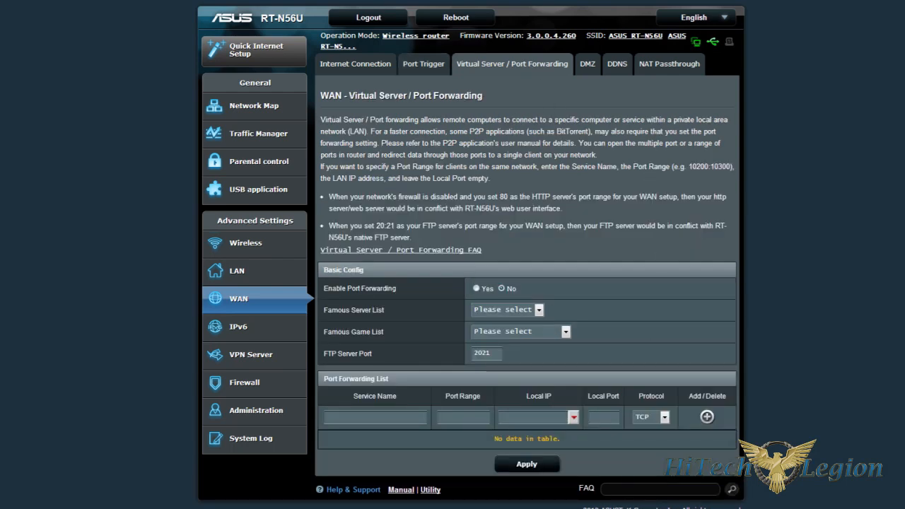
- Continue through the DMZ and DDNS pages, ending on NAT Passthrough
left_click(587, 64)
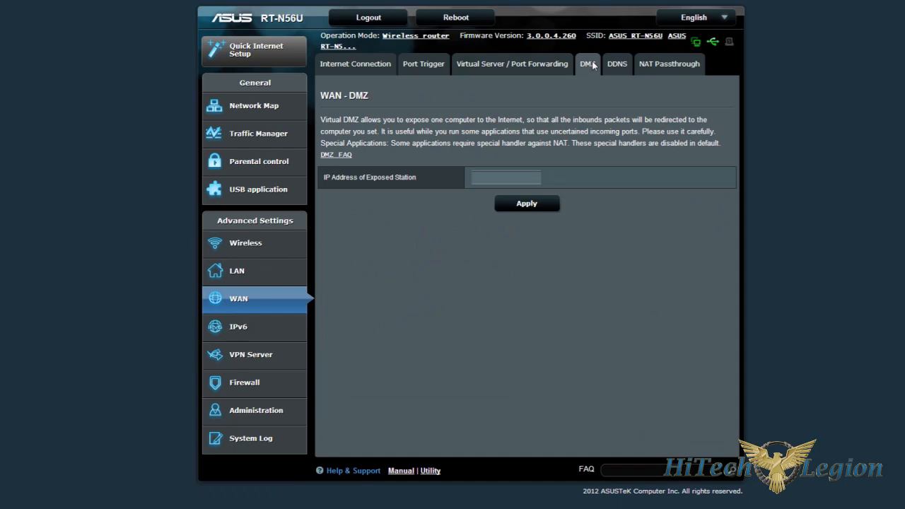
left_click(616, 64)
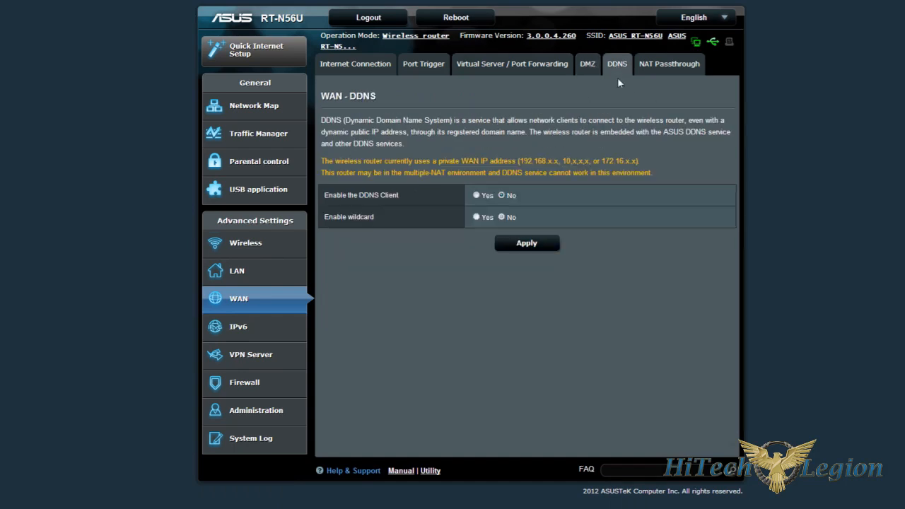
left_click(667, 64)
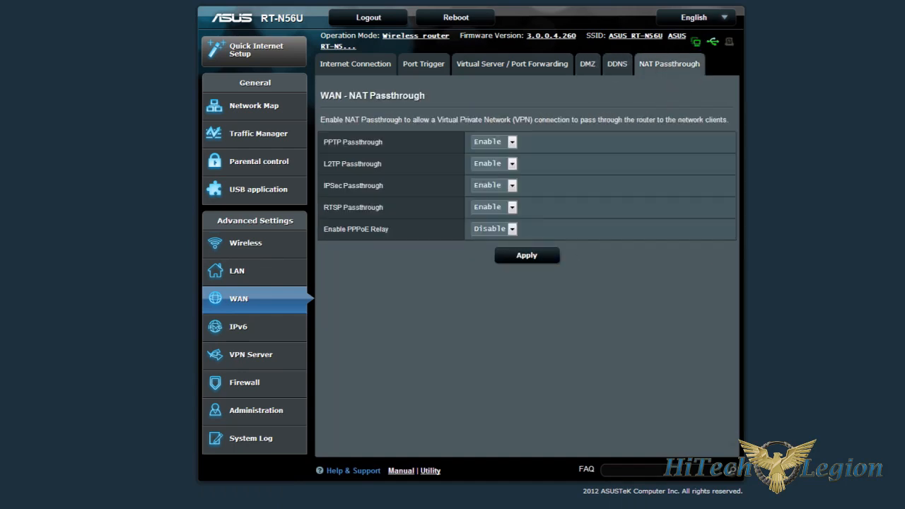
mouse_move(238, 326)
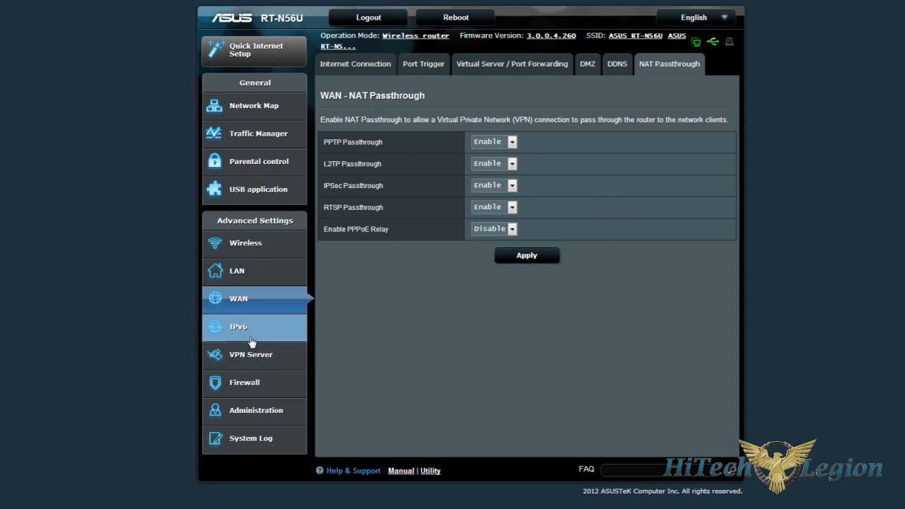
- View the IPv6 page, then the VPN Server section and its VPN Details settings
left_click(239, 325)
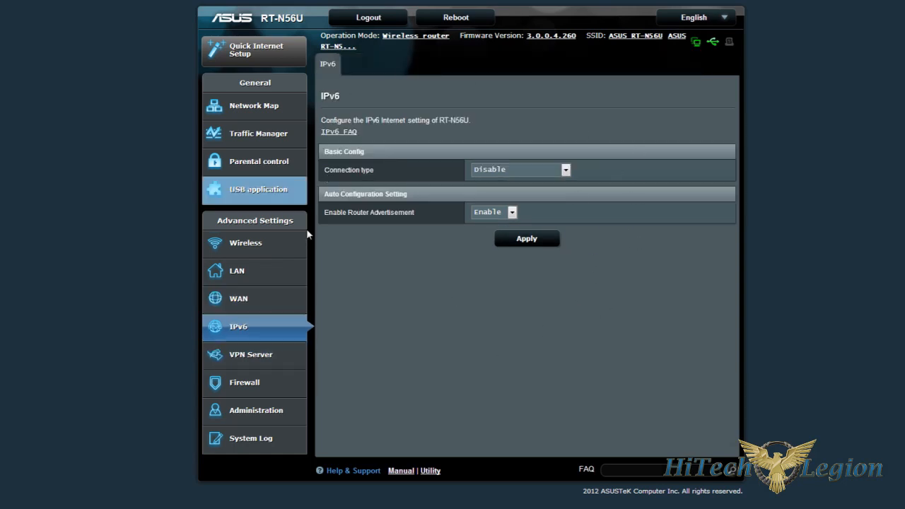
mouse_move(589, 133)
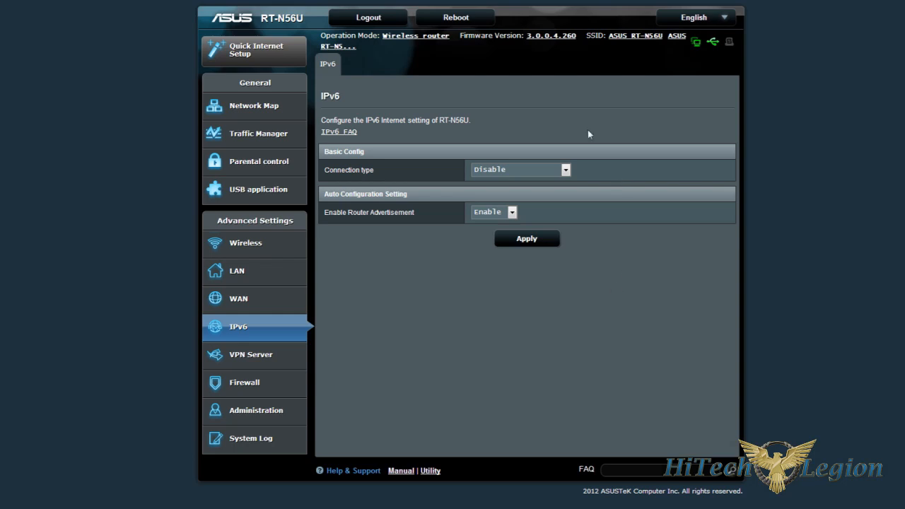
left_click(251, 354)
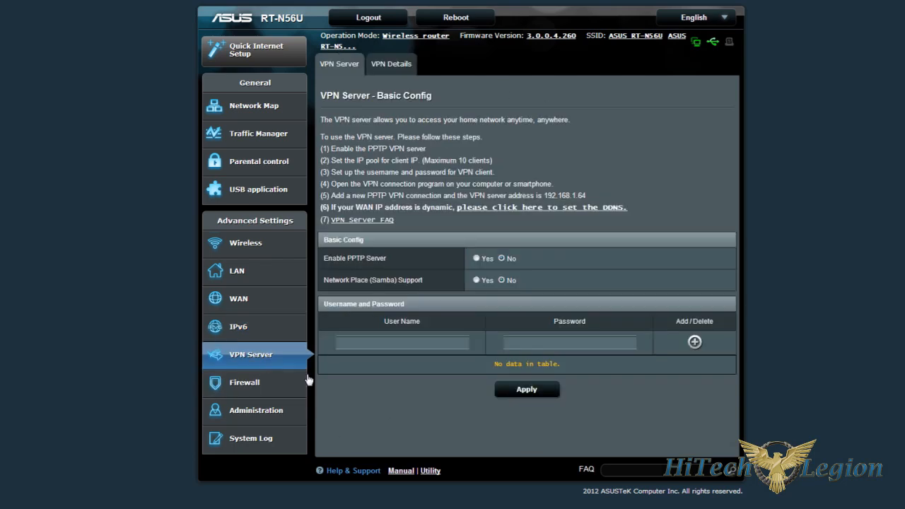
mouse_move(702, 181)
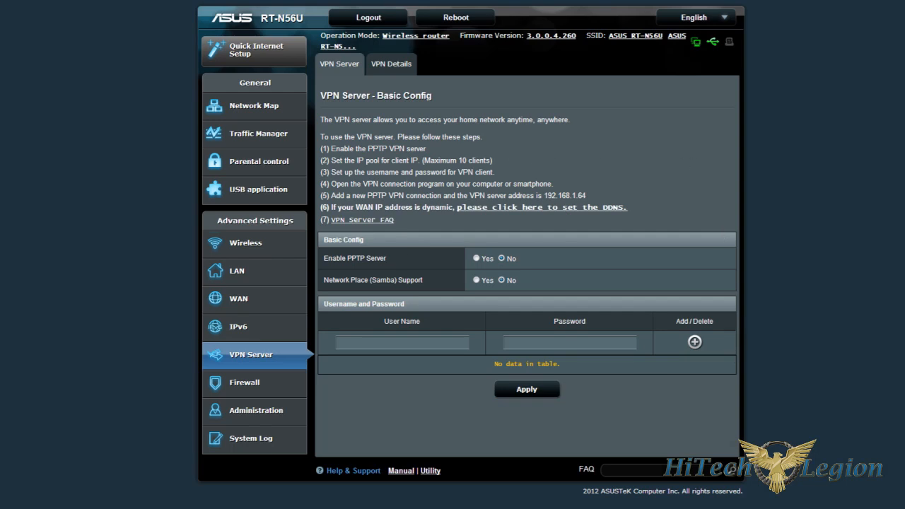
left_click(390, 64)
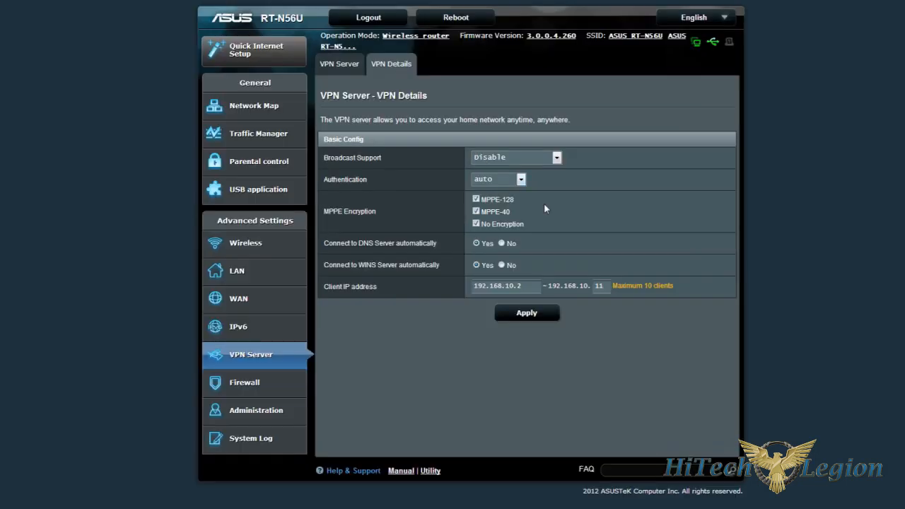
mouse_move(291, 412)
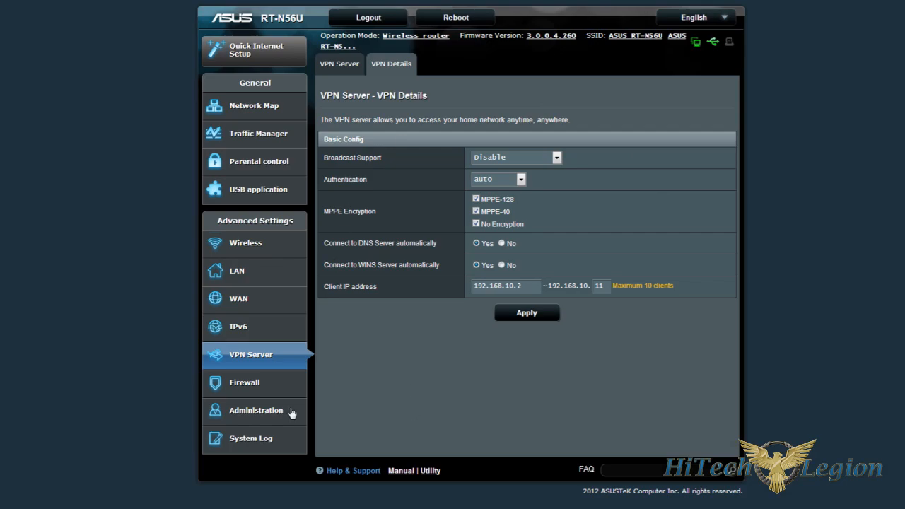
- Browse the Firewall General, URL Filter and Keyword Filter pages, ending on Network Services Filter
left_click(243, 382)
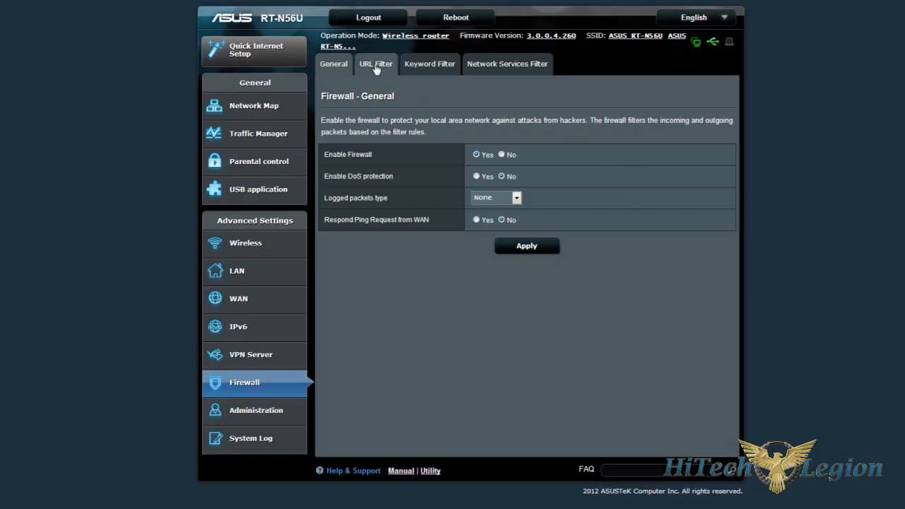
left_click(377, 63)
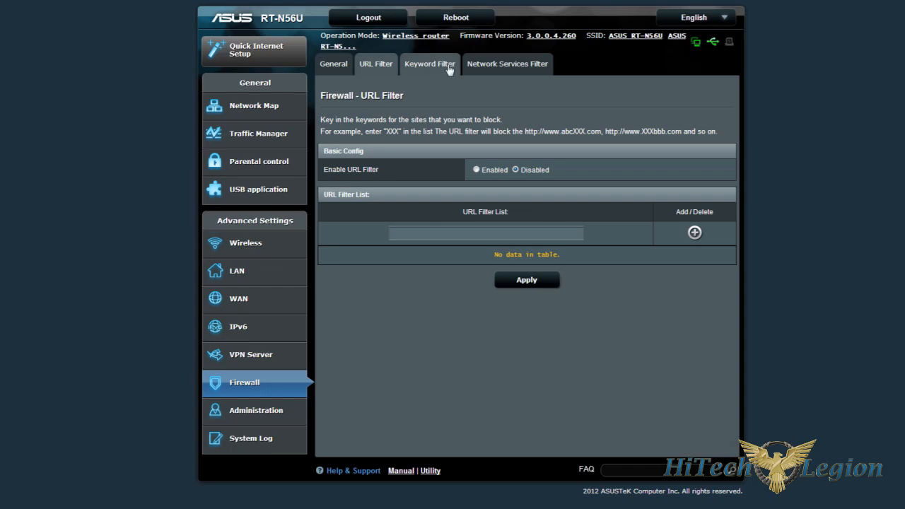
left_click(430, 64)
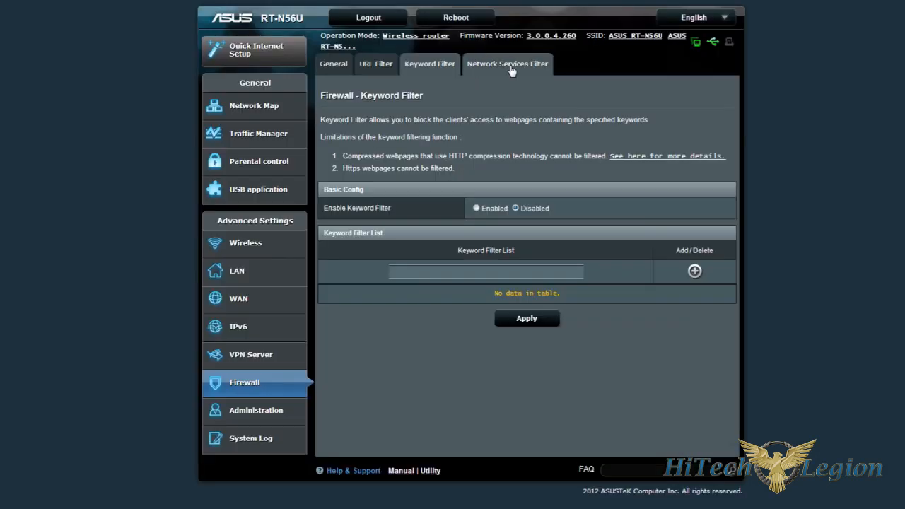
left_click(506, 64)
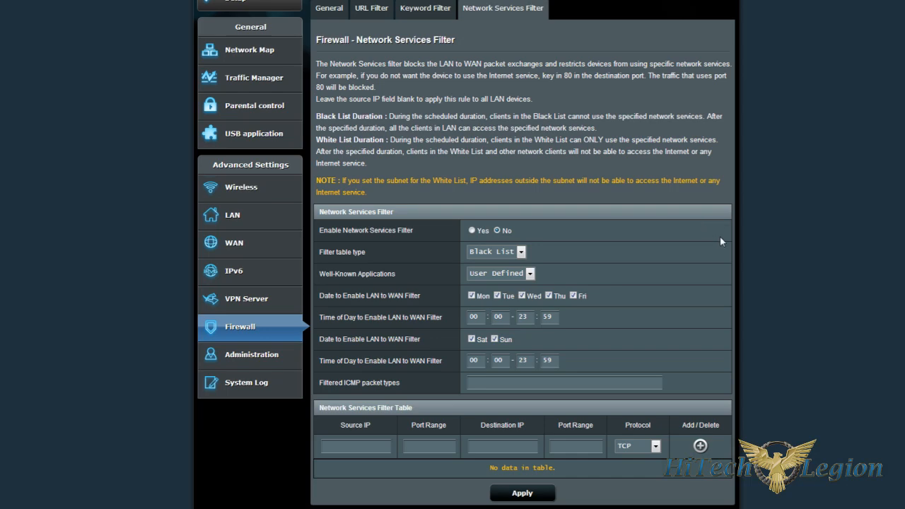
scroll("up", 3)
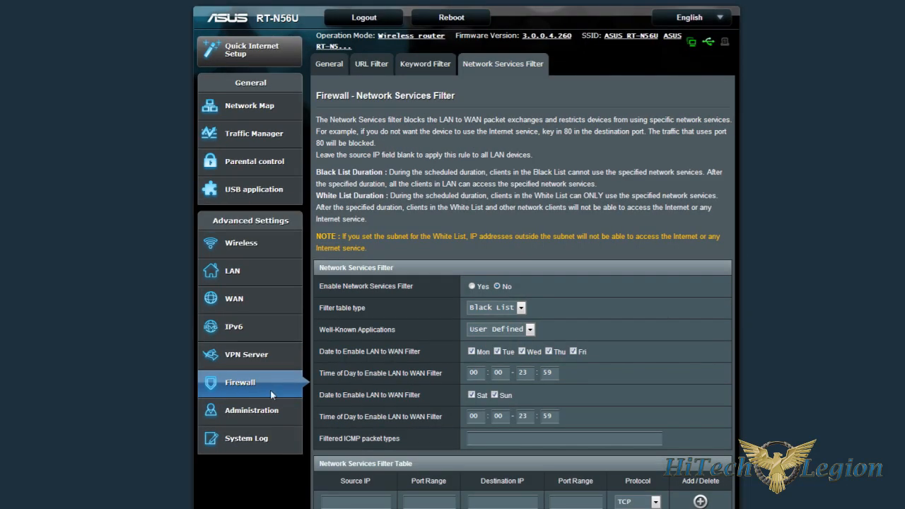
- Browse Administration's System and Firmware Upgrade pages, ending on Restore/Save/Upload Setting
left_click(251, 410)
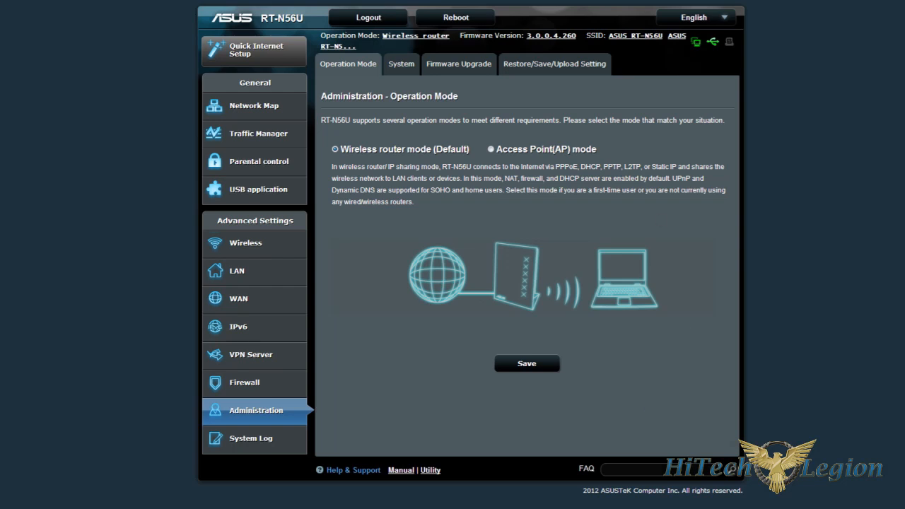
mouse_move(422, 94)
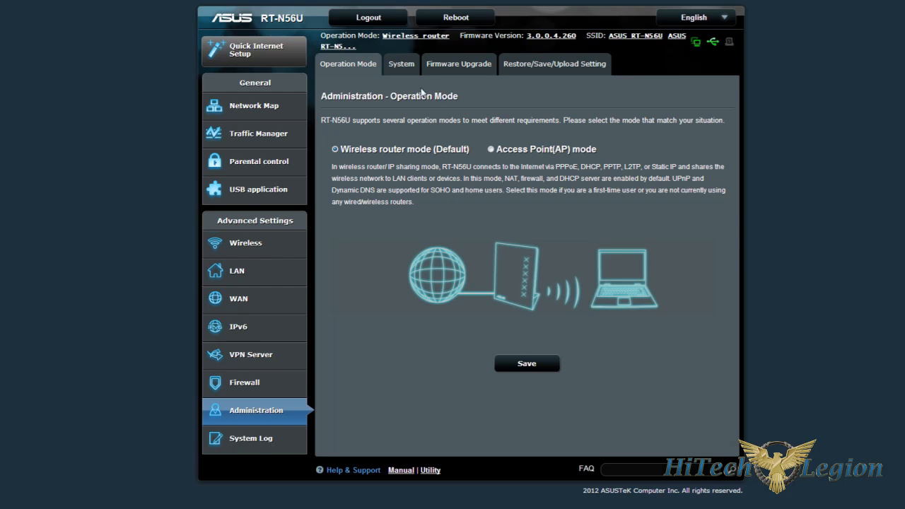
left_click(401, 64)
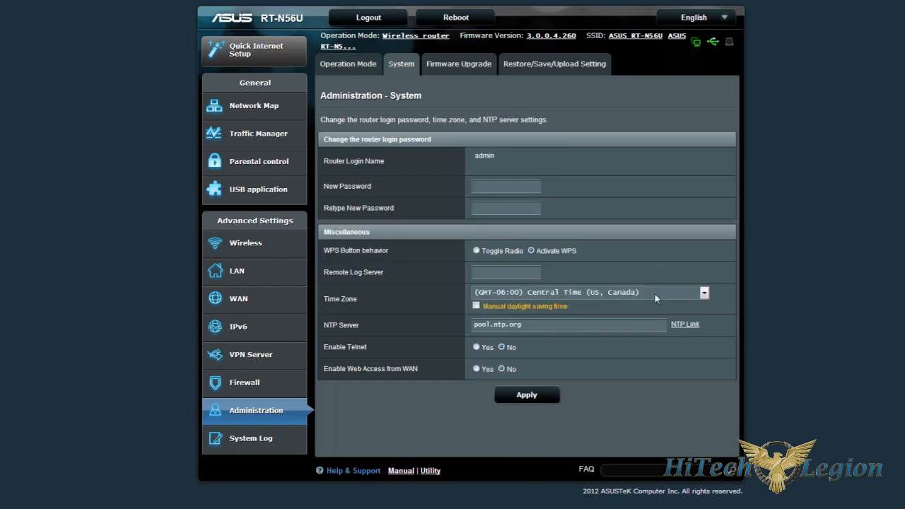
left_click(458, 64)
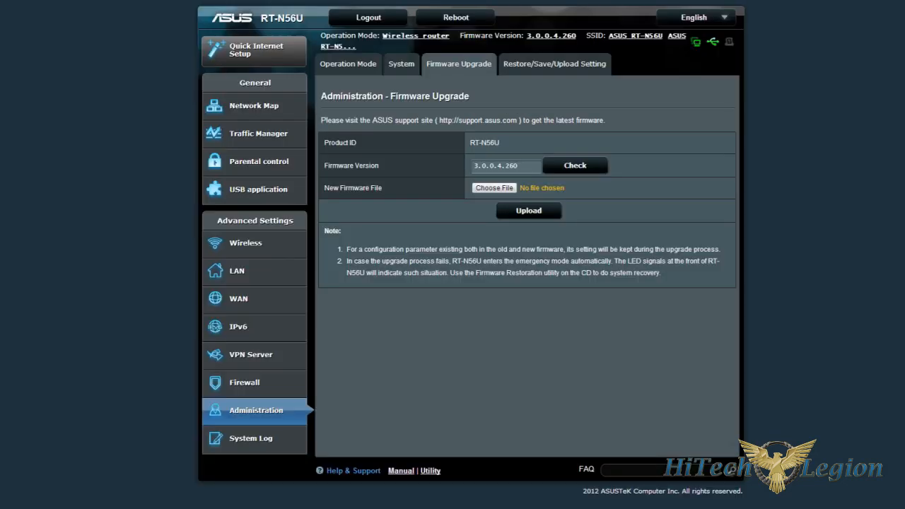
mouse_move(619, 208)
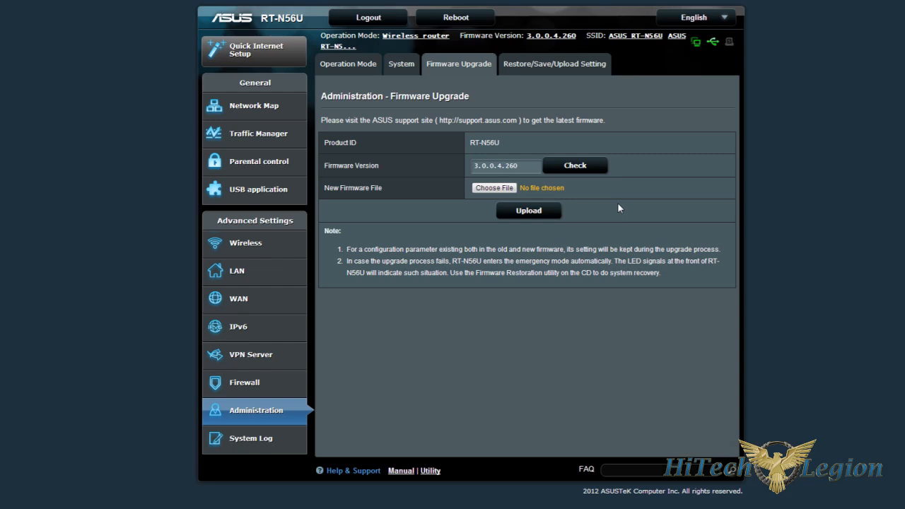
mouse_move(593, 191)
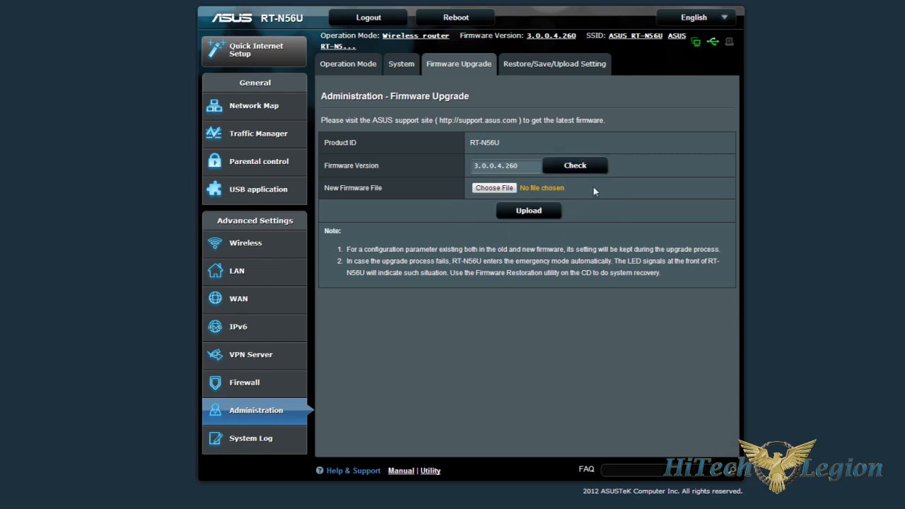
mouse_move(601, 204)
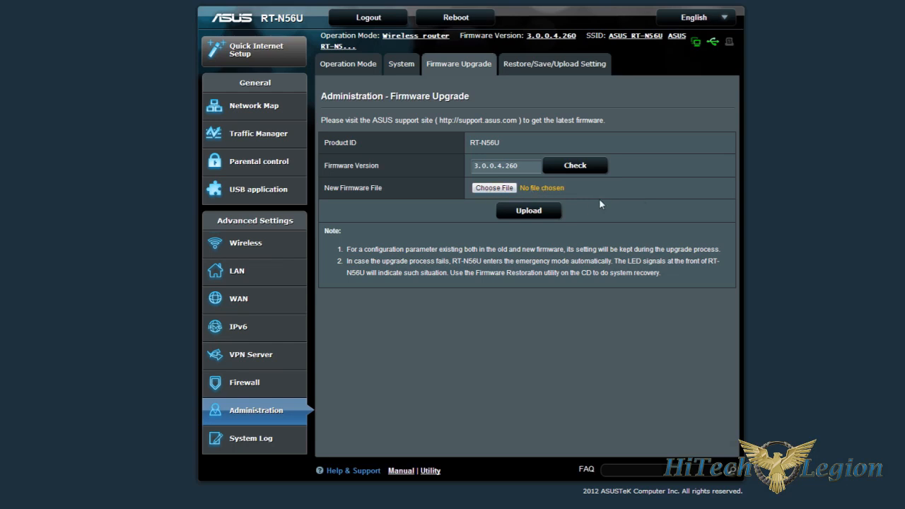
mouse_move(577, 197)
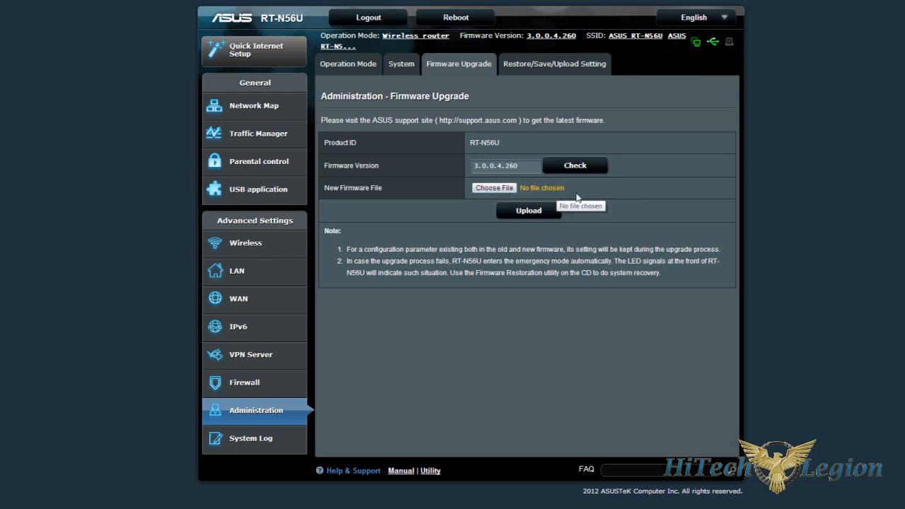
mouse_move(554, 64)
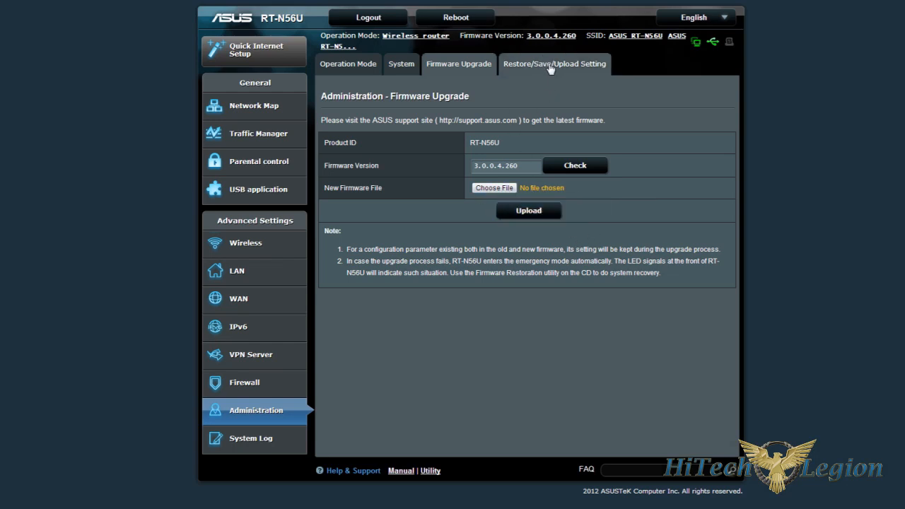
left_click(554, 63)
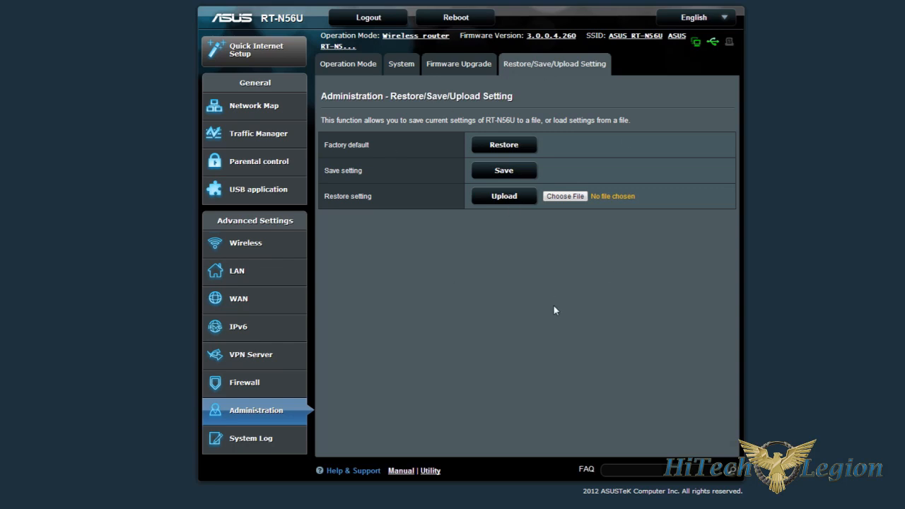
mouse_move(553, 302)
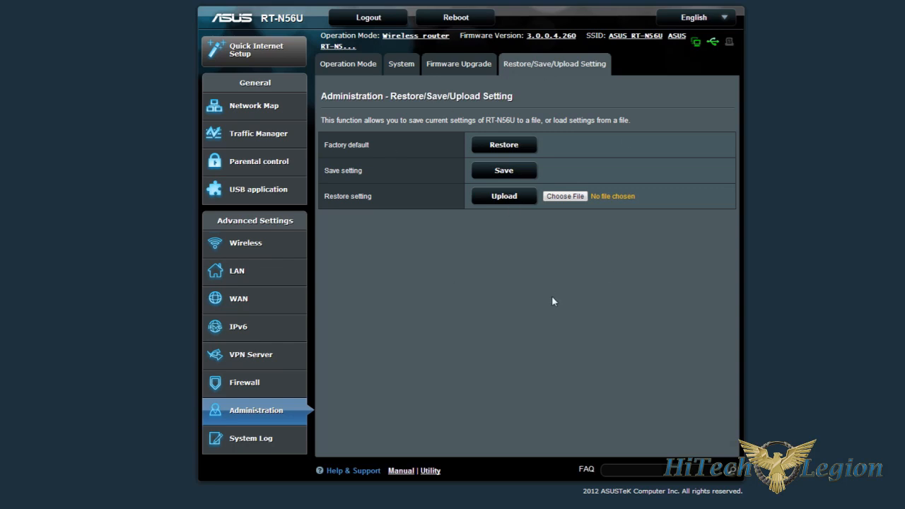
mouse_move(549, 304)
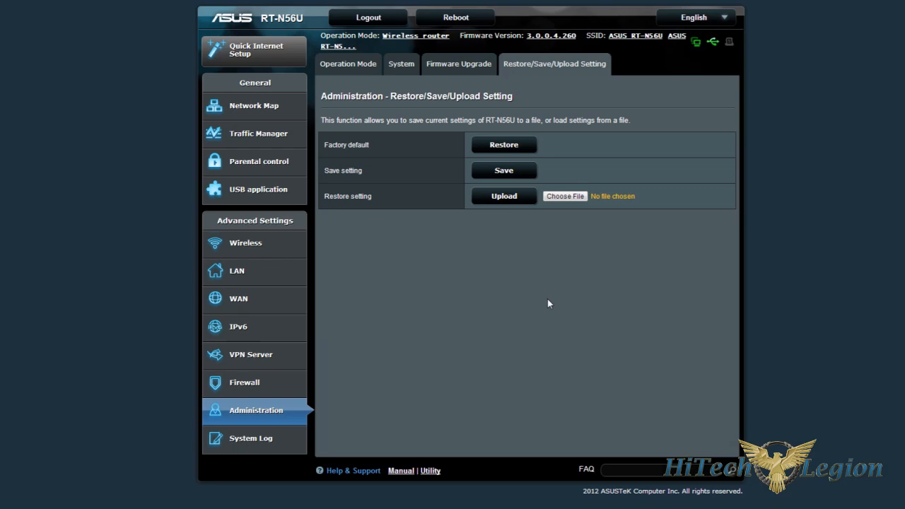
mouse_move(318, 424)
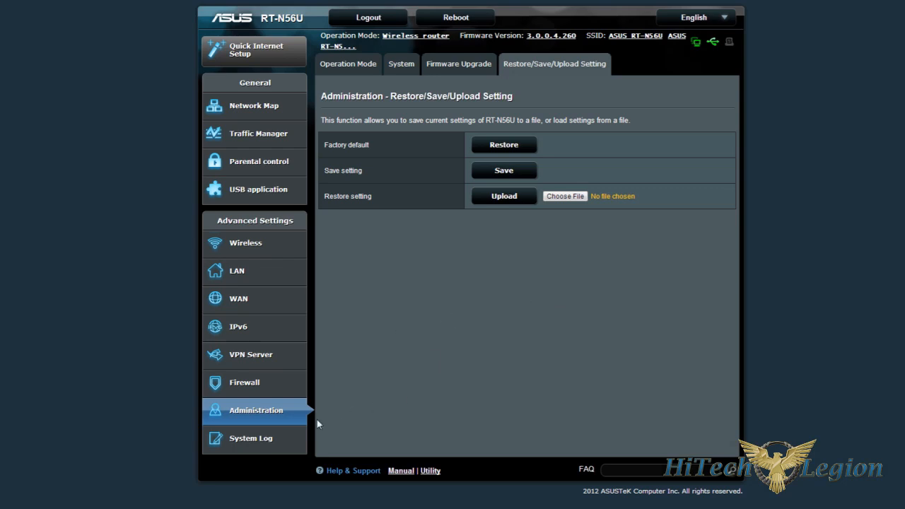
- View the General Log and then the DHCP leases list
left_click(251, 438)
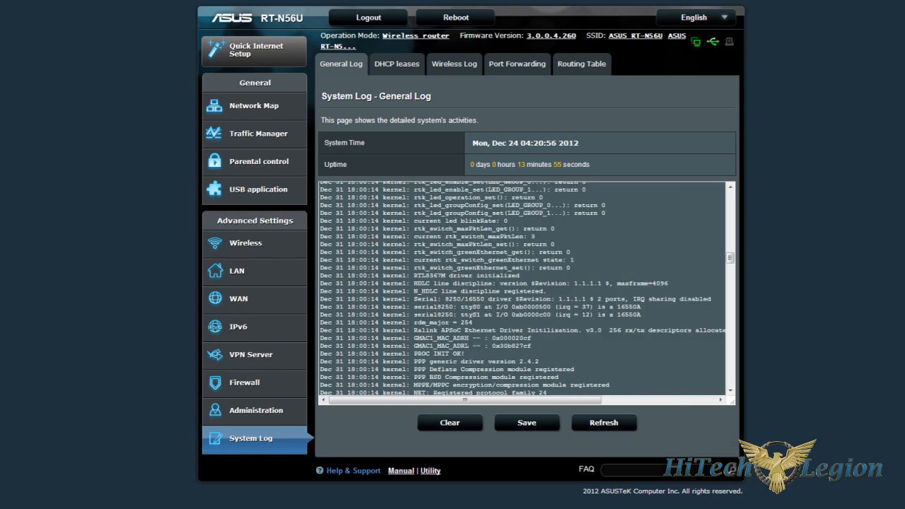
left_click(602, 421)
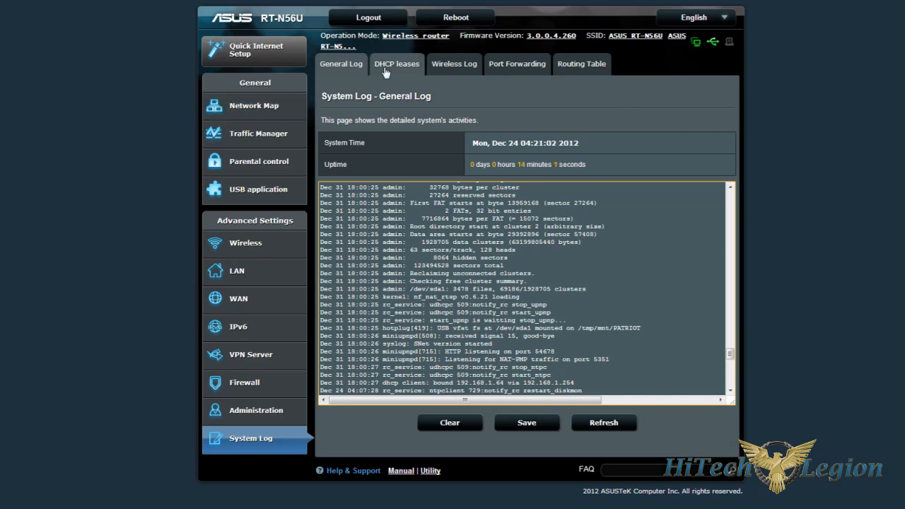
left_click(396, 64)
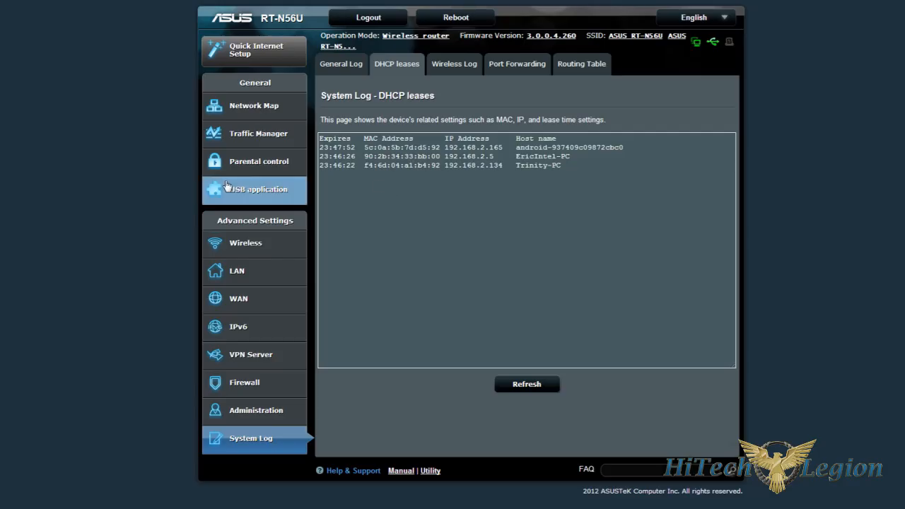
- Continue through the Wireless Log and Port Forwarding logs, ending on the Routing Table
left_click(452, 64)
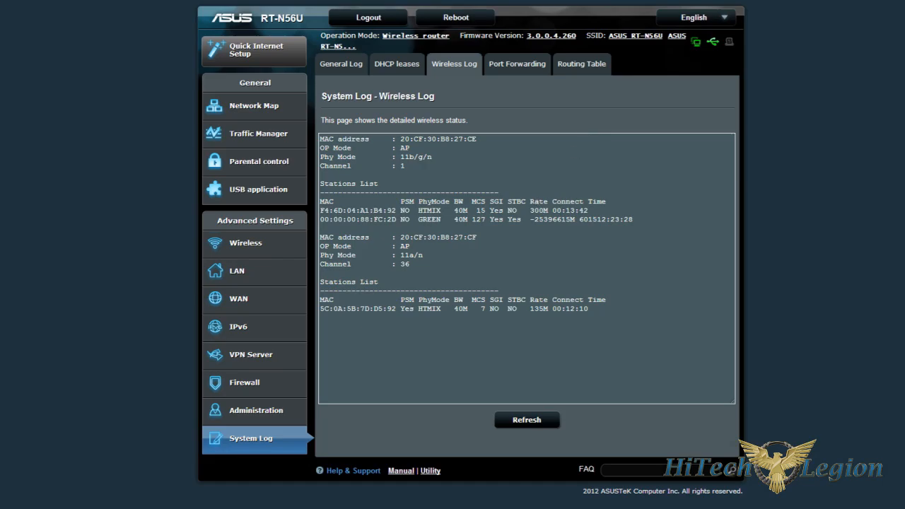
left_click(517, 63)
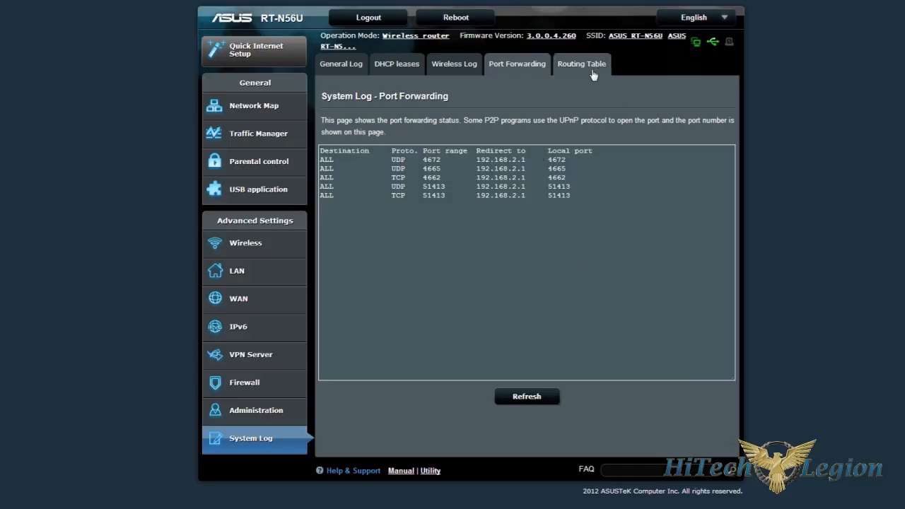
left_click(581, 63)
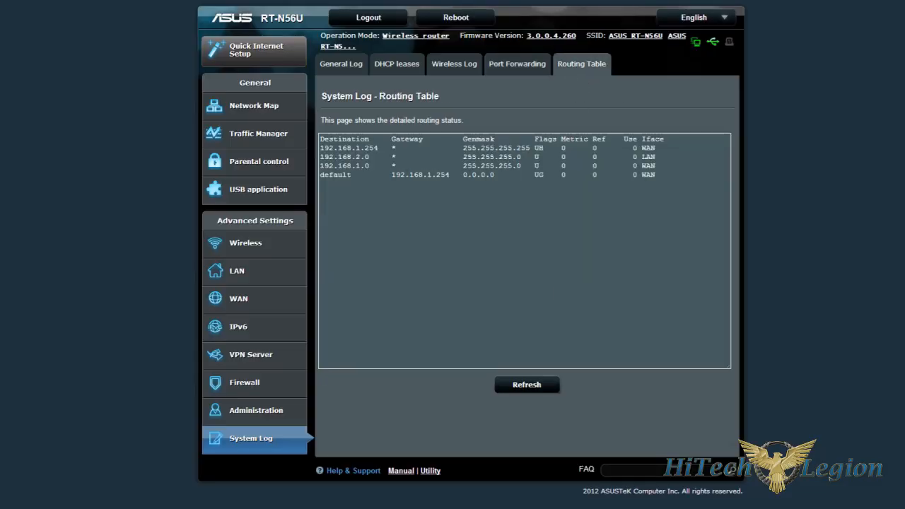
mouse_move(716, 415)
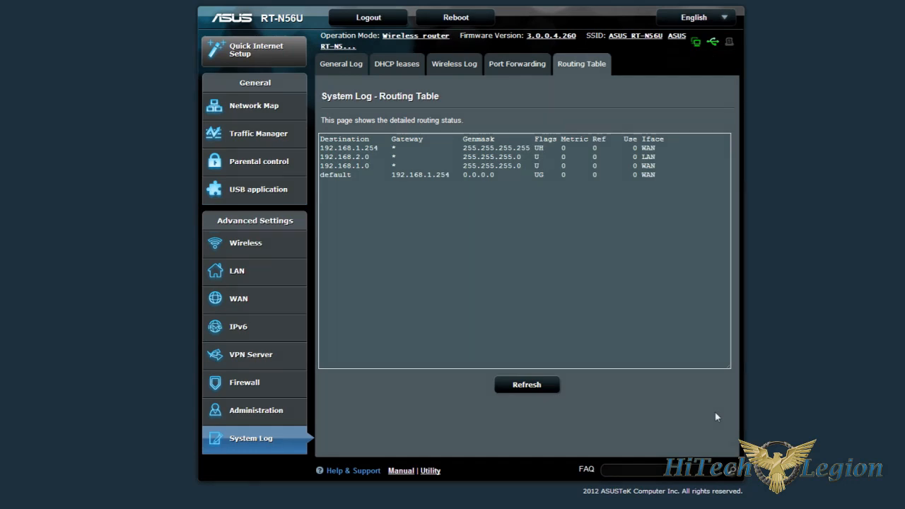